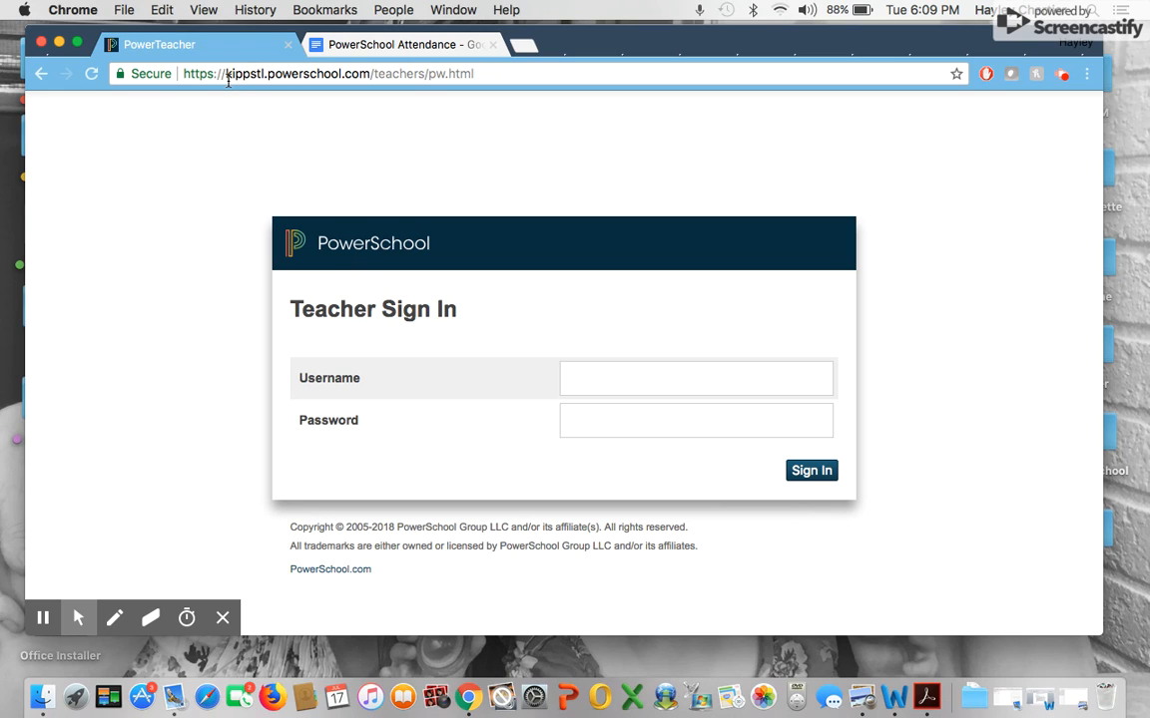
click(330, 72)
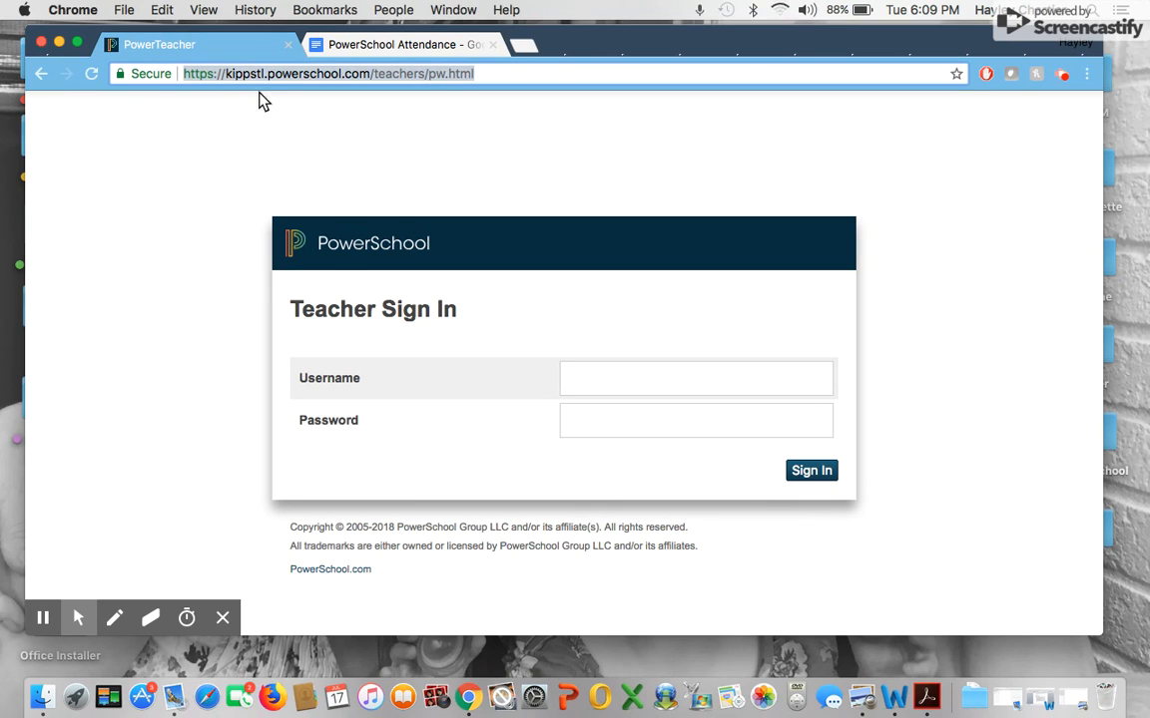
mouse_move(435, 176)
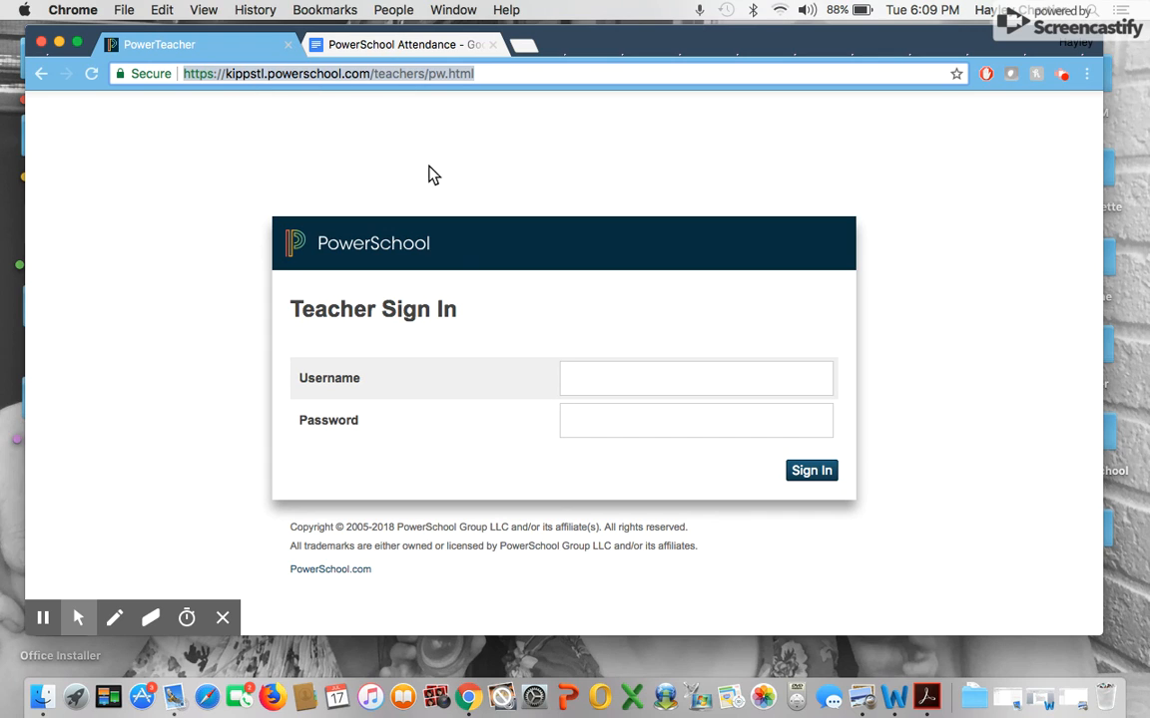
click(695, 378)
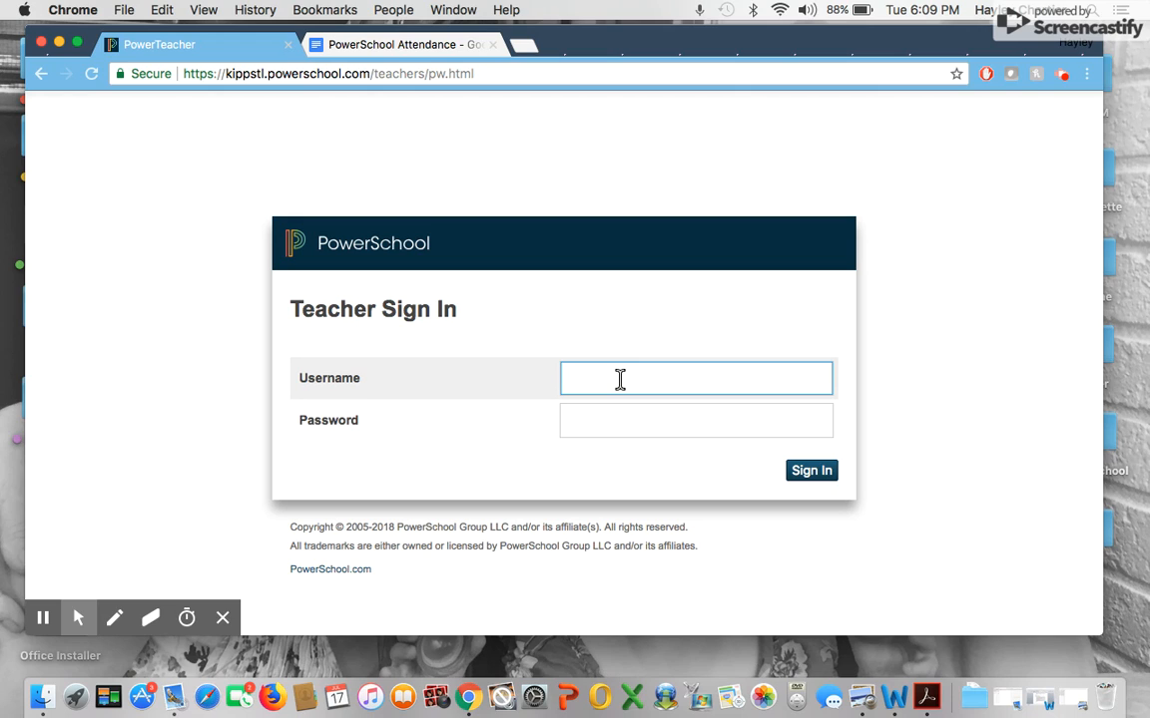
text(hchartie)
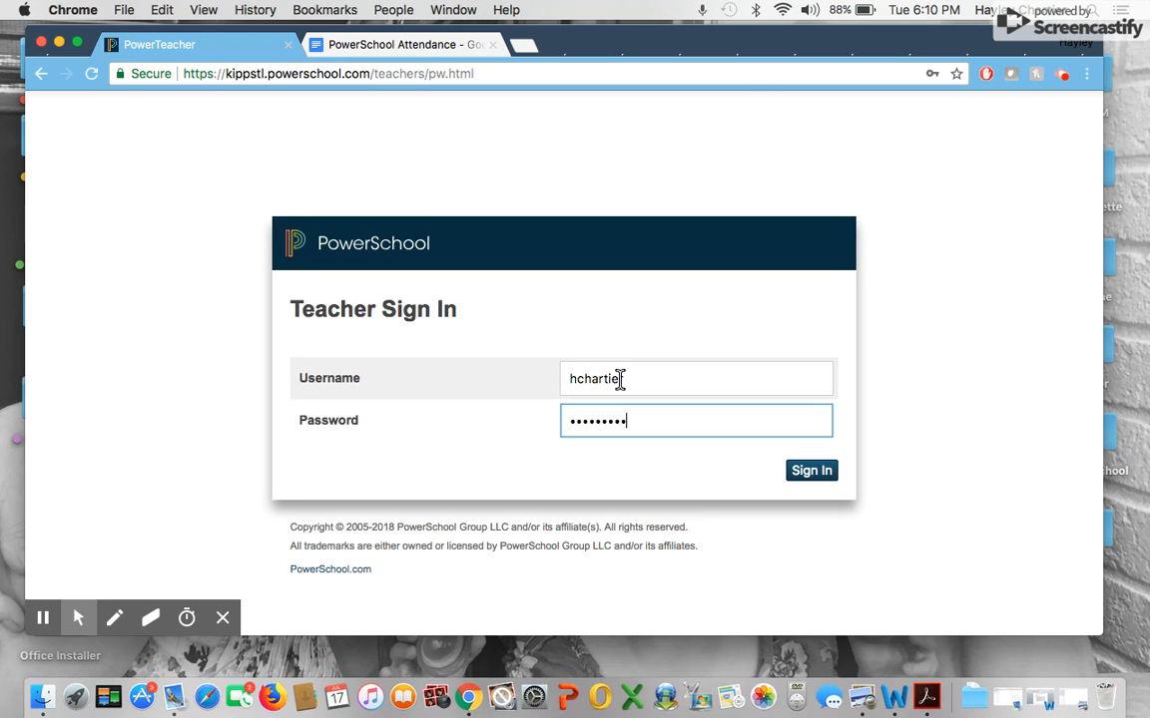
click(811, 471)
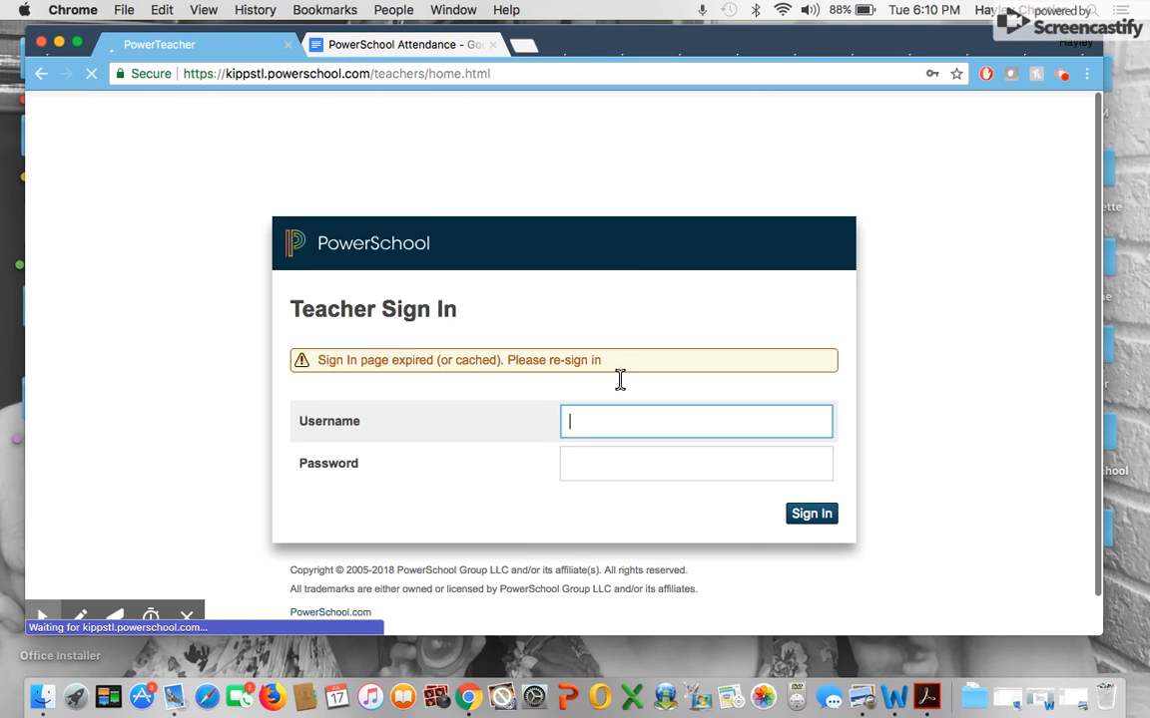
text(hchartier)
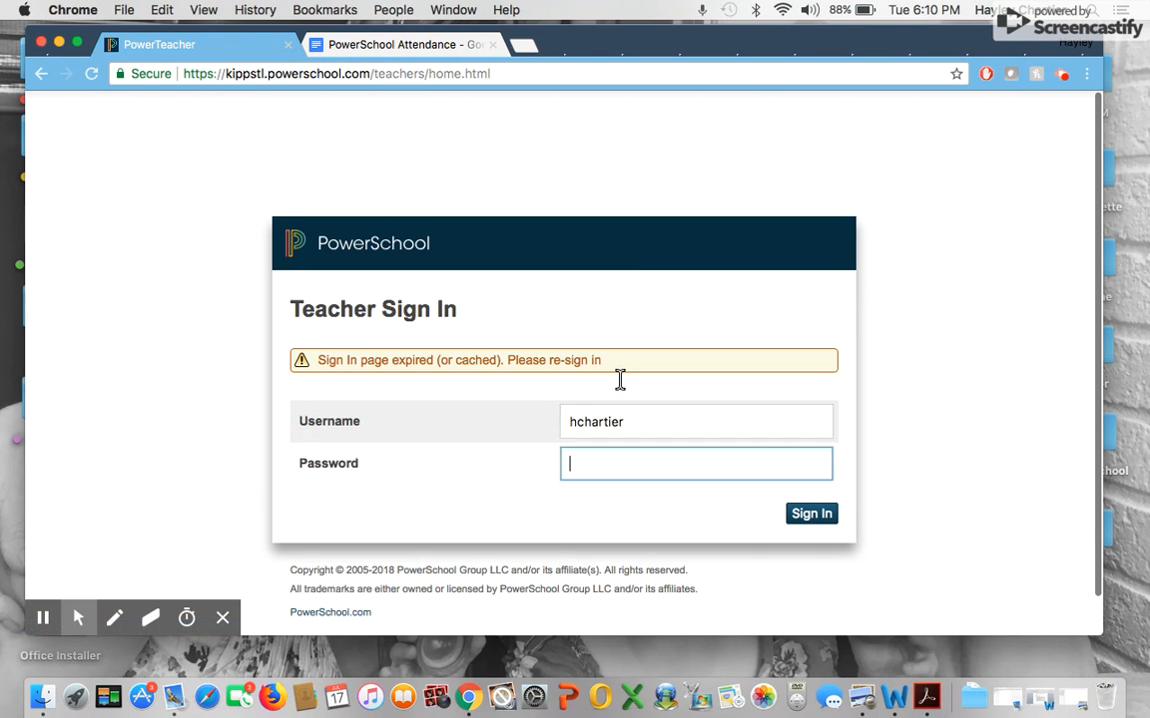
text(••••••)
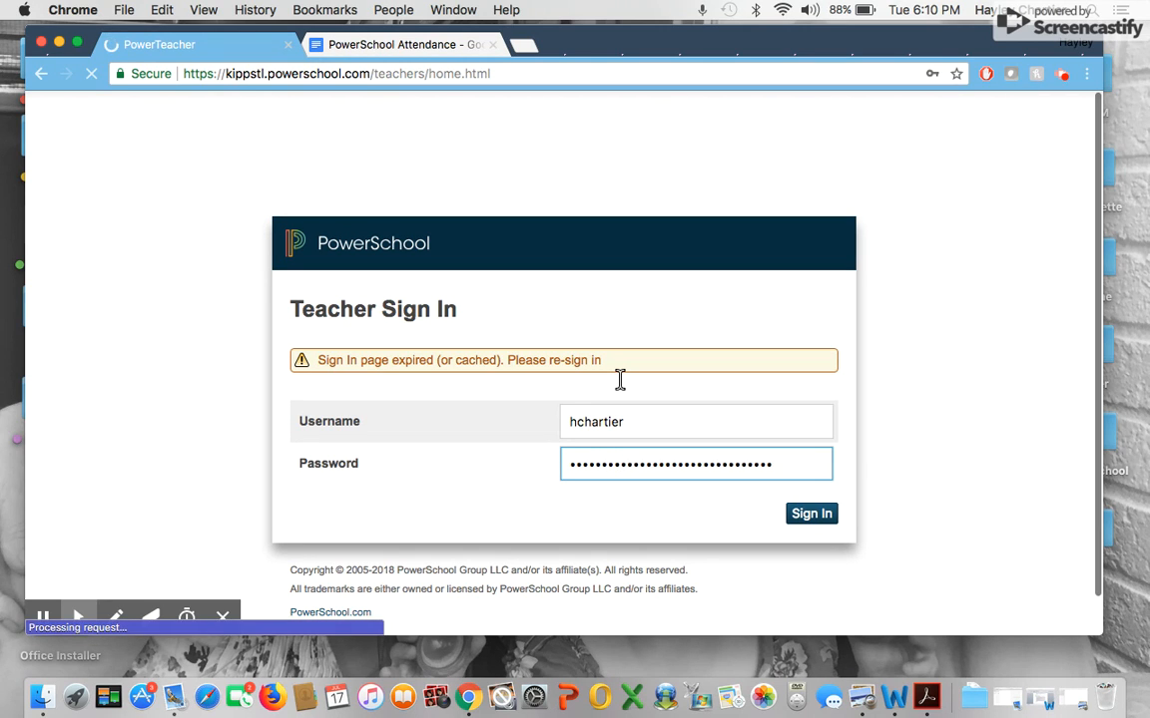
click(810, 513)
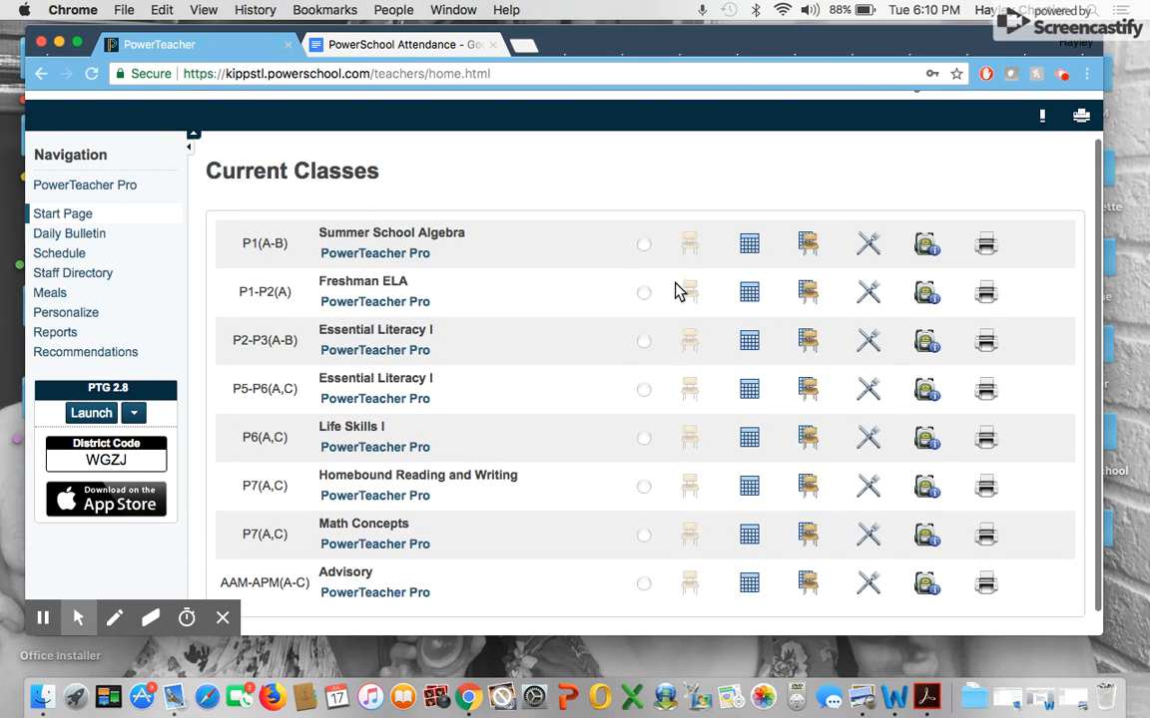
mouse_move(697, 267)
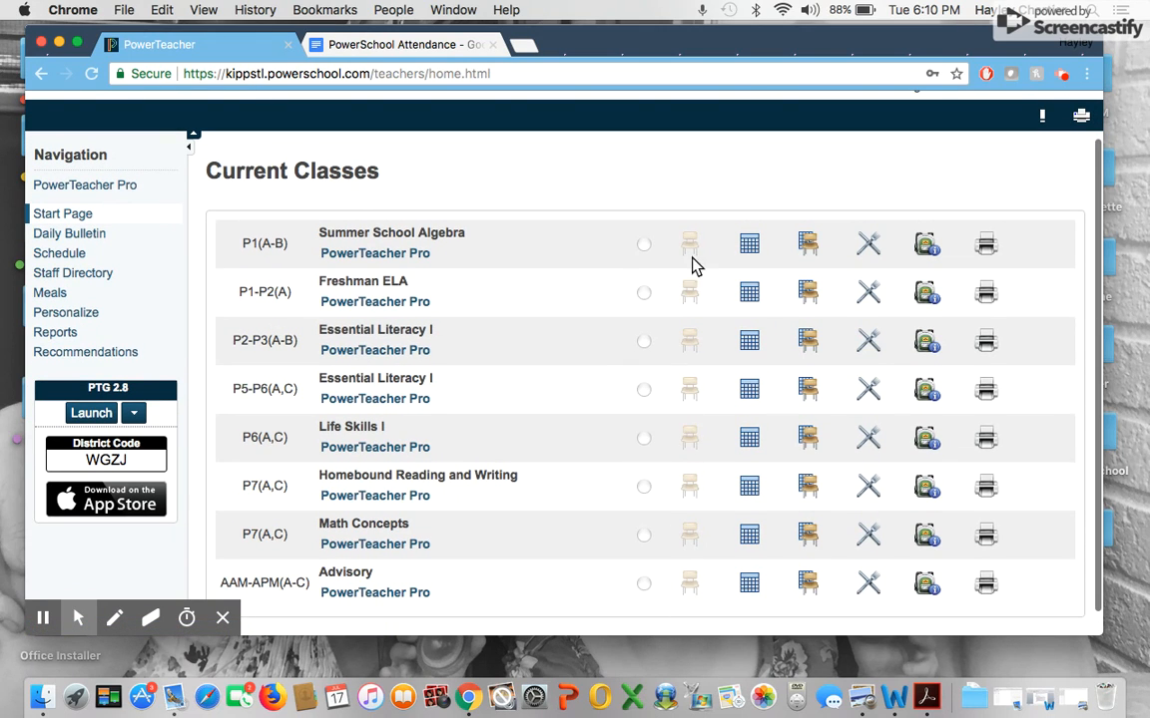
mouse_move(696, 304)
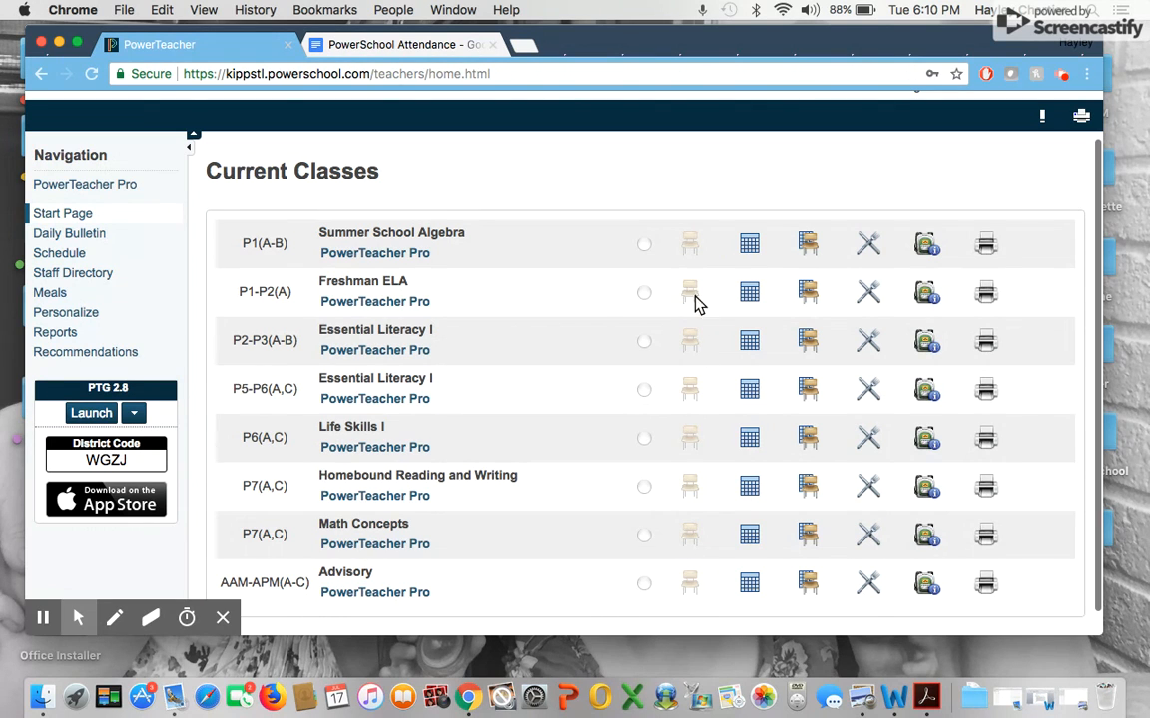
mouse_move(715, 244)
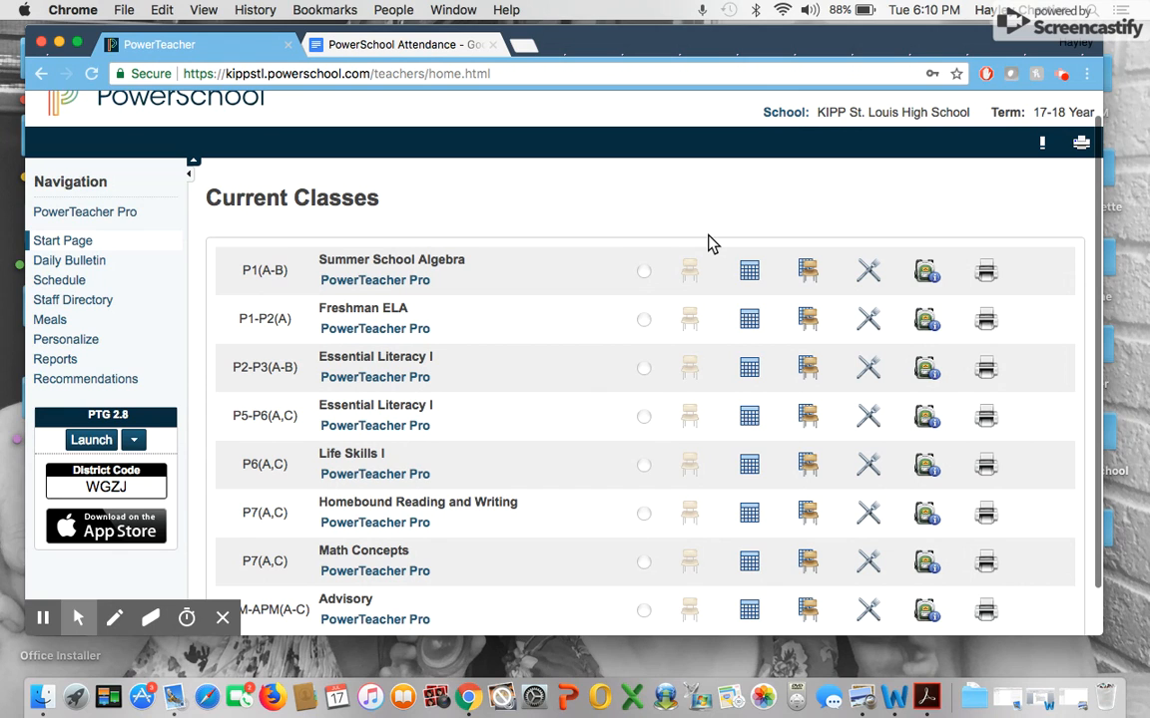
scroll(down, 3)
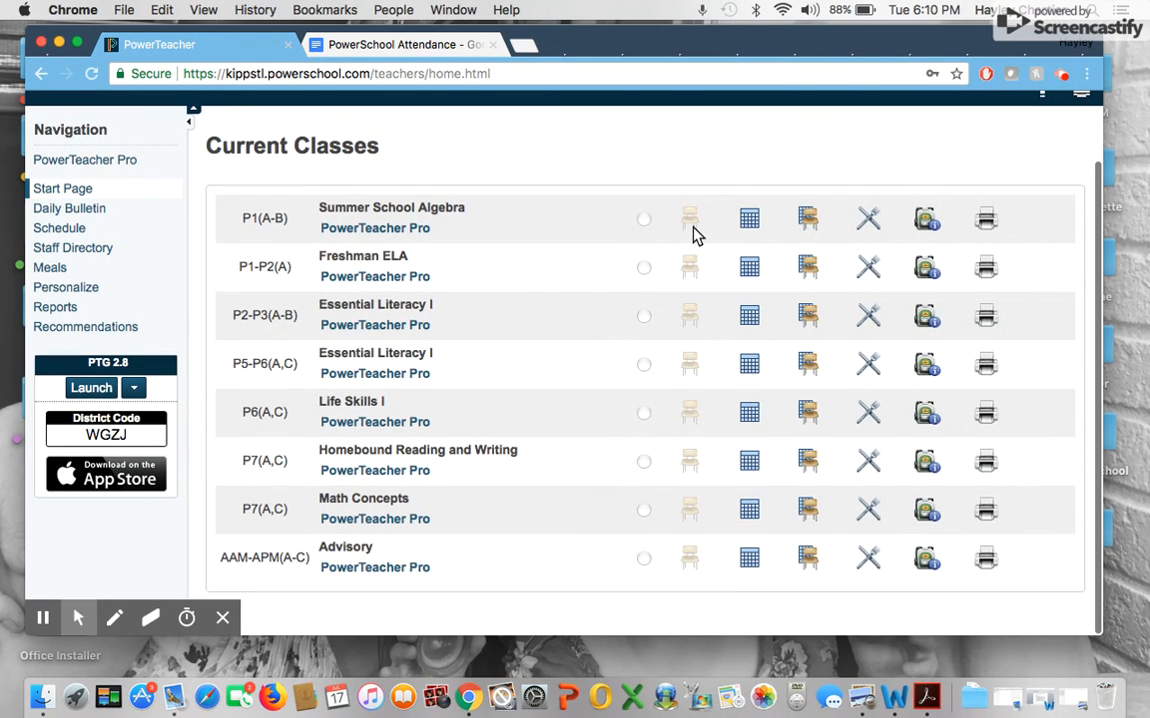
Switch to the PowerSchool Attendance Google Doc and scroll through its student roster table.
click(396, 44)
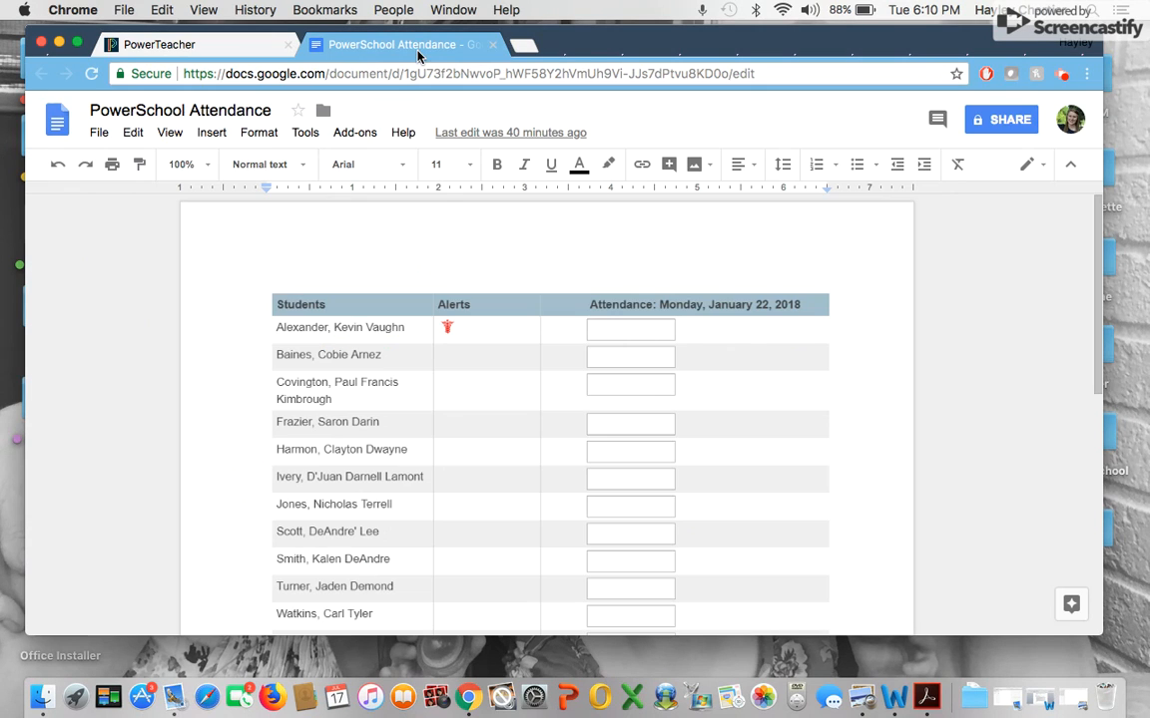
scroll(down, 3)
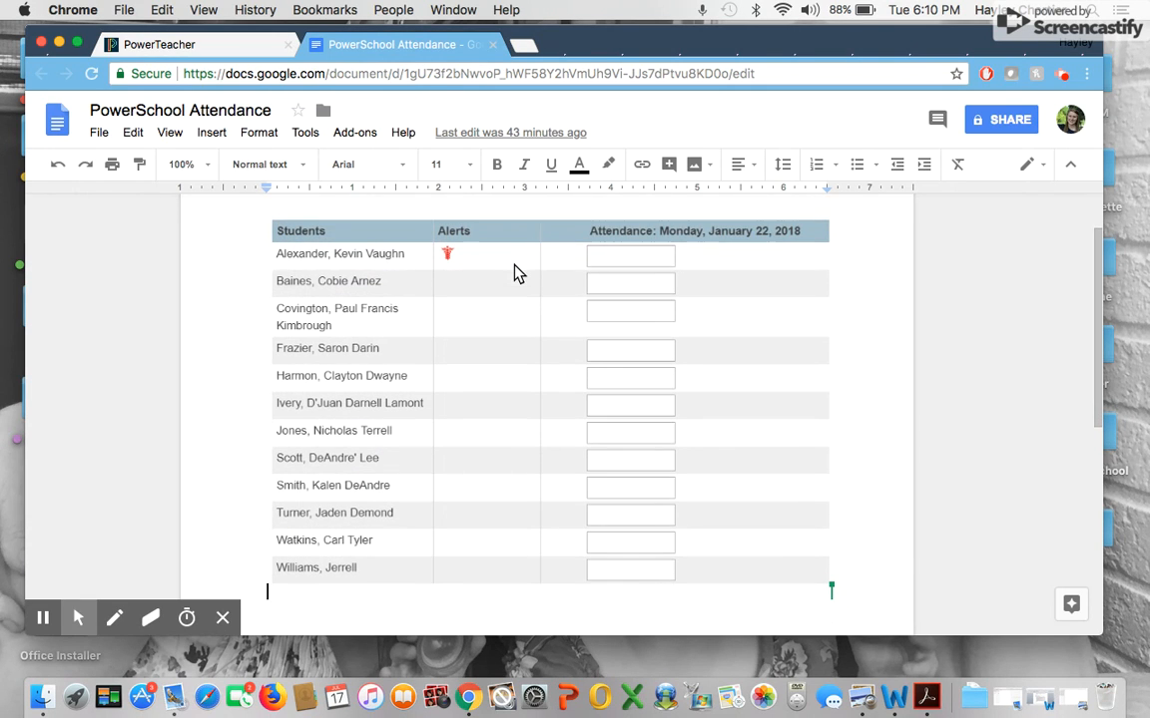
mouse_move(335, 471)
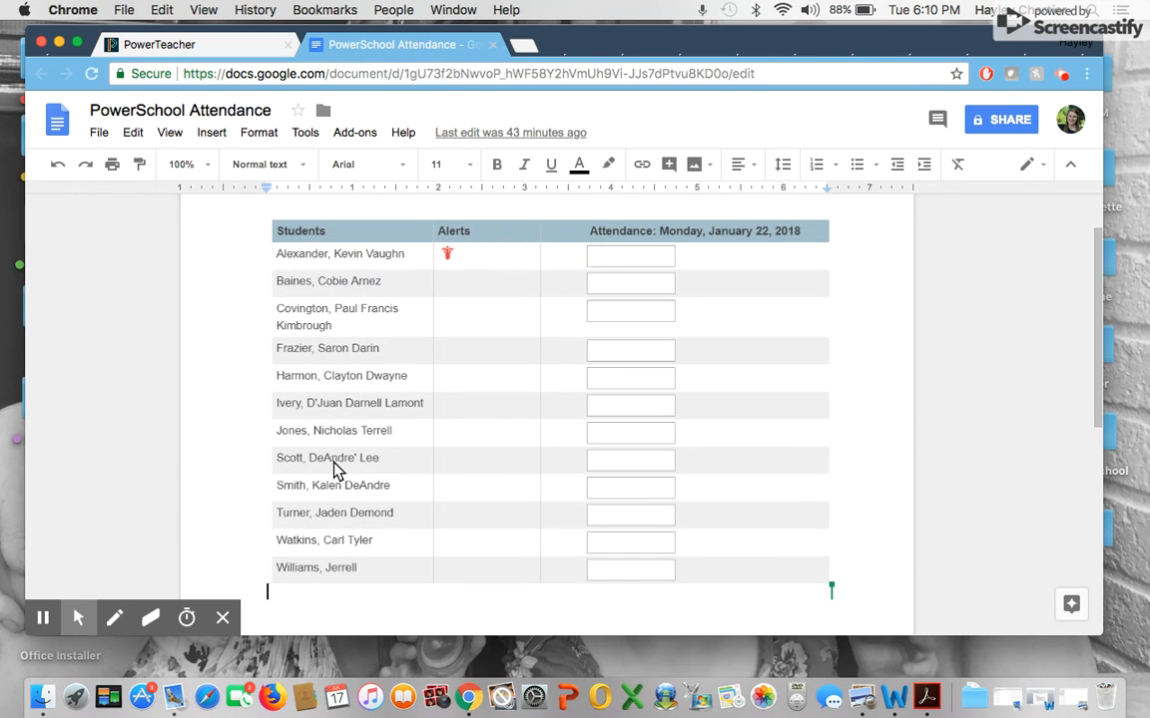
mouse_move(818, 577)
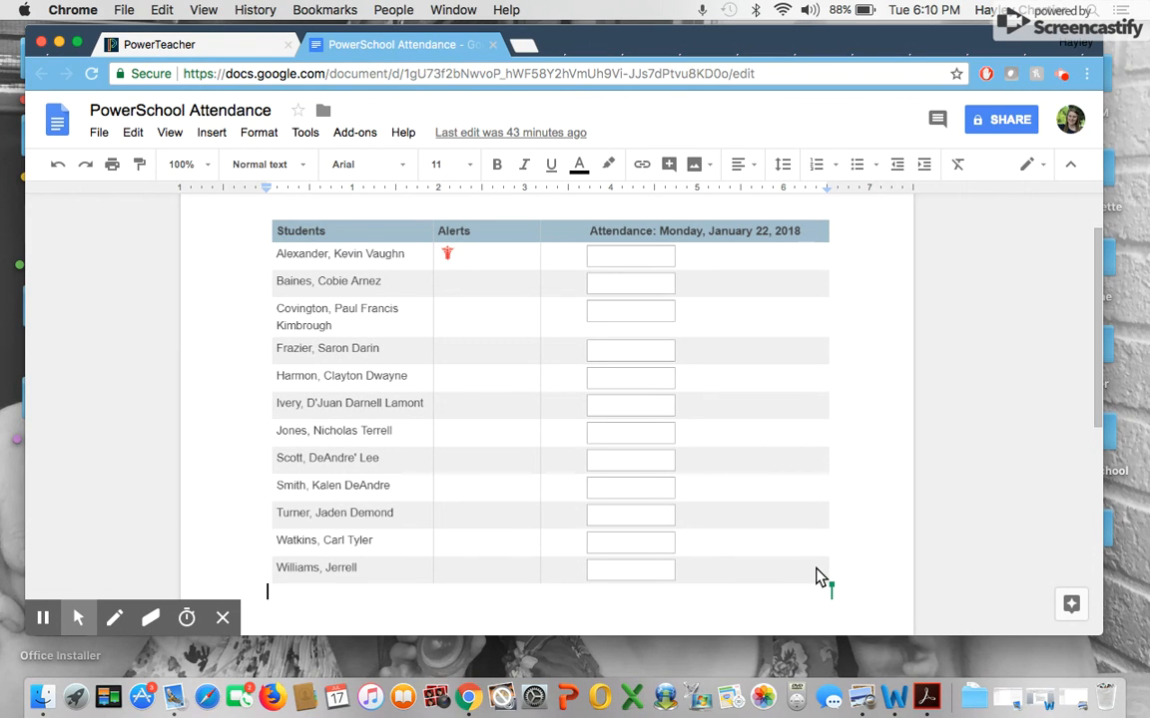
mouse_move(619, 304)
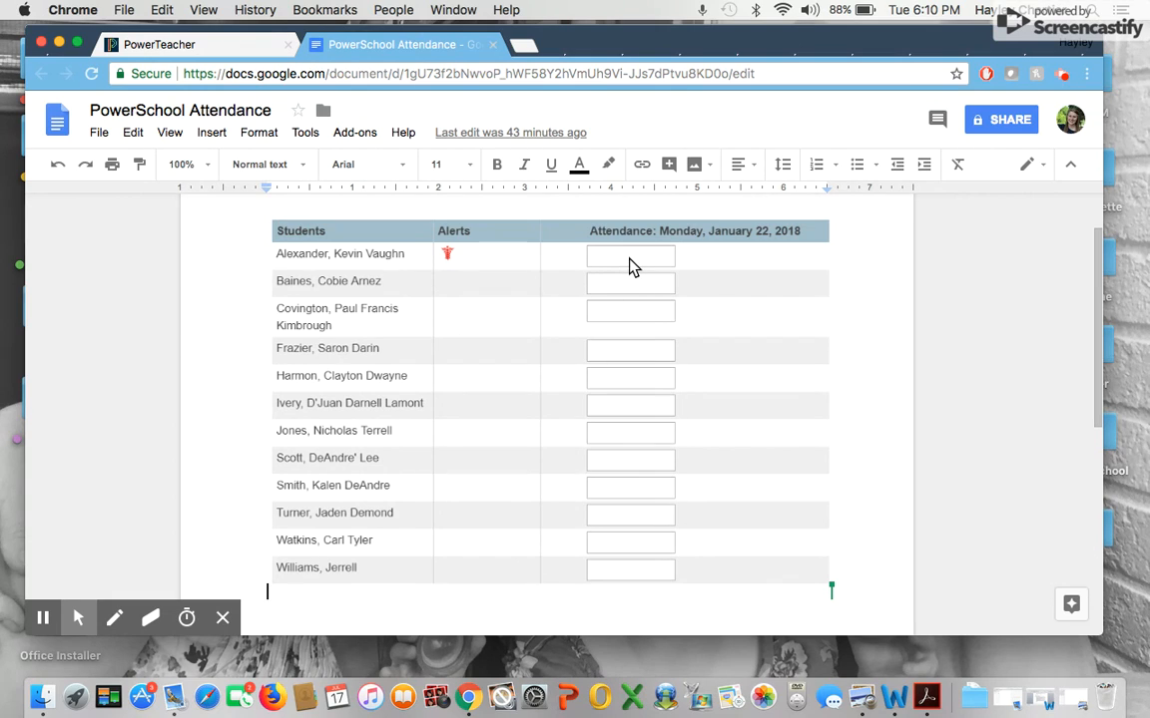
mouse_move(669, 269)
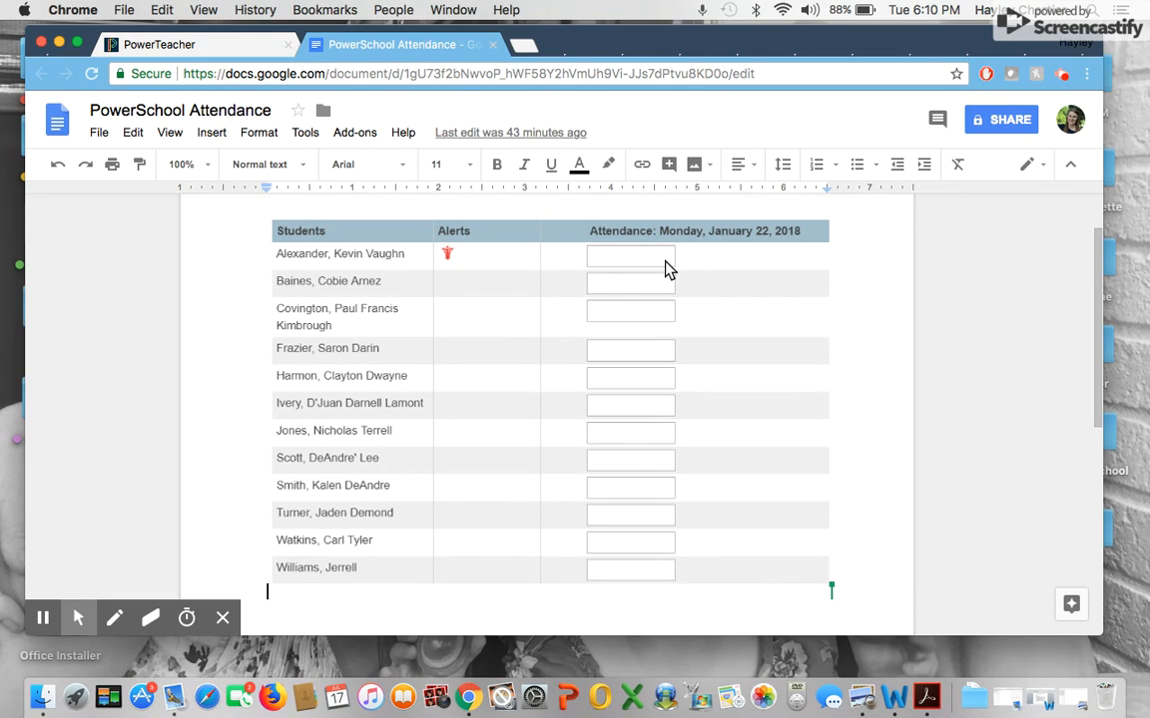
mouse_move(547, 292)
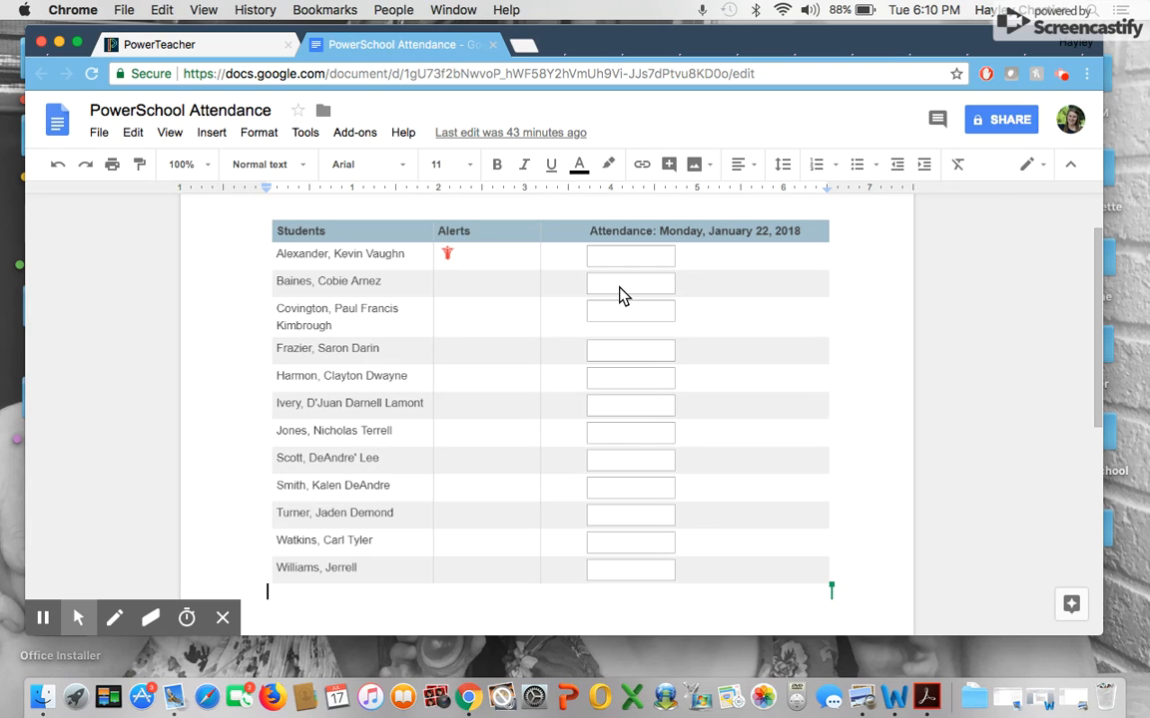
mouse_move(597, 320)
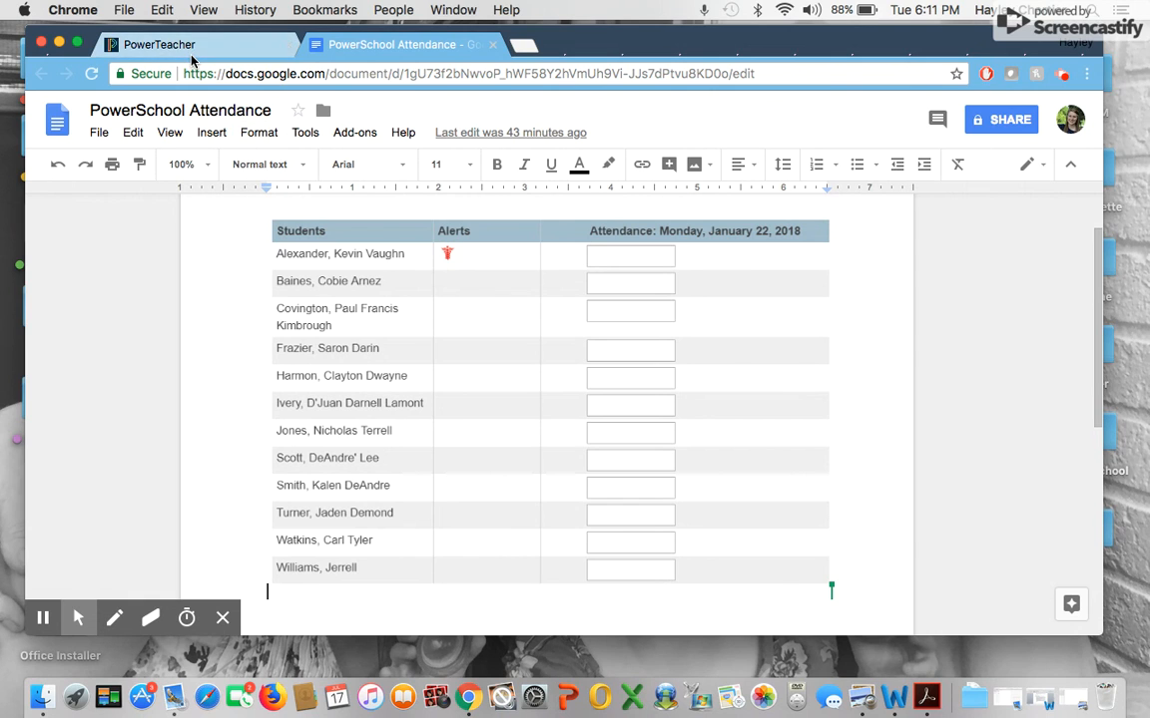
Return to Current Classes and open the Advisory class's PowerTeacher Pro gradebook.
click(160, 44)
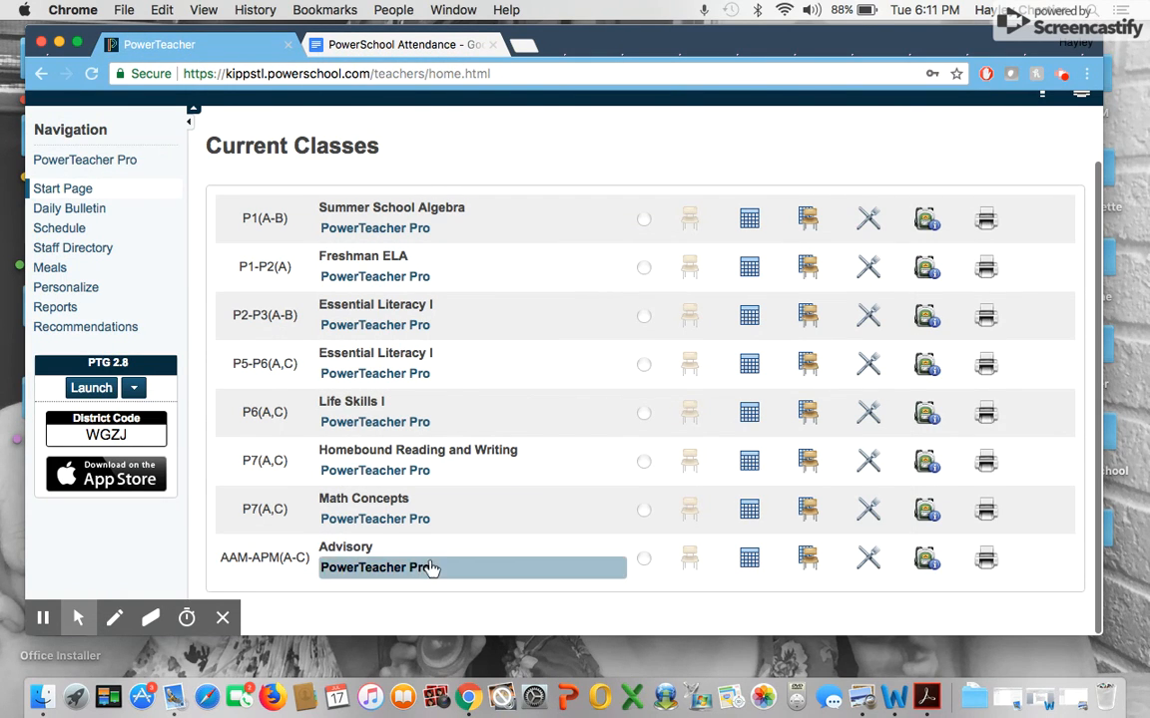
mouse_move(419, 577)
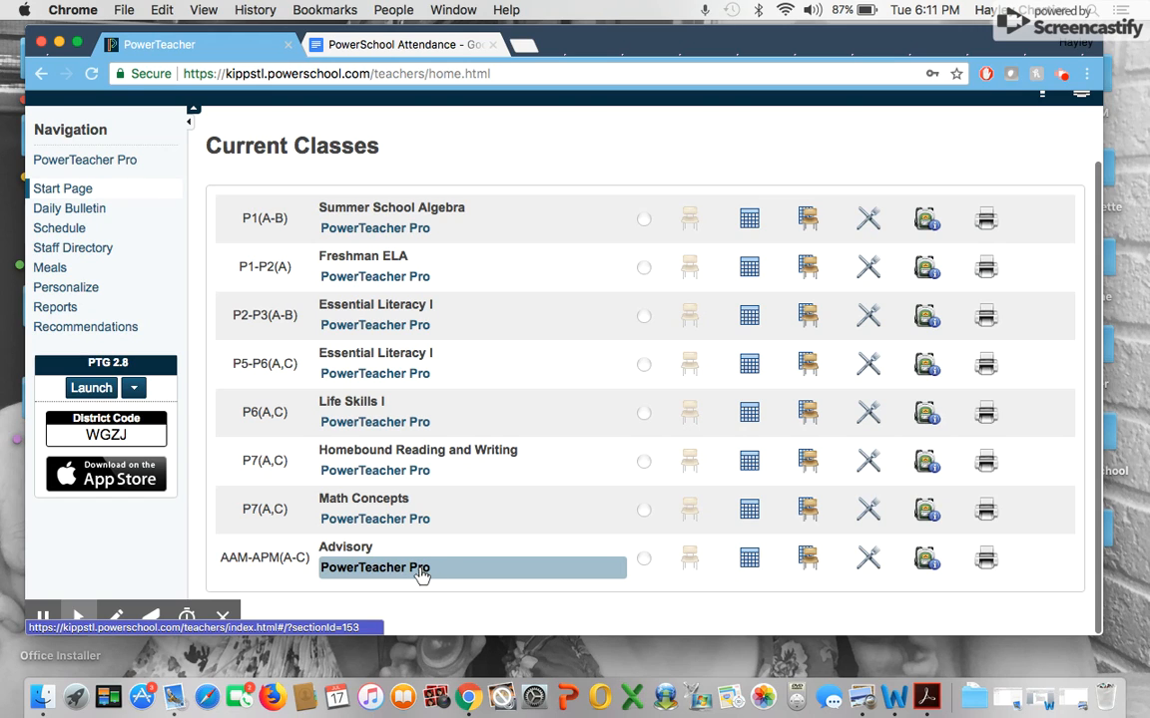
click(376, 567)
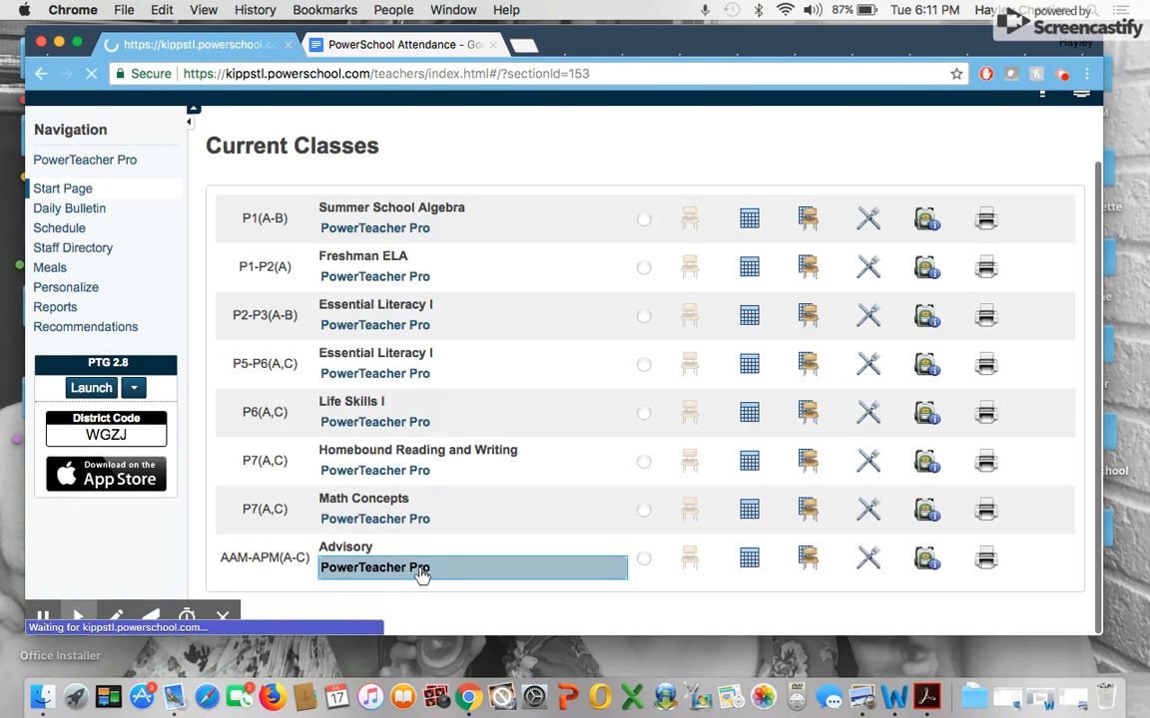
click(375, 567)
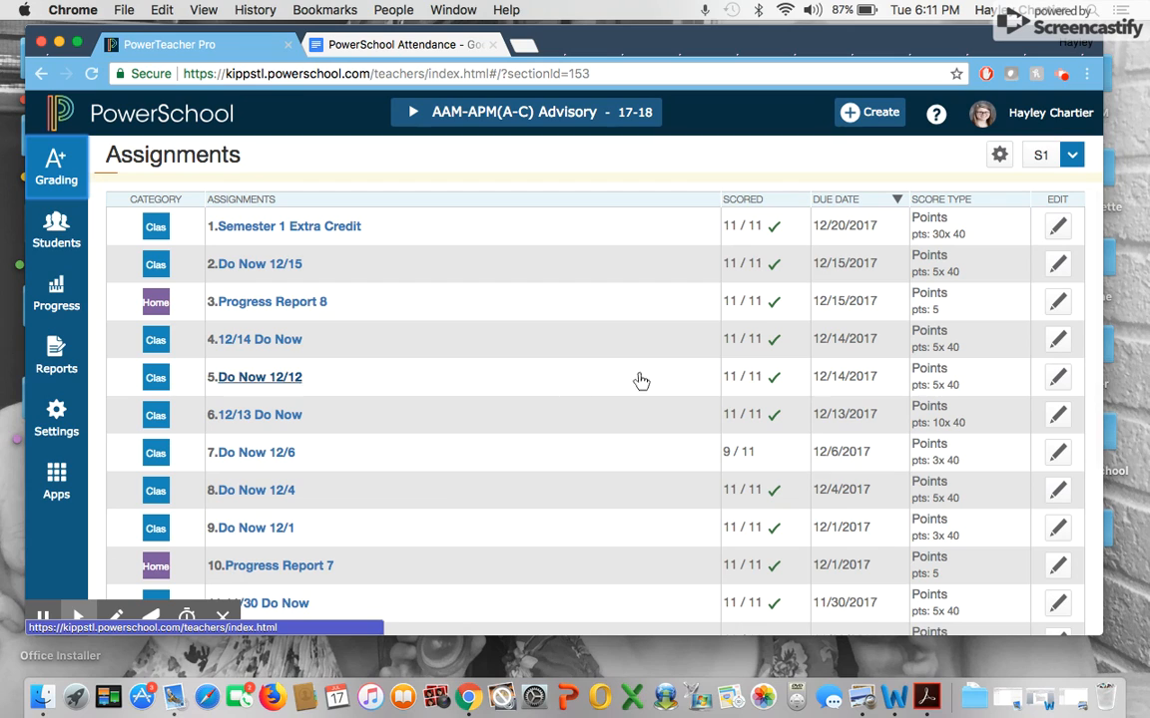
mouse_move(918, 615)
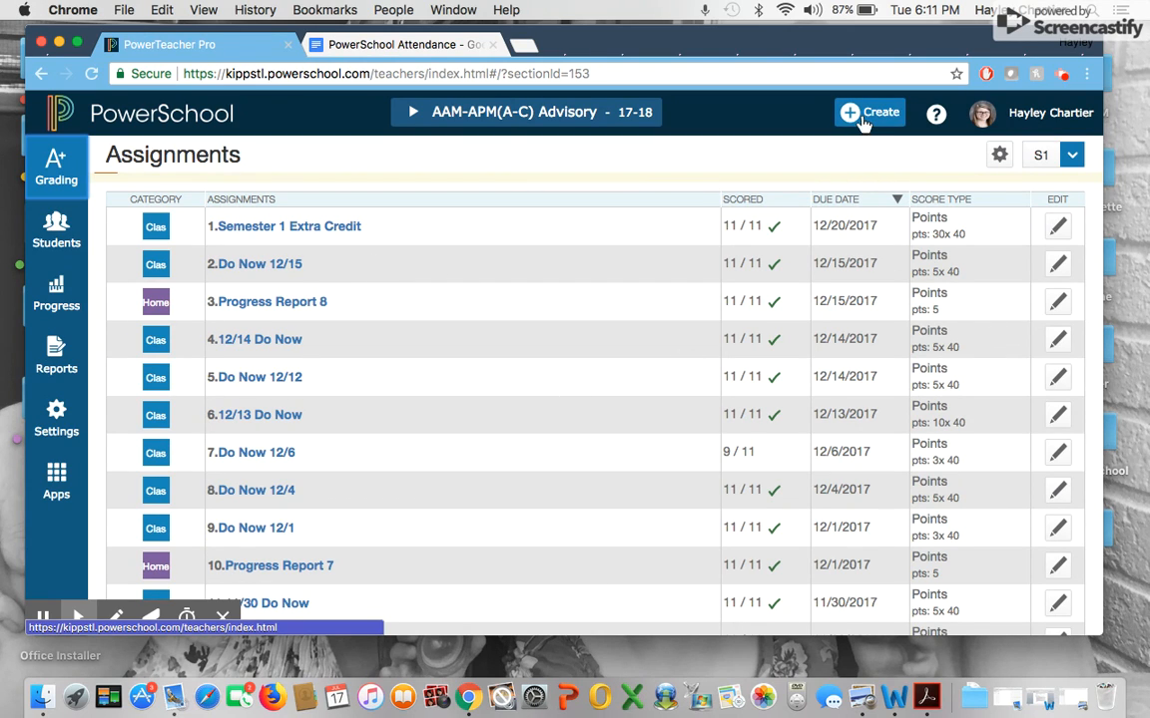
Start a new assignment named 'Progress Report 6/29'.
click(870, 112)
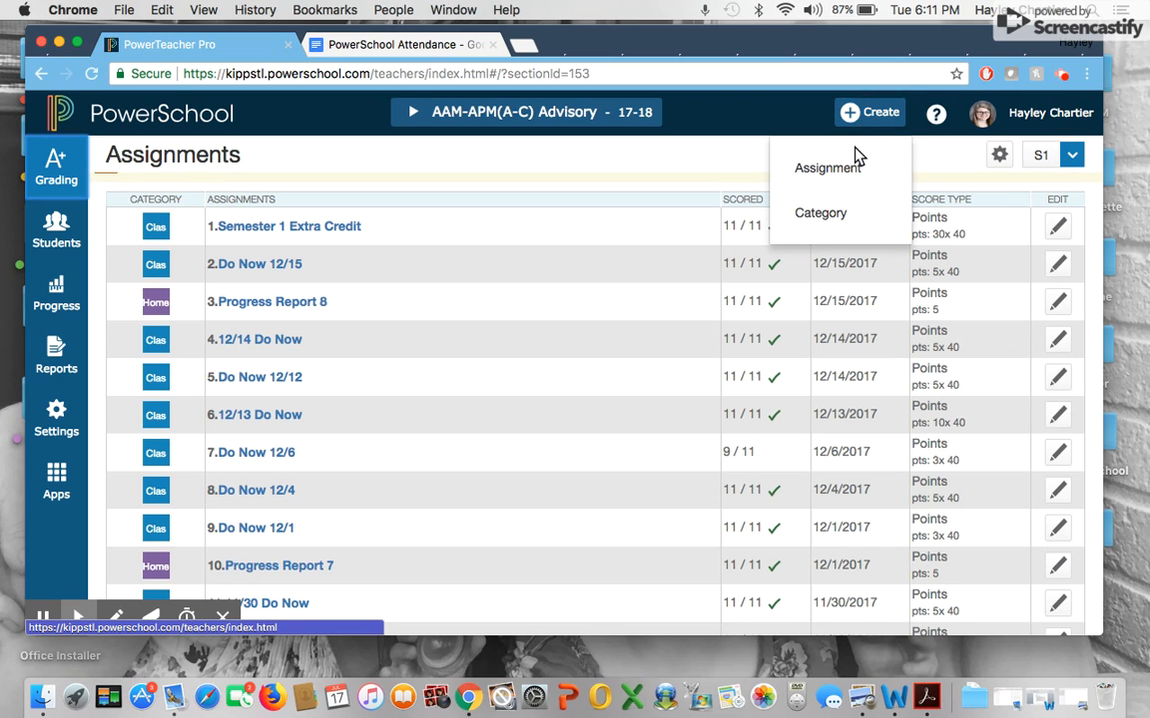
click(828, 168)
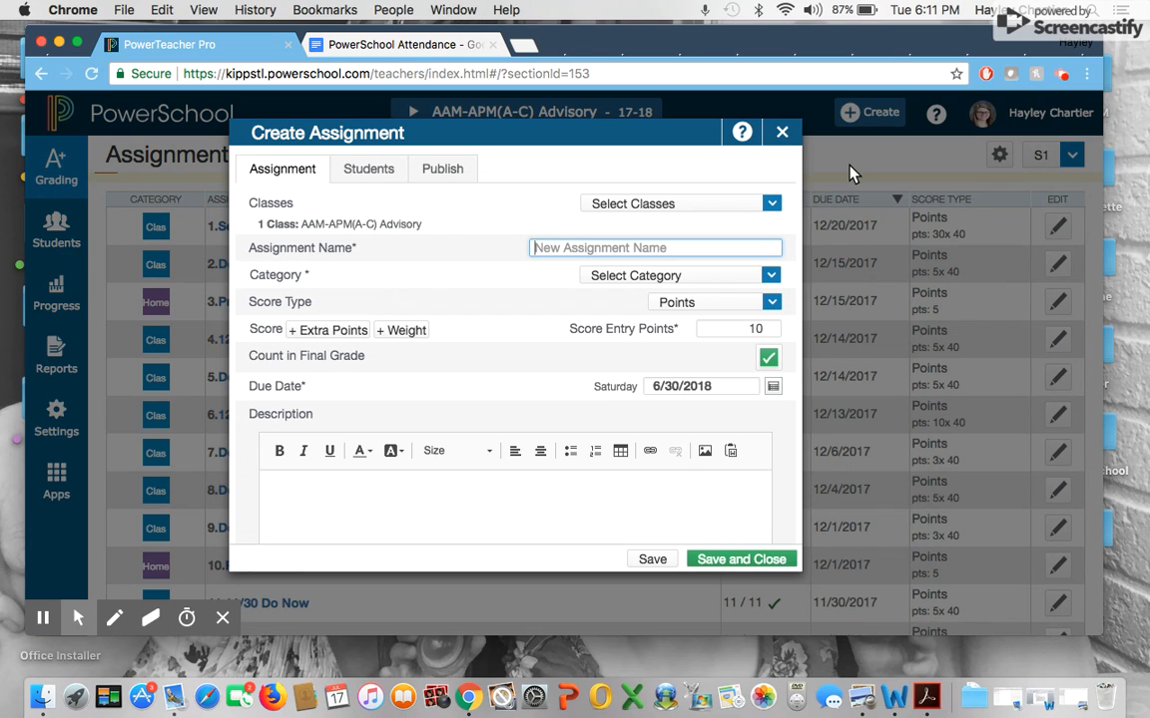
text(Progres)
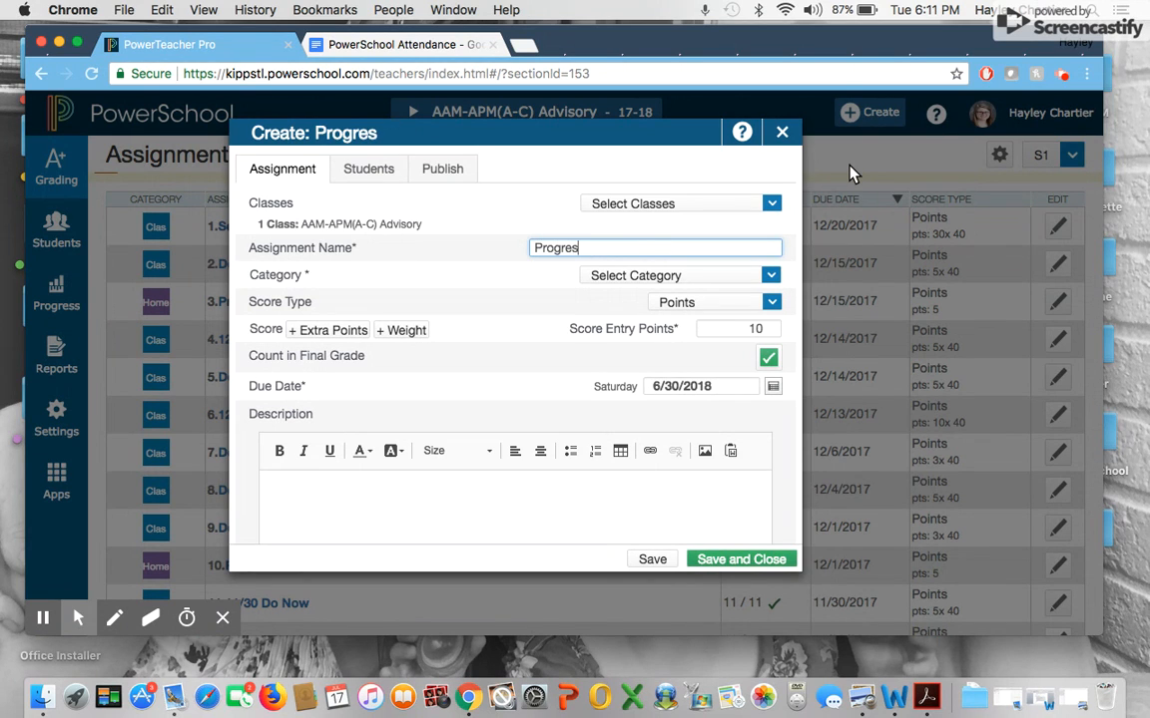
text(s Report 6)
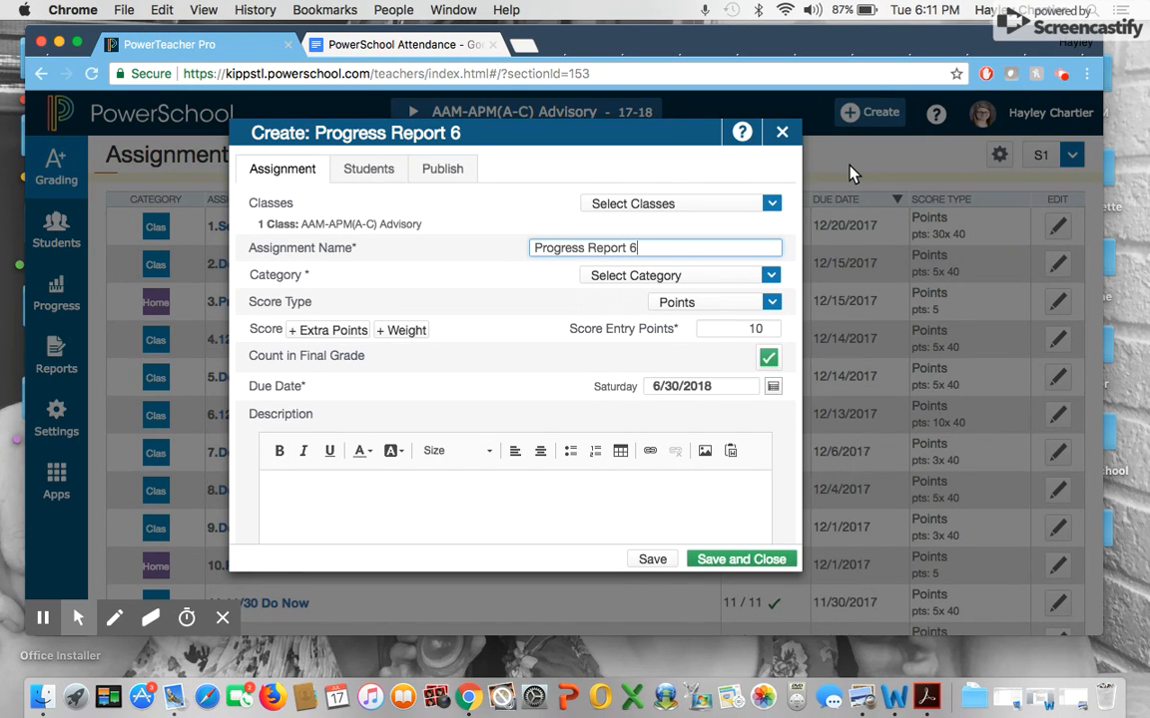
text(/29)
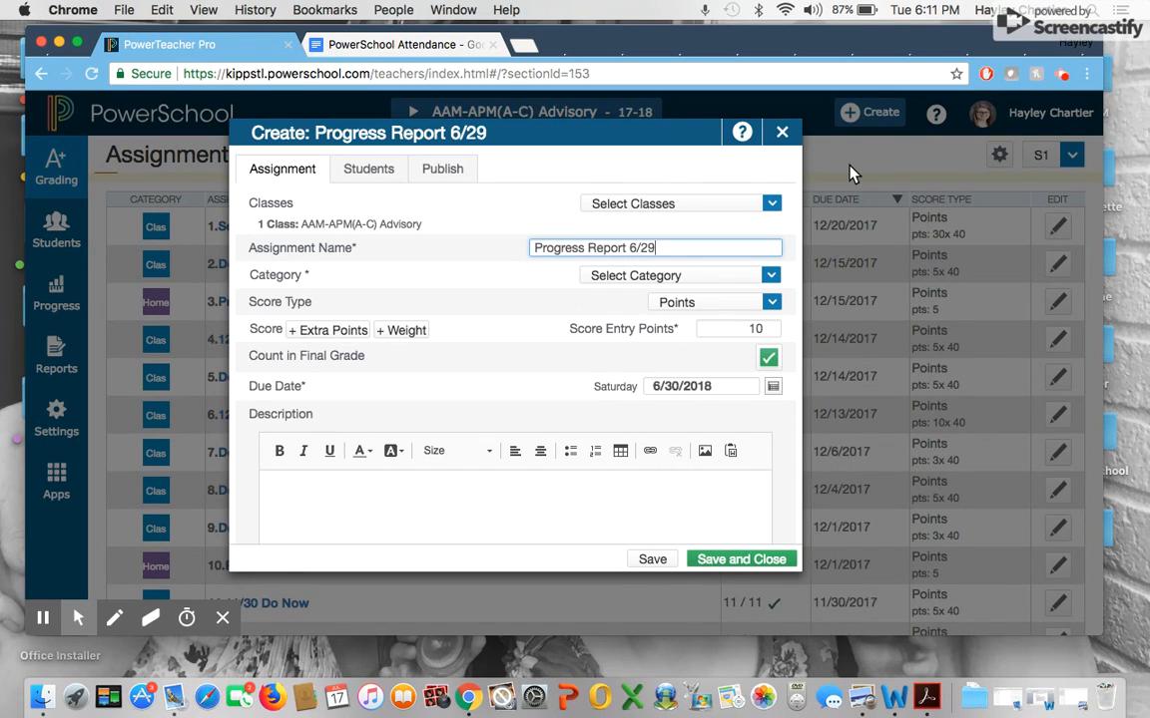
Set the category to Homework, score type to Points, and due date to June 29.
click(771, 275)
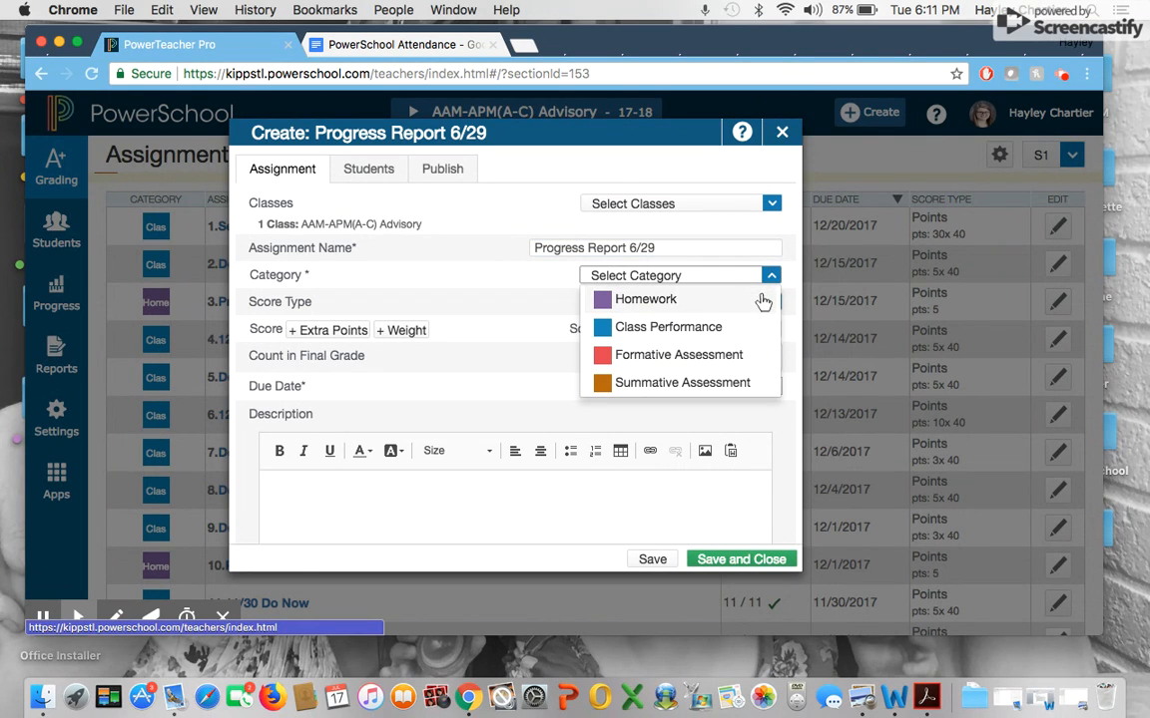
click(647, 300)
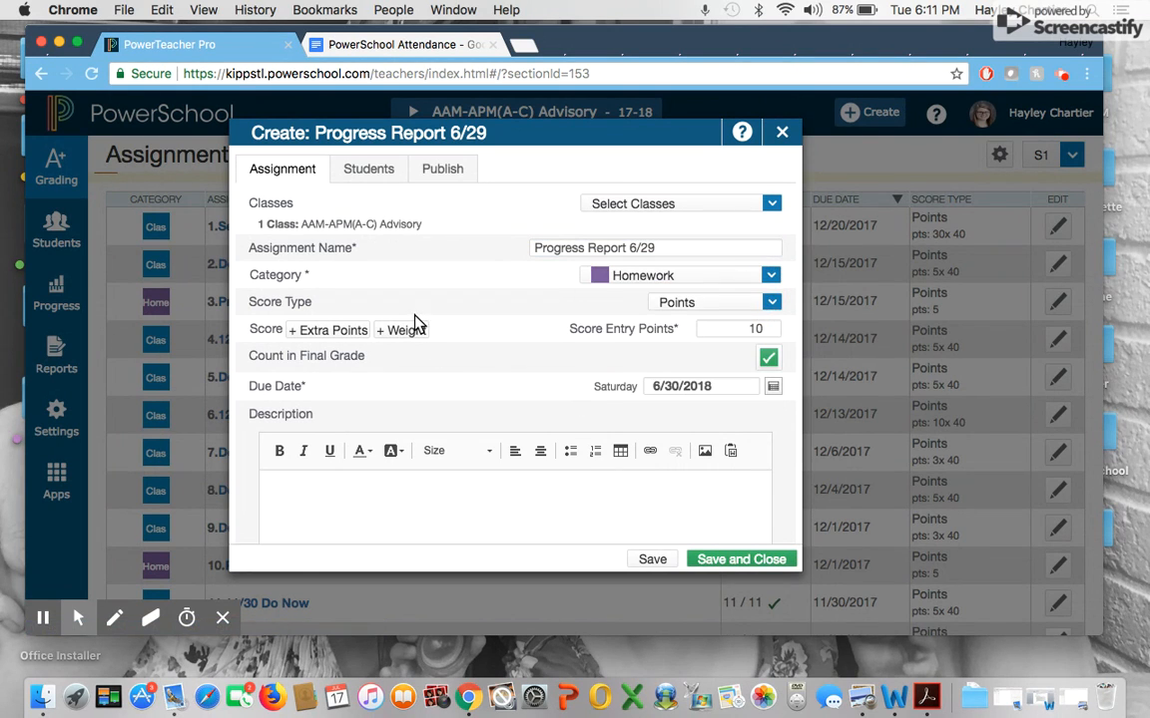
click(711, 301)
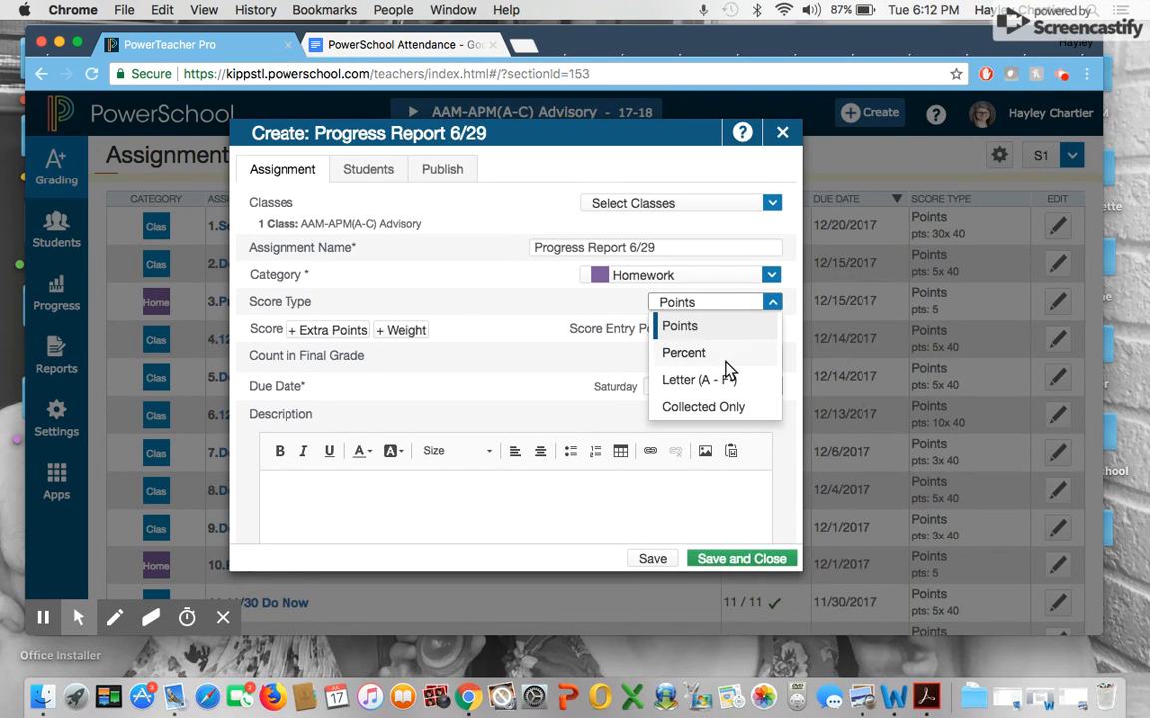
click(678, 328)
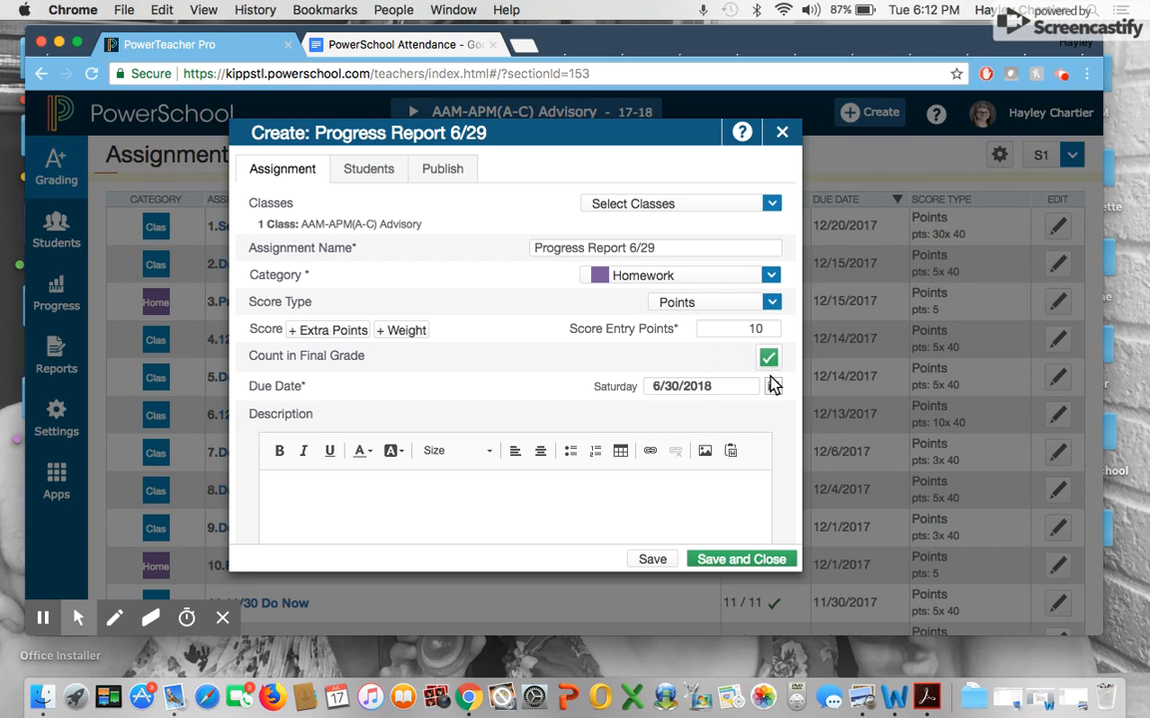
click(773, 387)
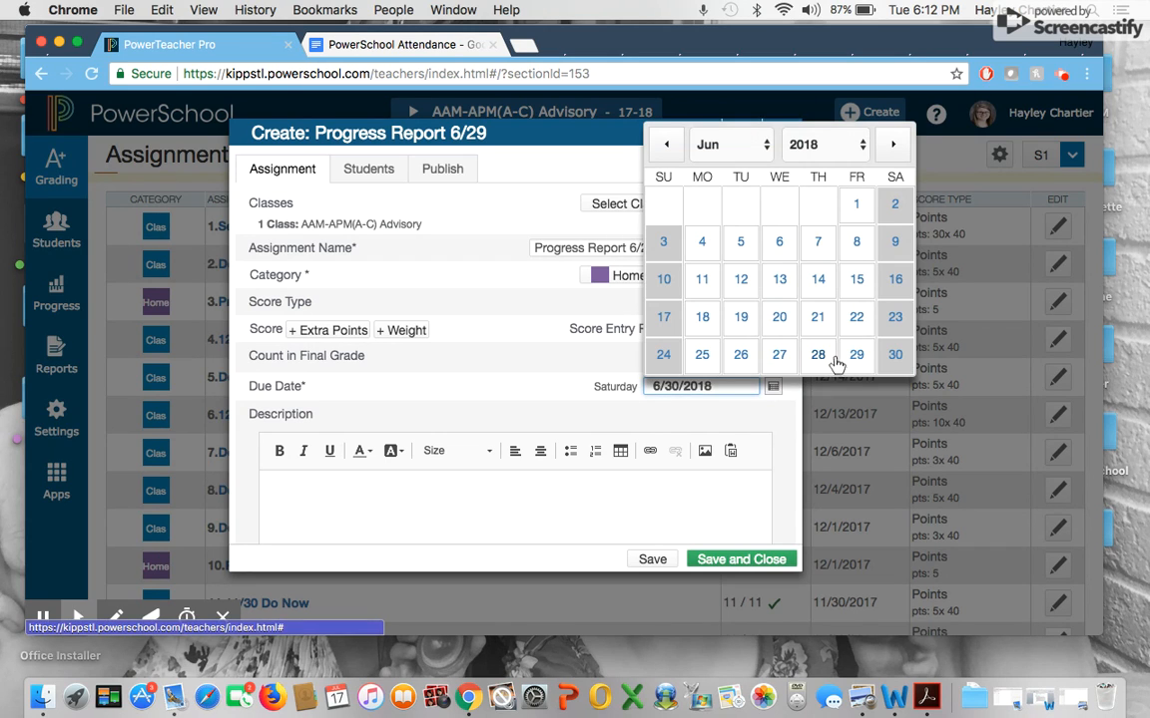
click(856, 355)
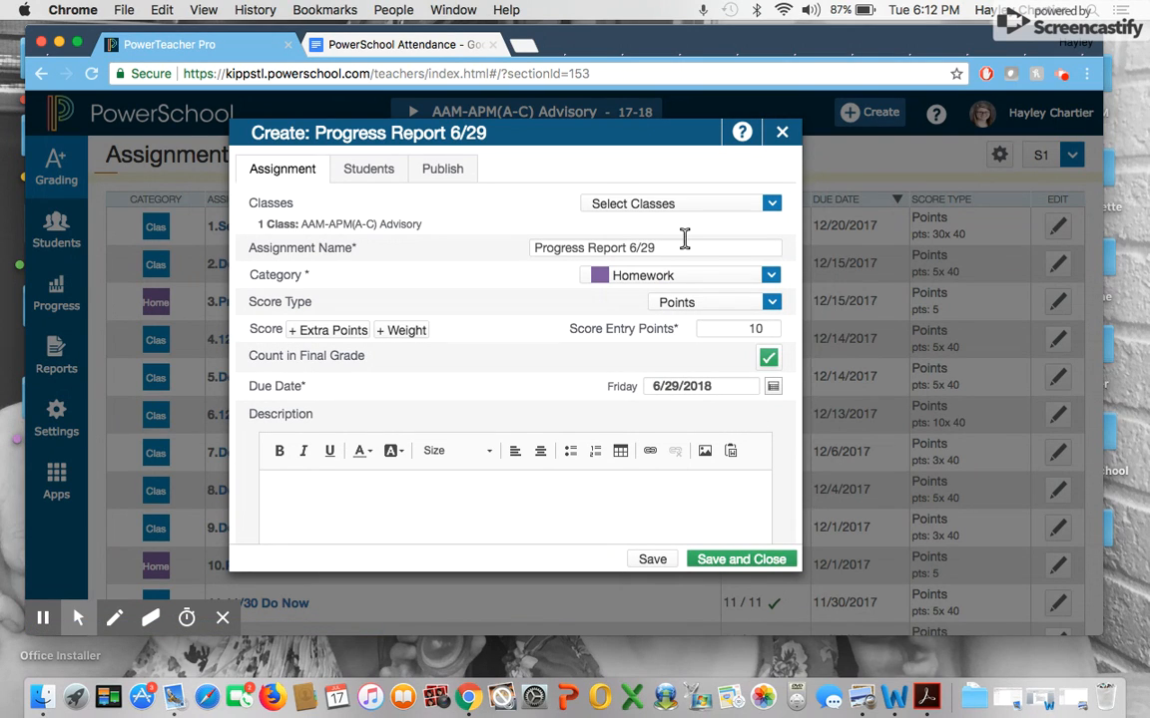
mouse_move(723, 221)
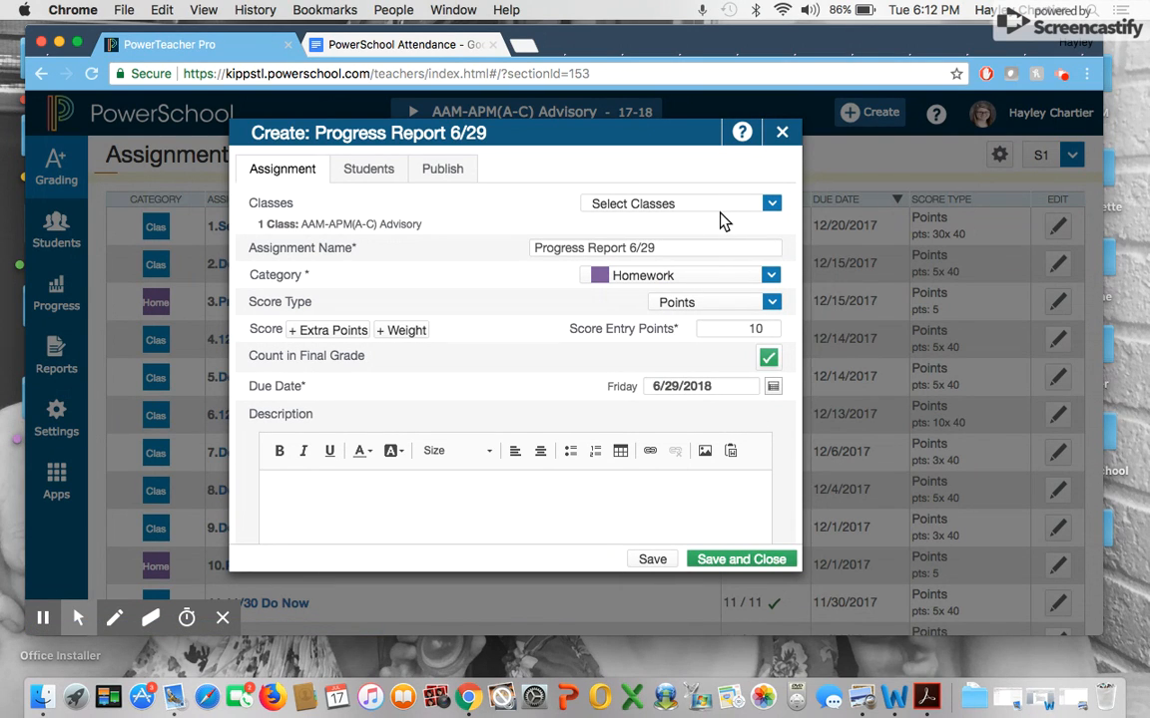
Assign it to the advisory class only, adding then removing Freshman ELA.
click(770, 204)
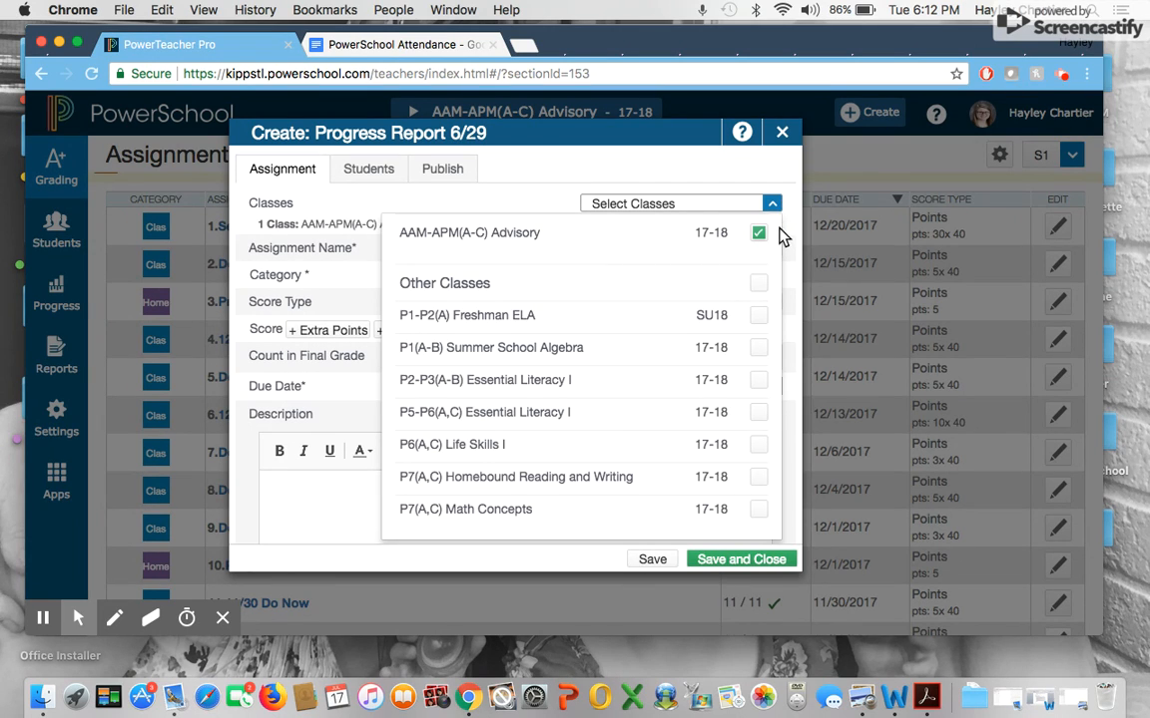
mouse_move(778, 337)
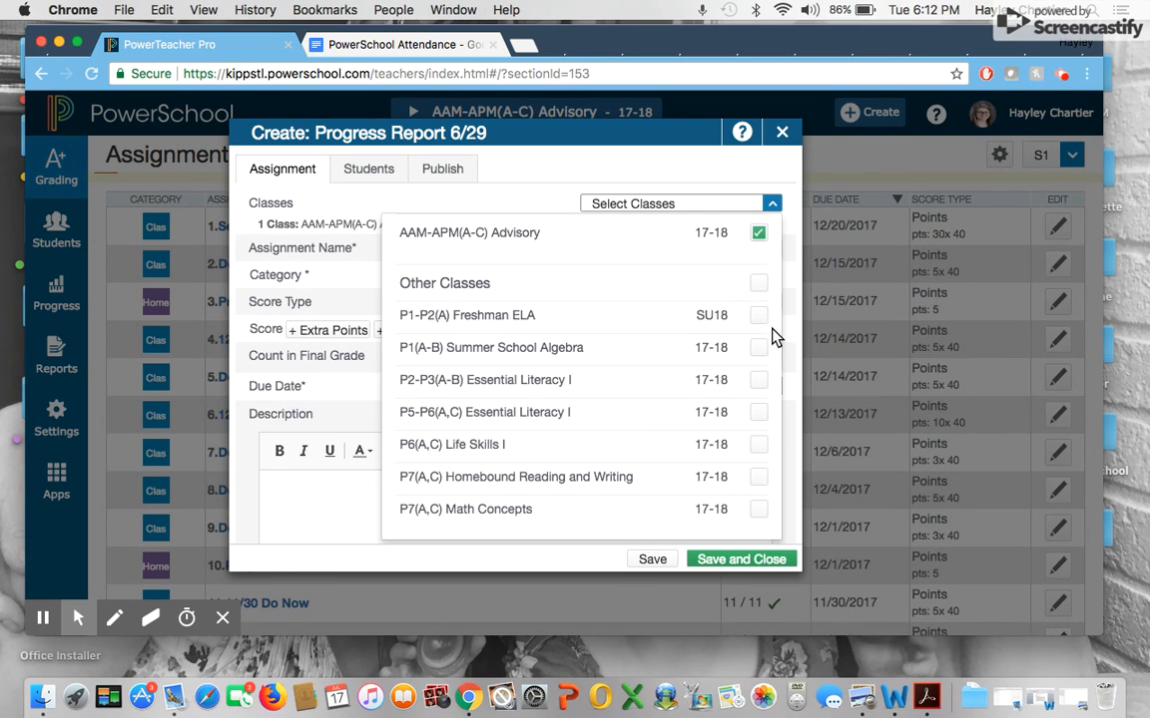
click(758, 315)
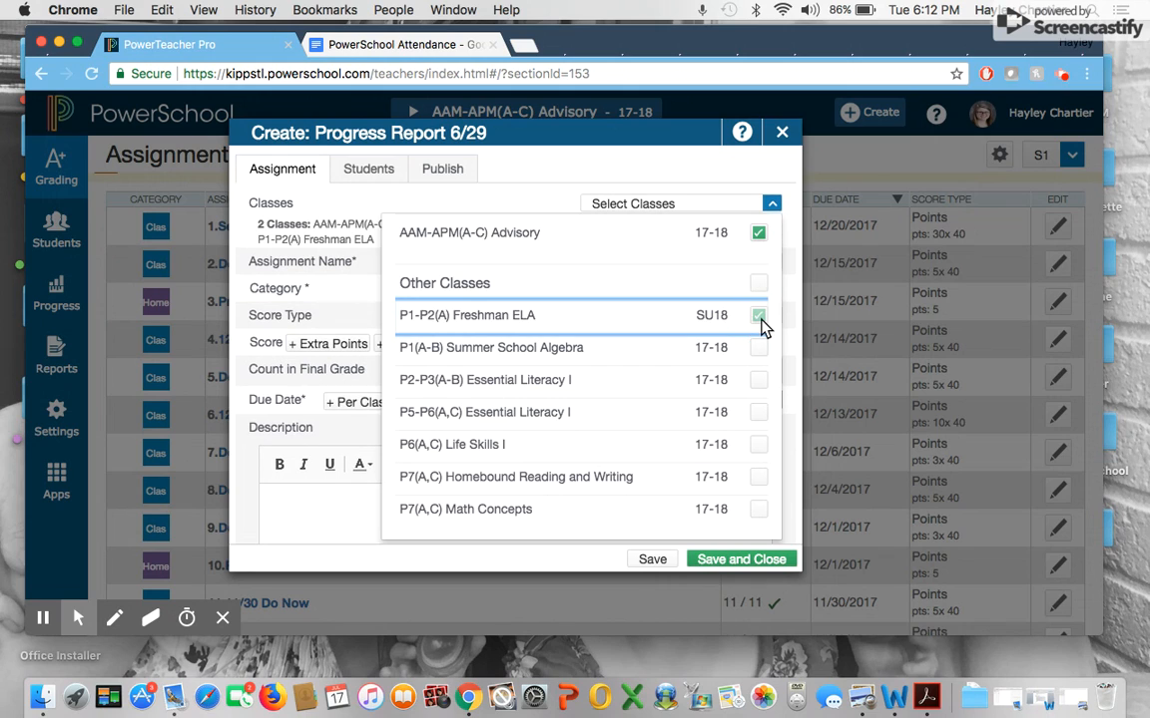
click(758, 315)
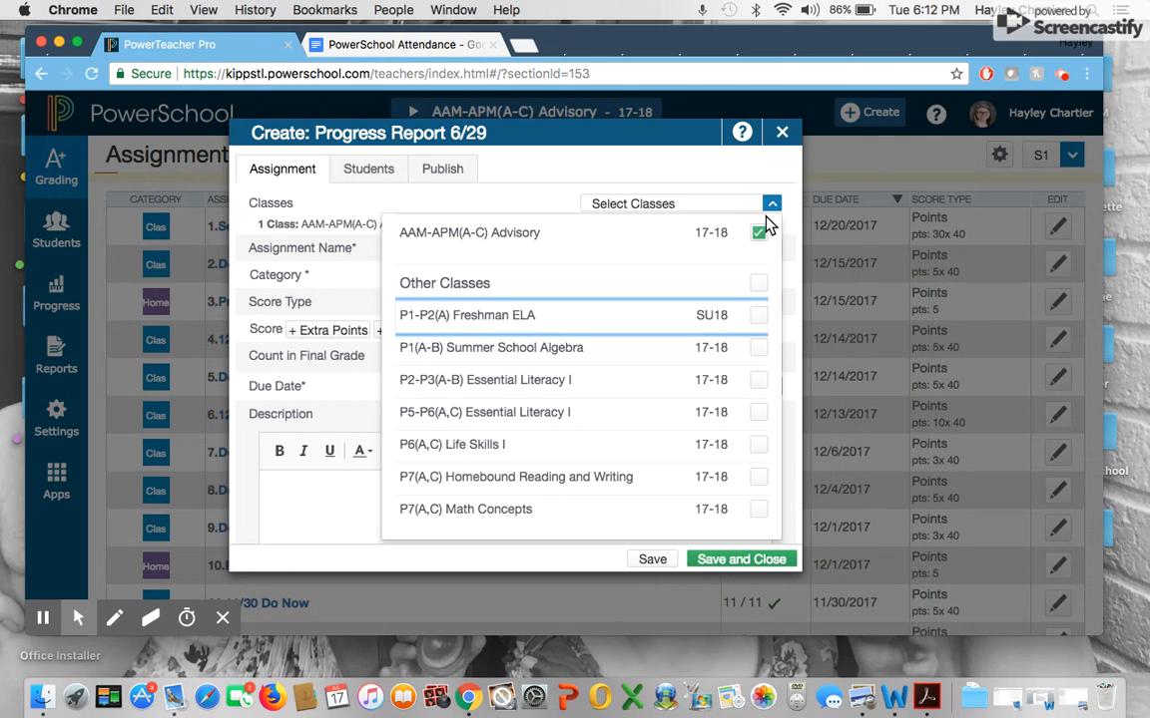
mouse_move(765, 411)
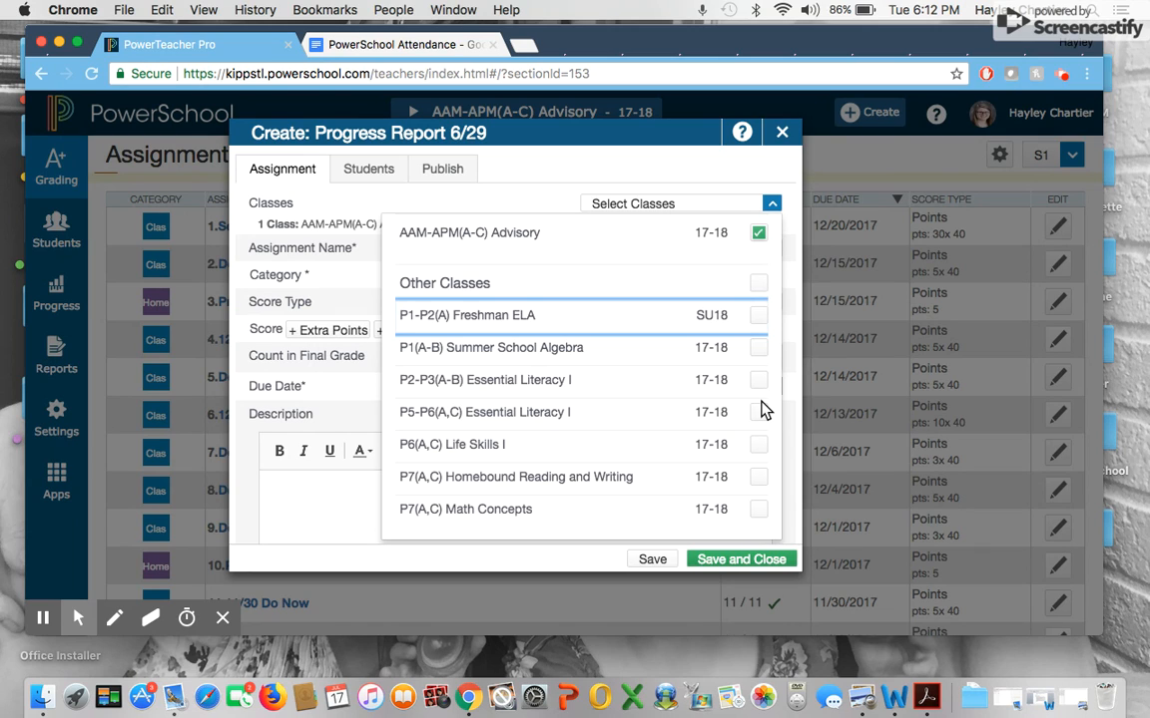
mouse_move(762, 409)
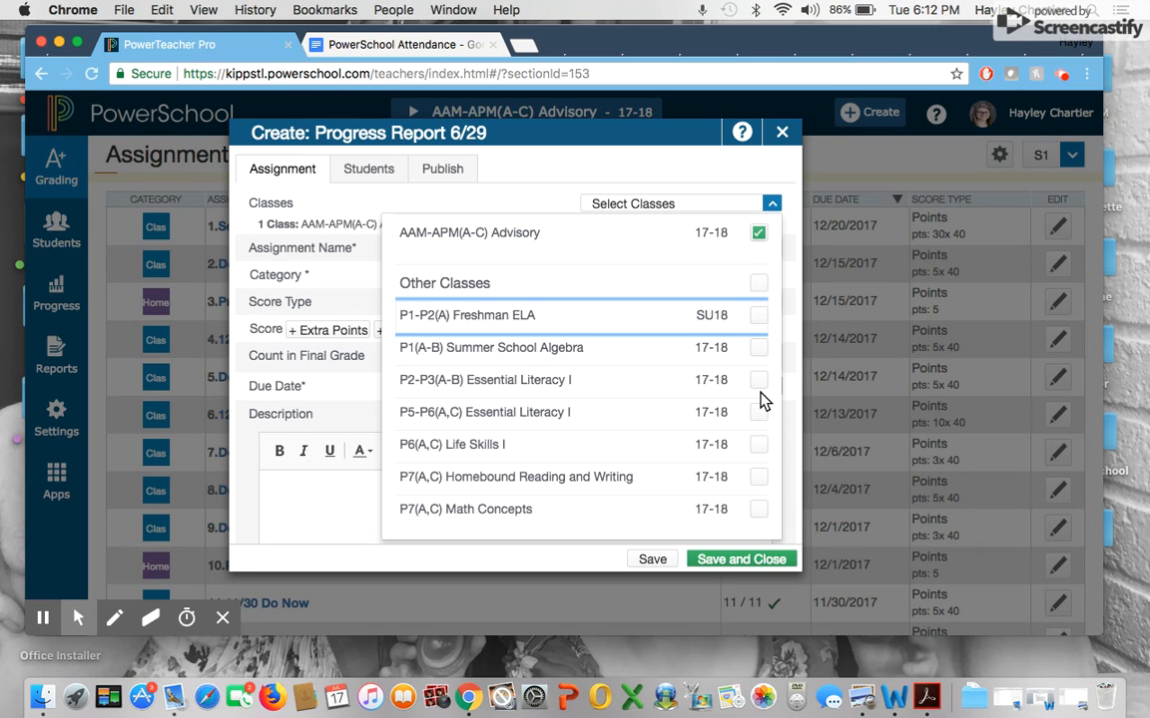
click(759, 379)
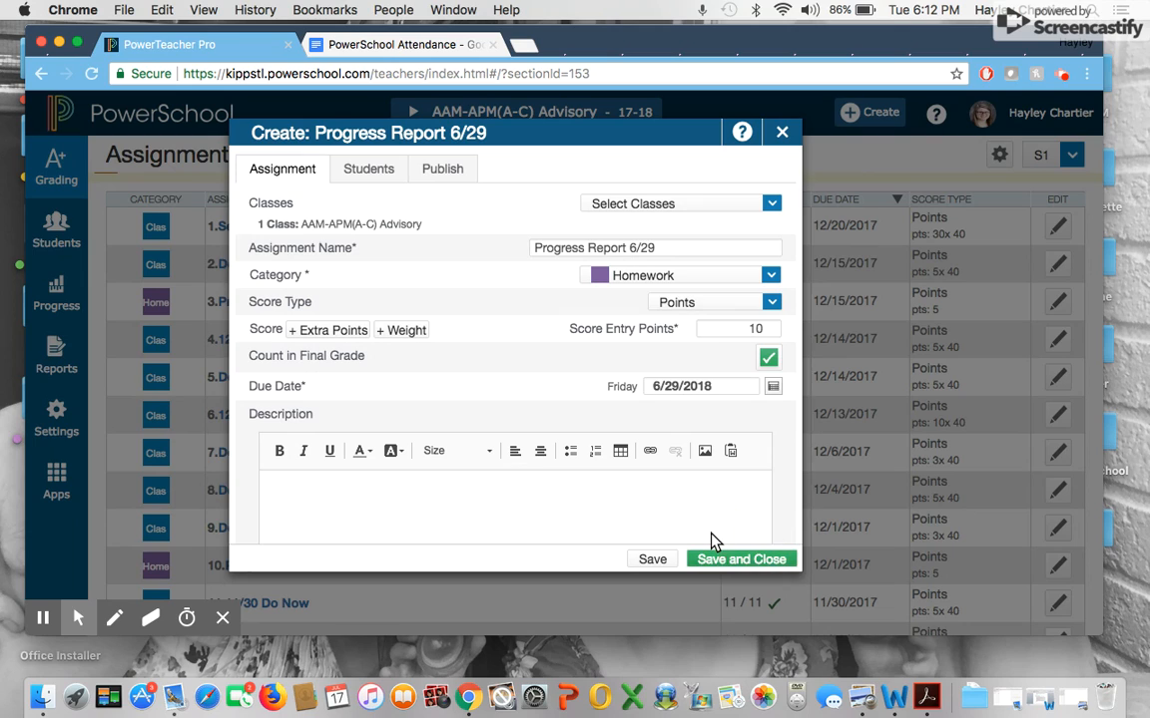
Add the description 'Progress Report Week 6/29', then save and close the assignment.
click(399, 499)
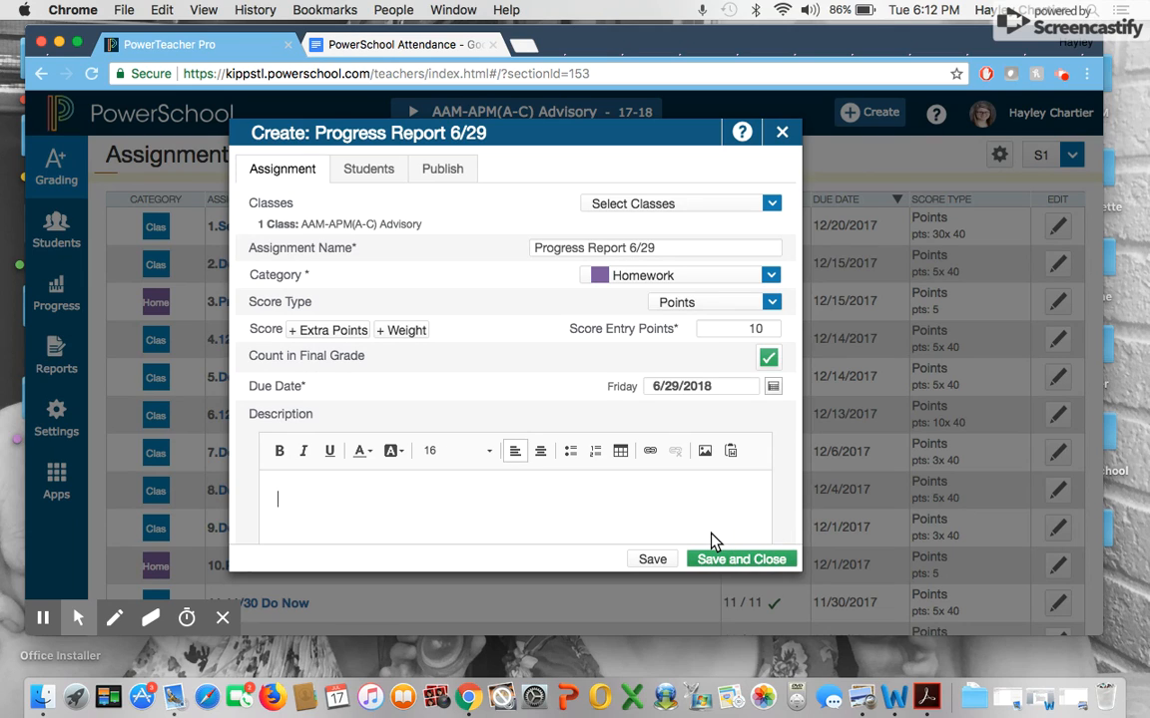
text(Progress)
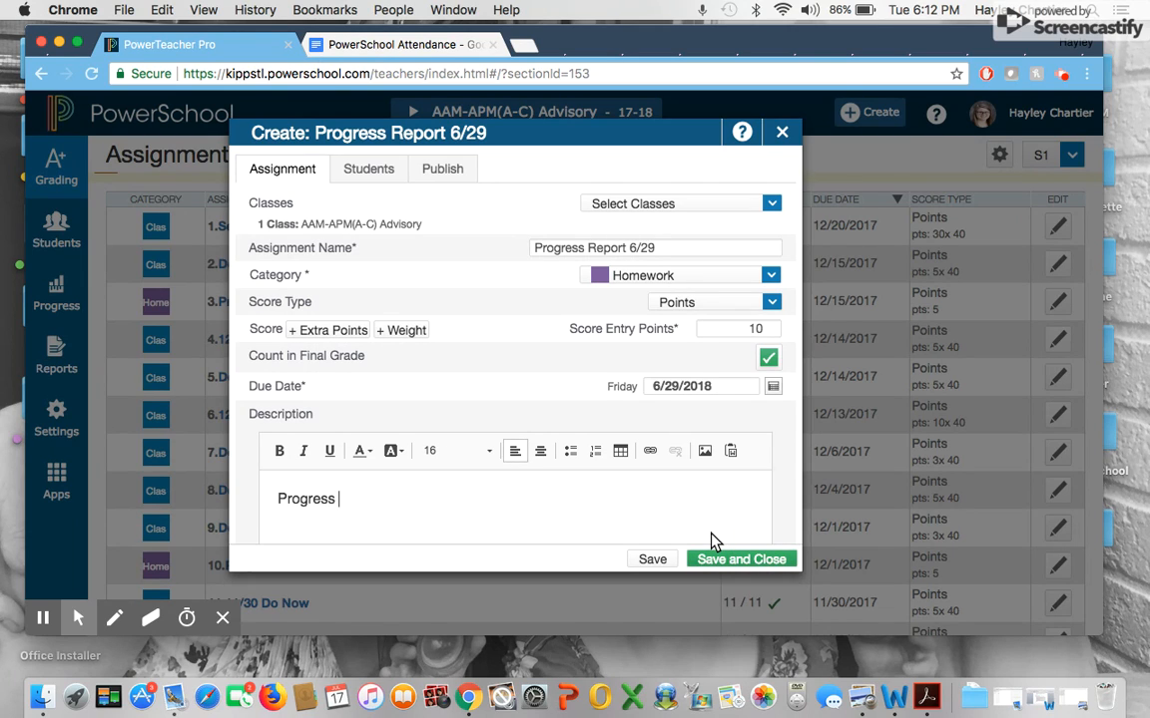
text(Report)
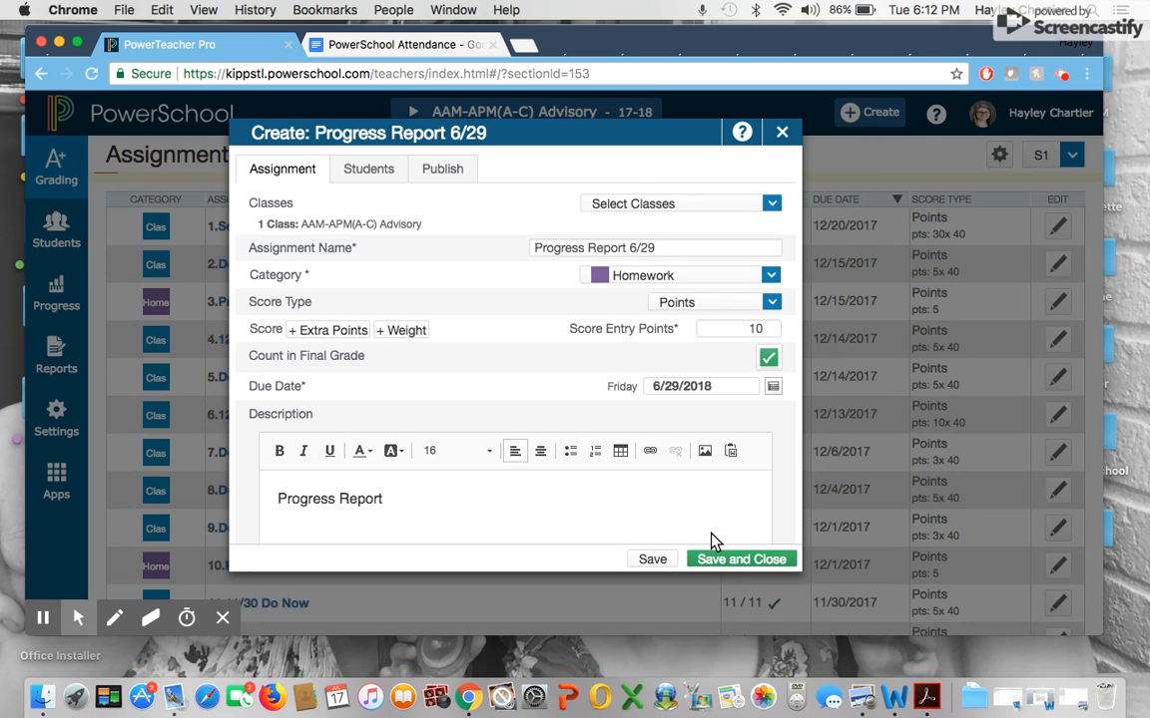
text(Week)
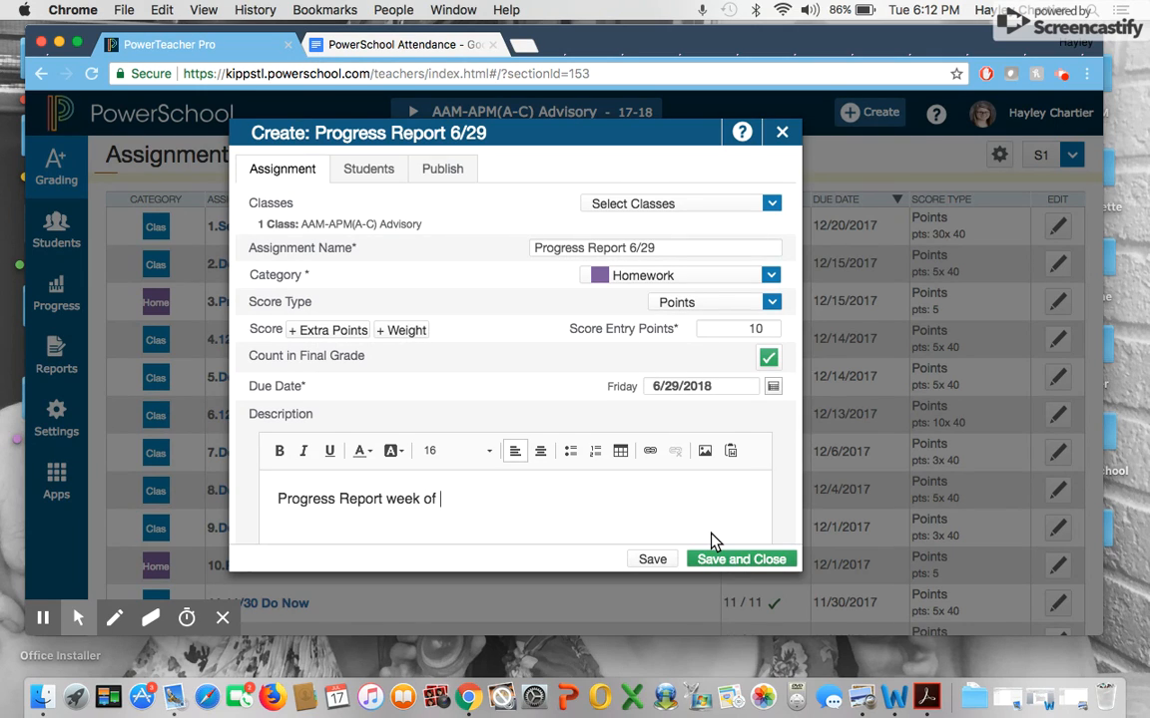
text(6/29)
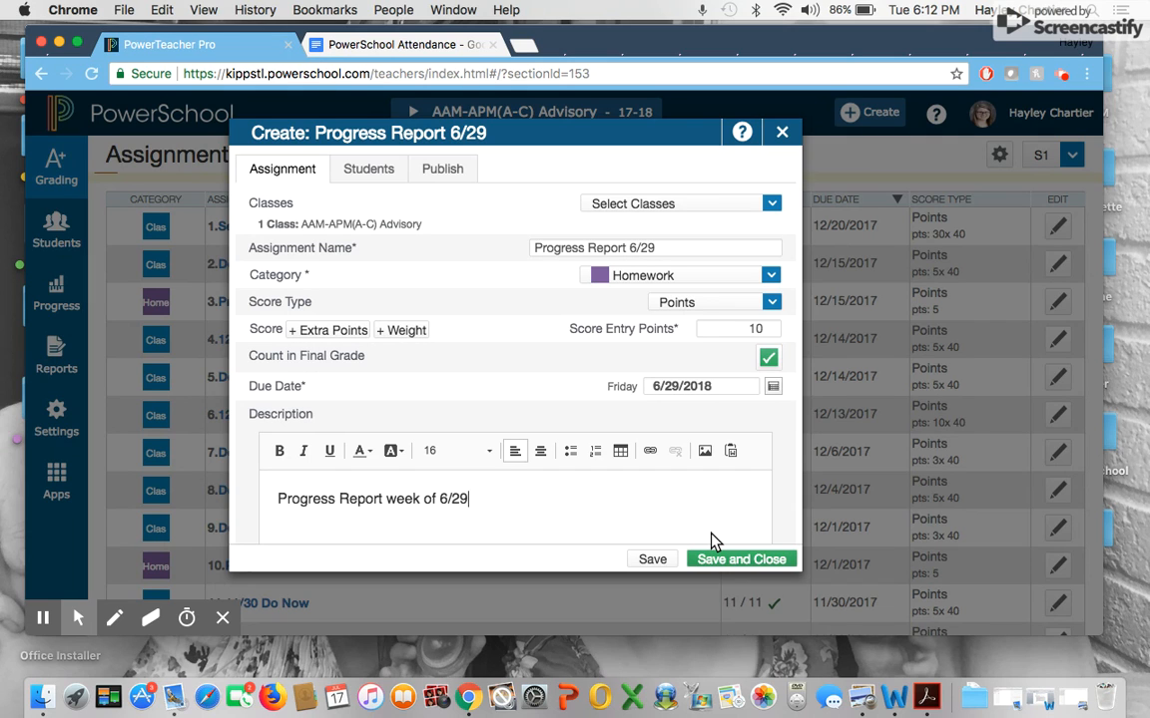
click(741, 559)
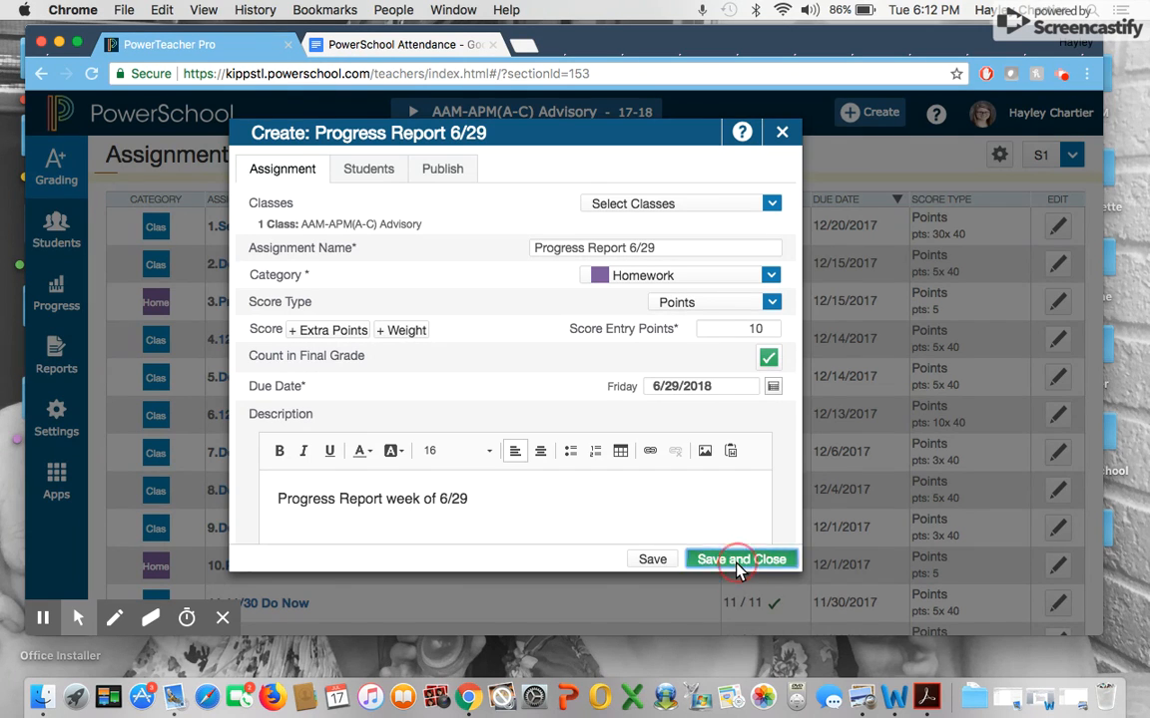
click(741, 559)
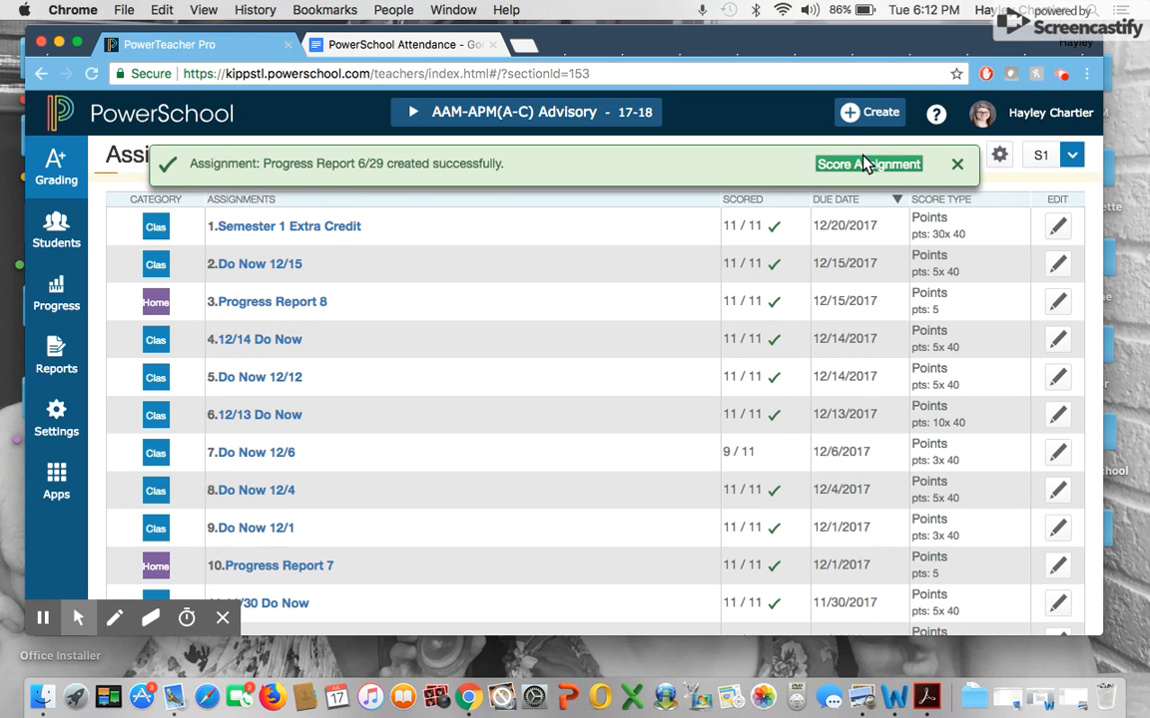
Score the first student 0 flagged Missing, then 10 for the next students.
click(868, 163)
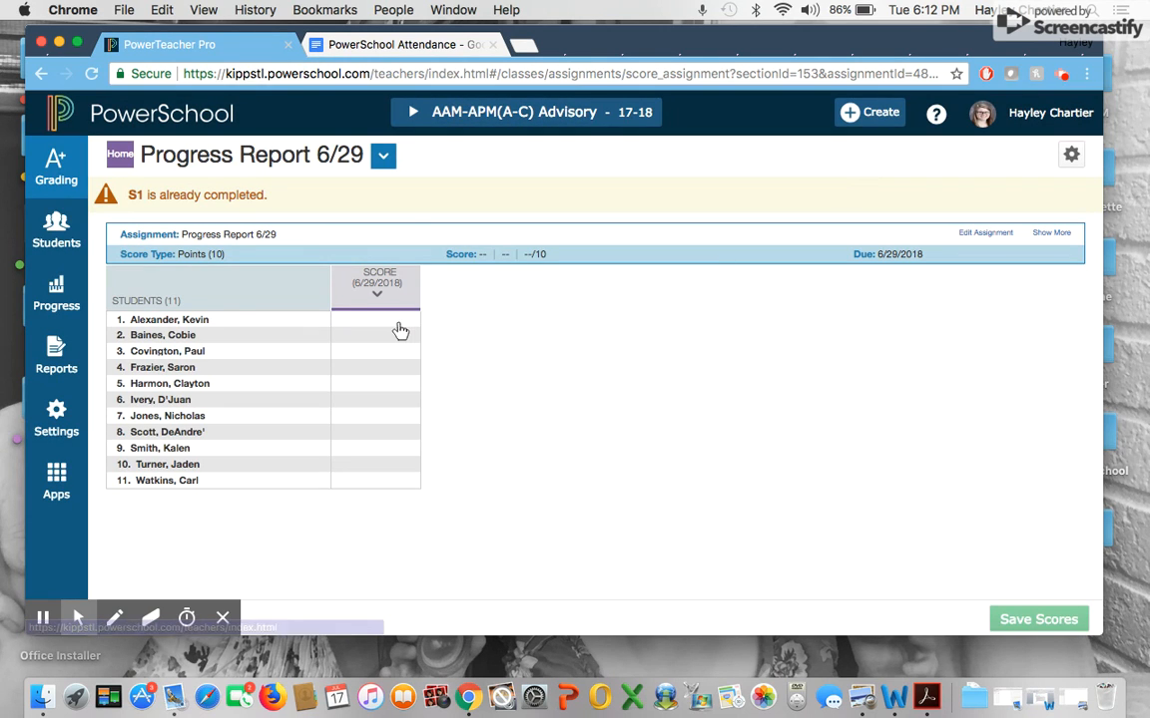
click(375, 319)
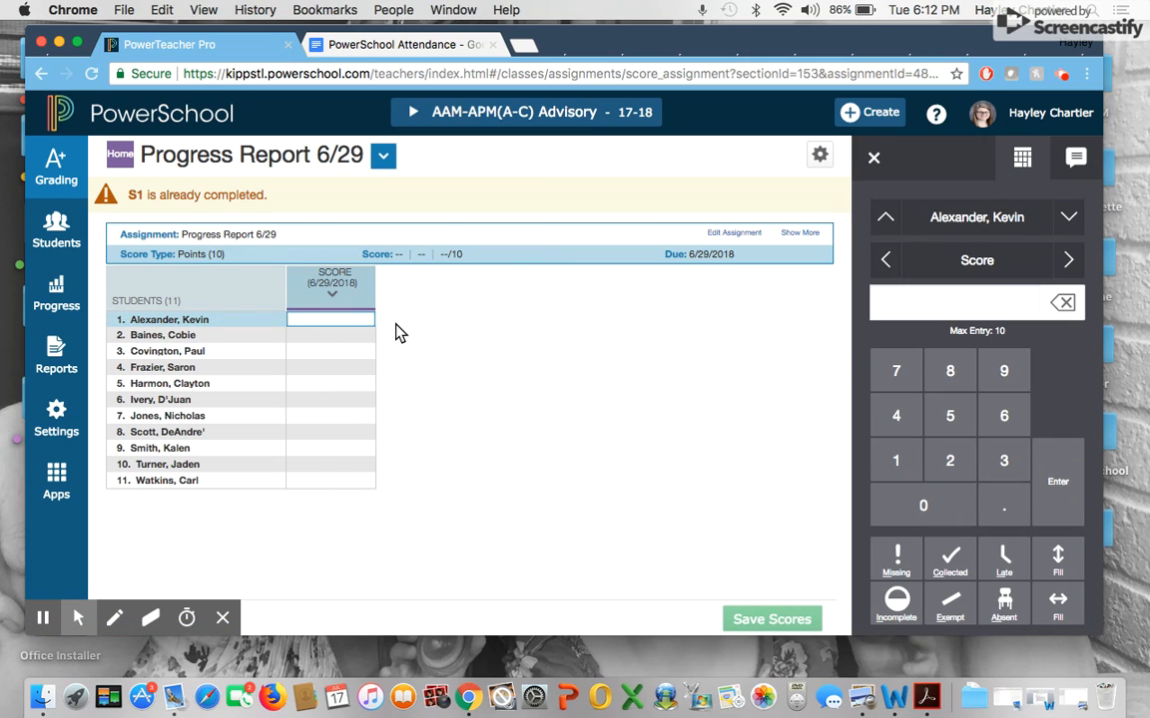
click(922, 505)
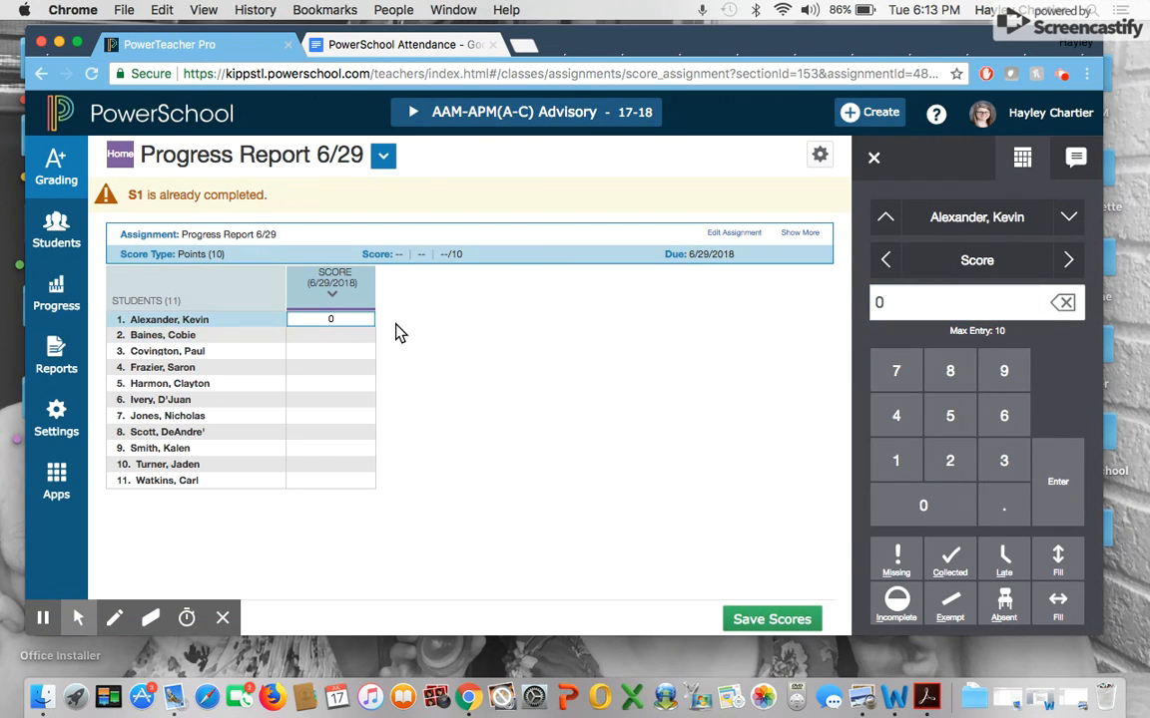
click(894, 559)
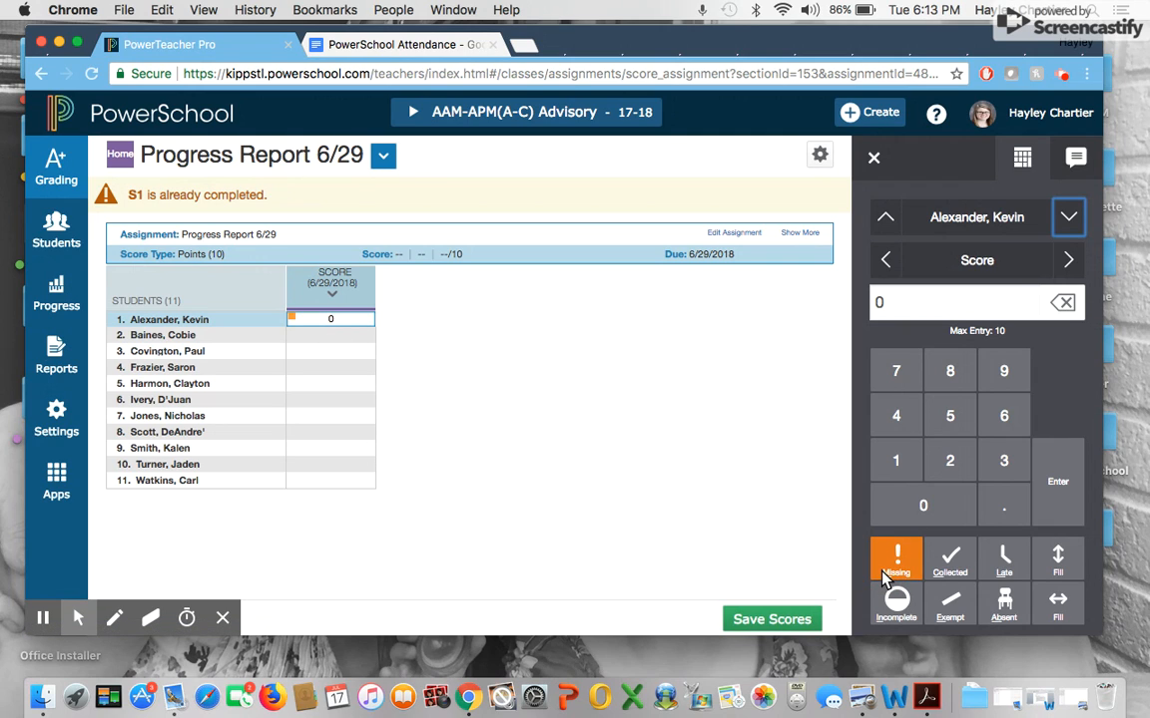
mouse_move(260, 339)
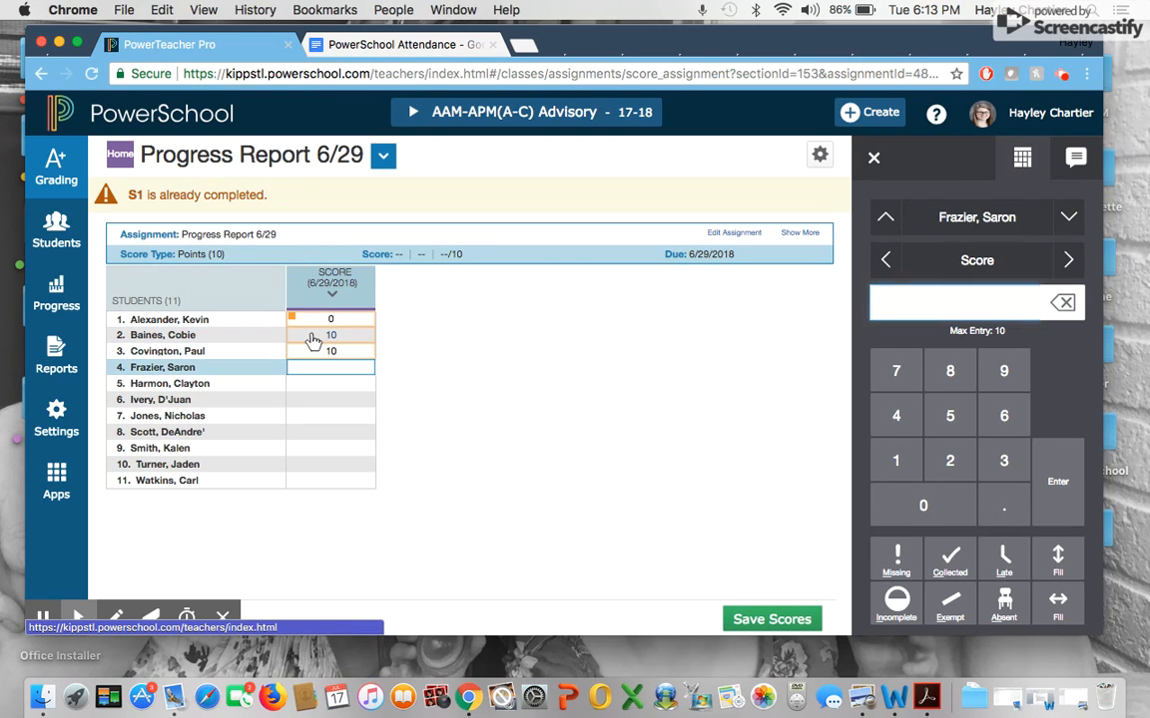
text(1)
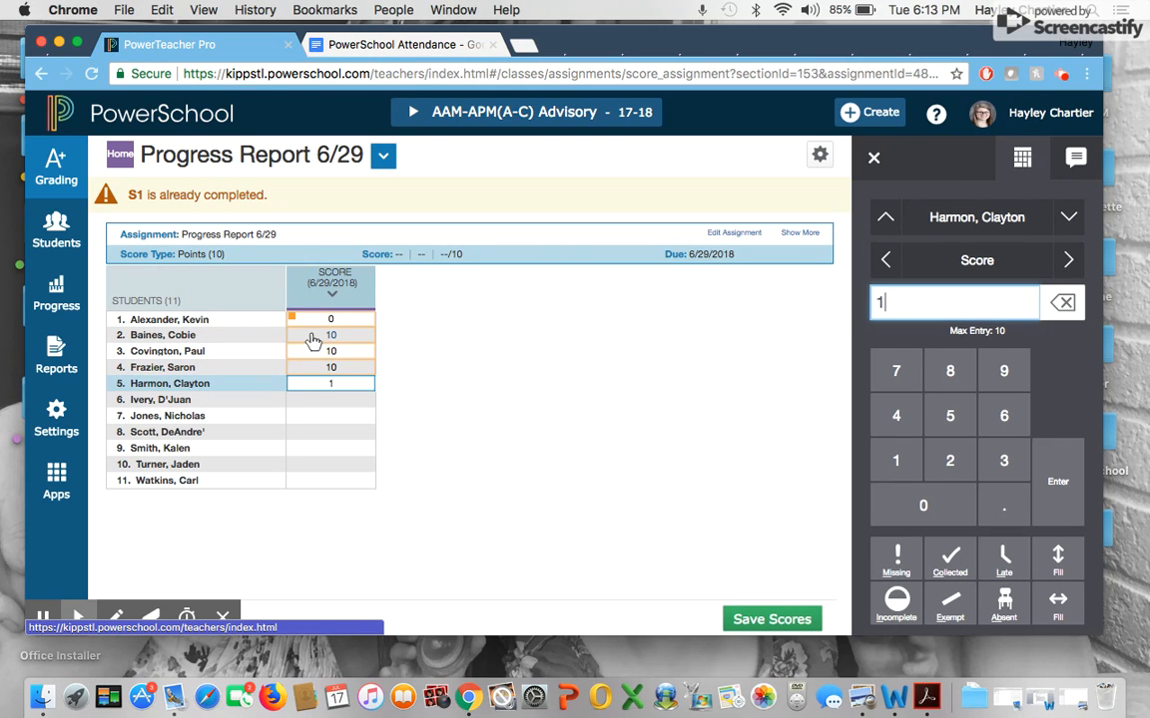
key(enter)
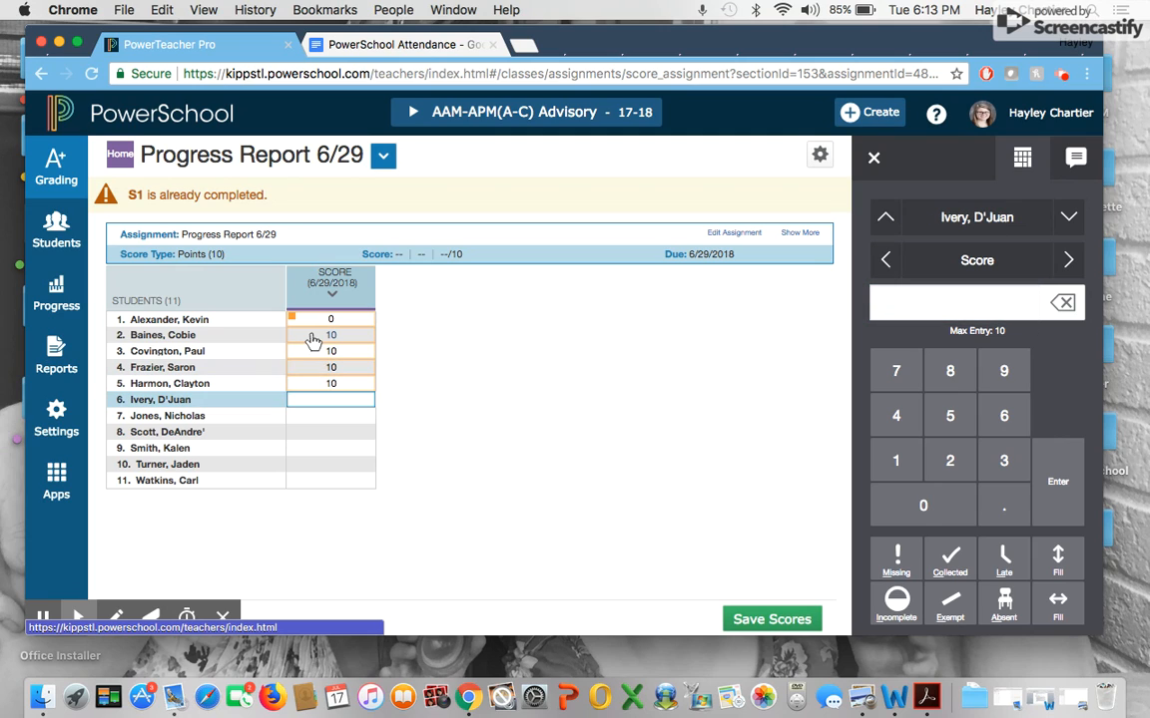
mouse_move(808, 527)
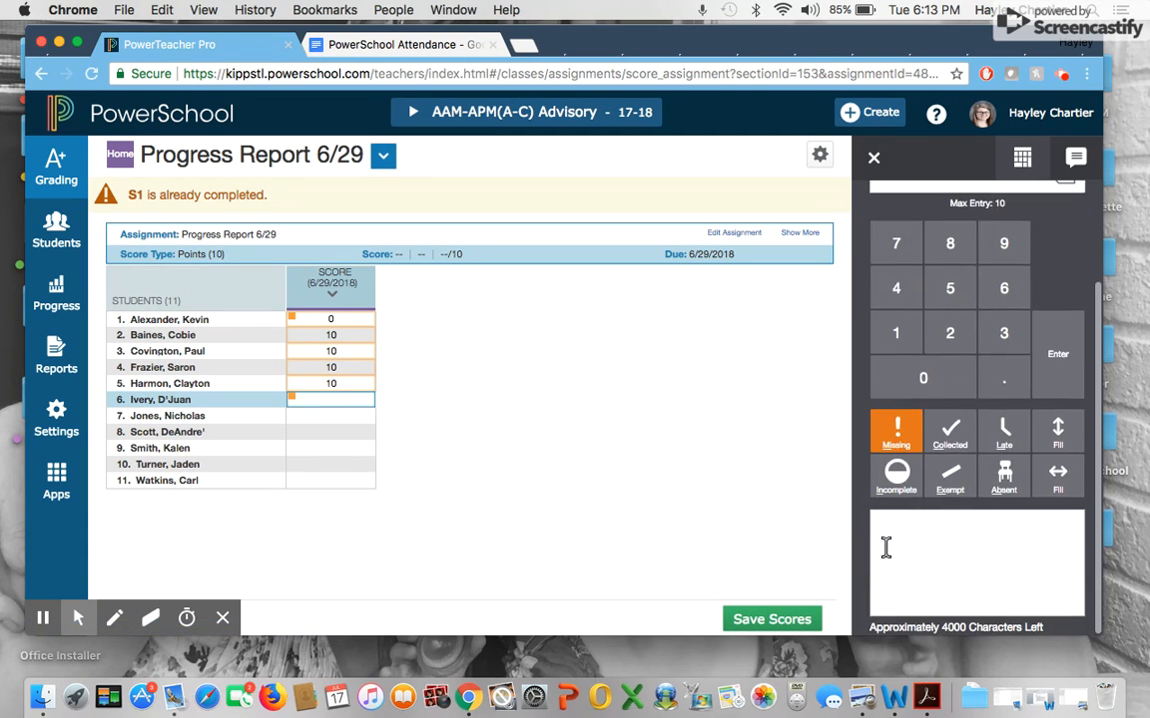
Add the absence comment 'D'Juan wa...' on the sixth student's score and save all scores.
click(976, 563)
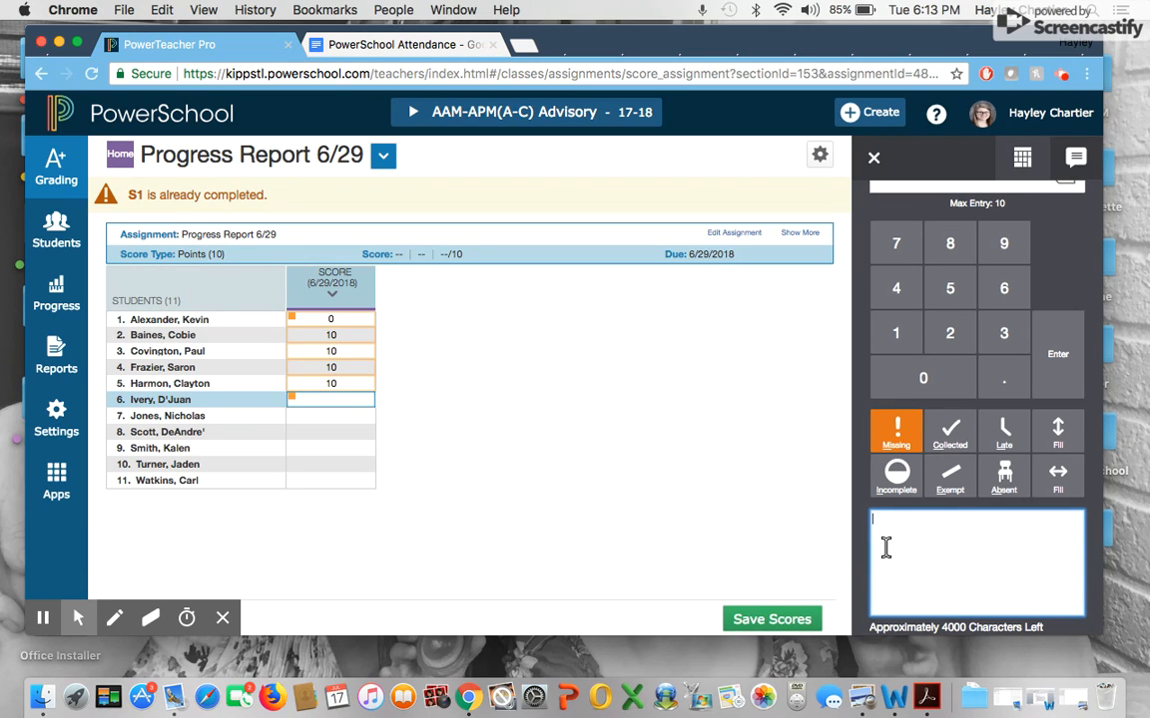
text(D'Juan was absent the day progress reports were passed out.)
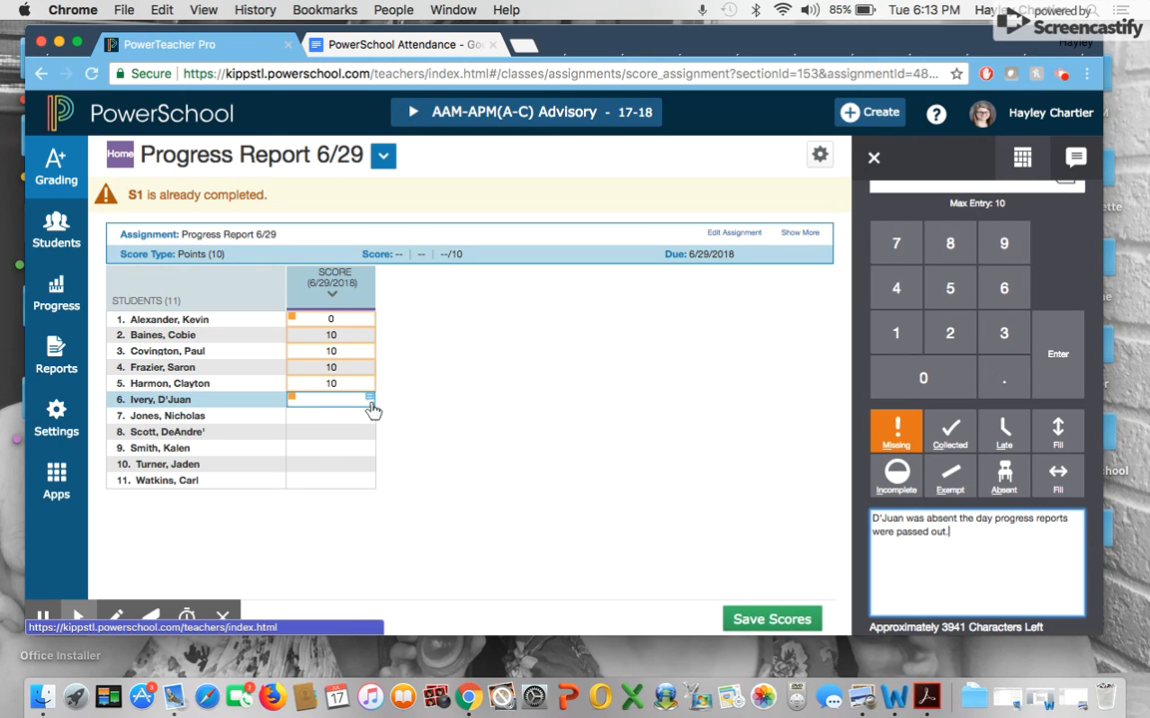
mouse_move(321, 407)
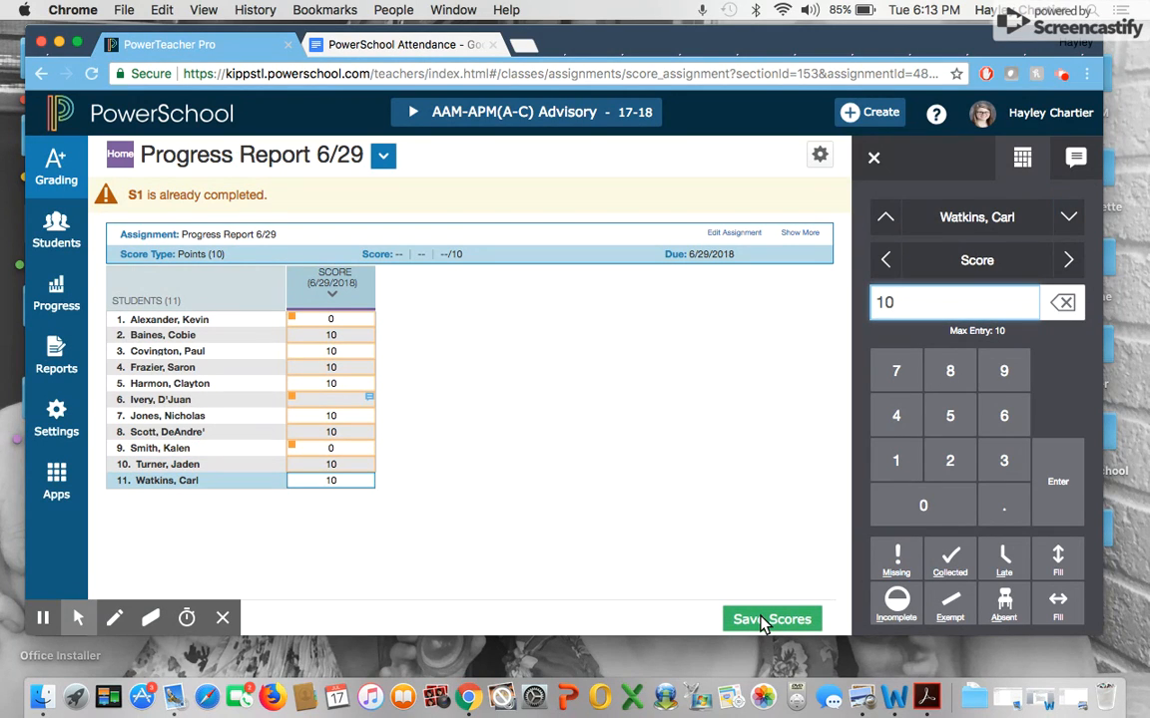
click(770, 618)
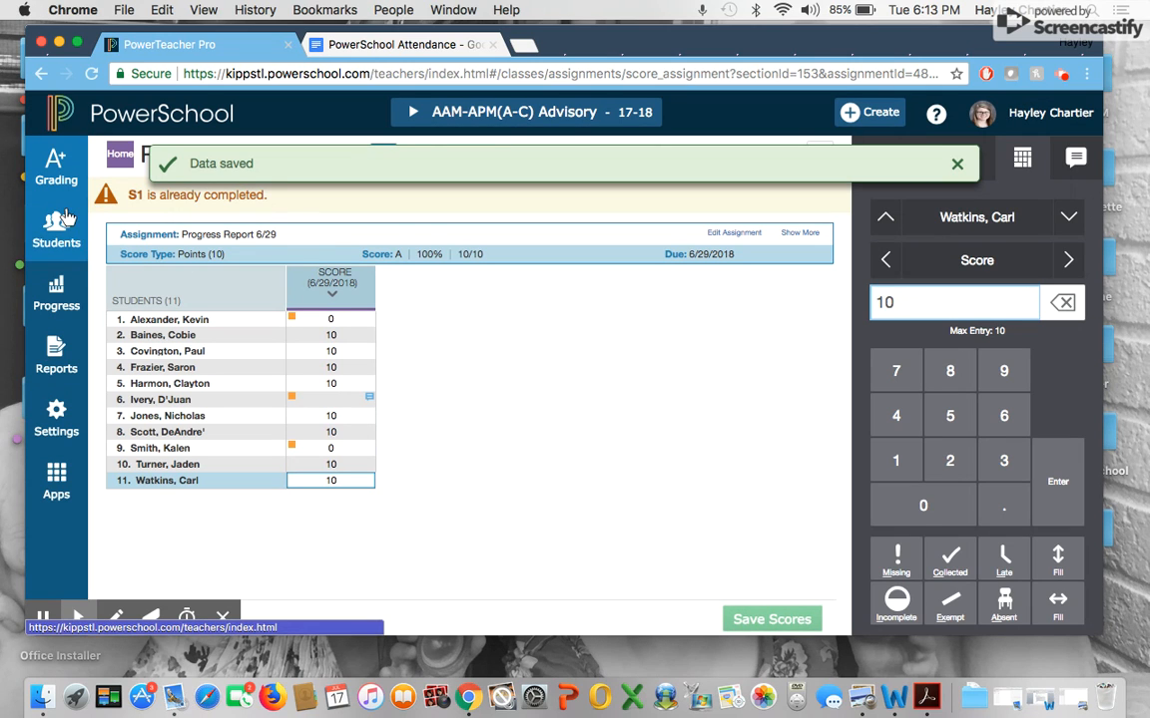
Visit the semester scoresheet, then the assignment Categories page via Grading.
click(956, 164)
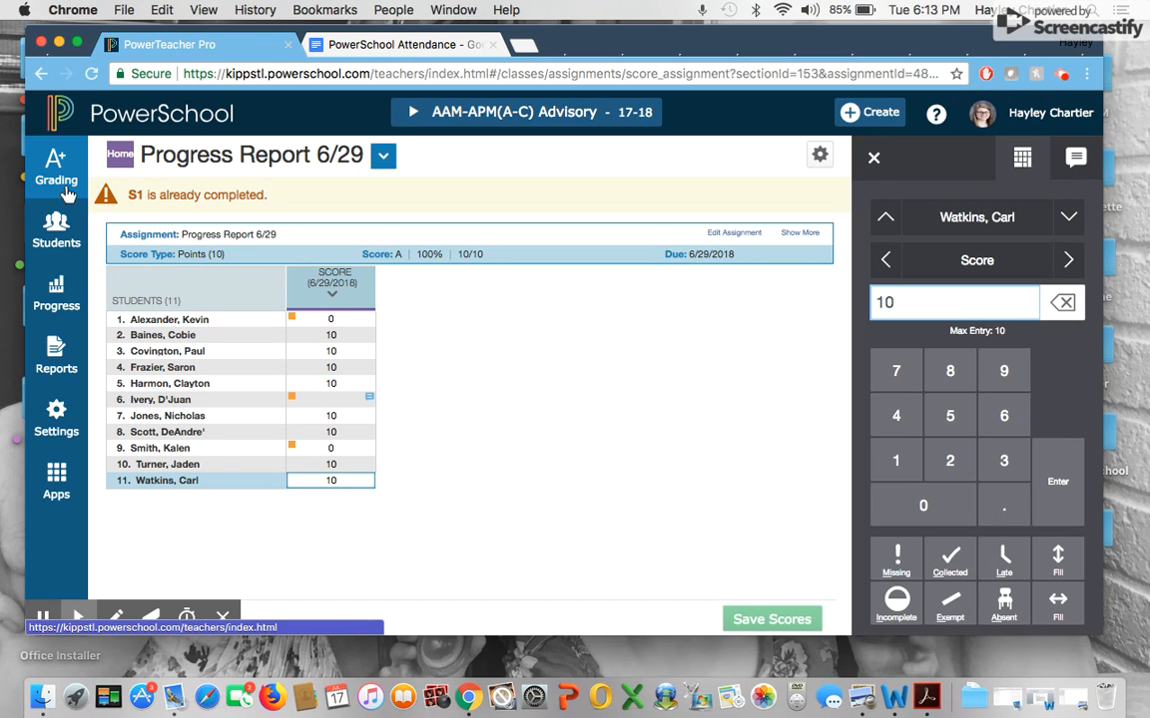
click(56, 169)
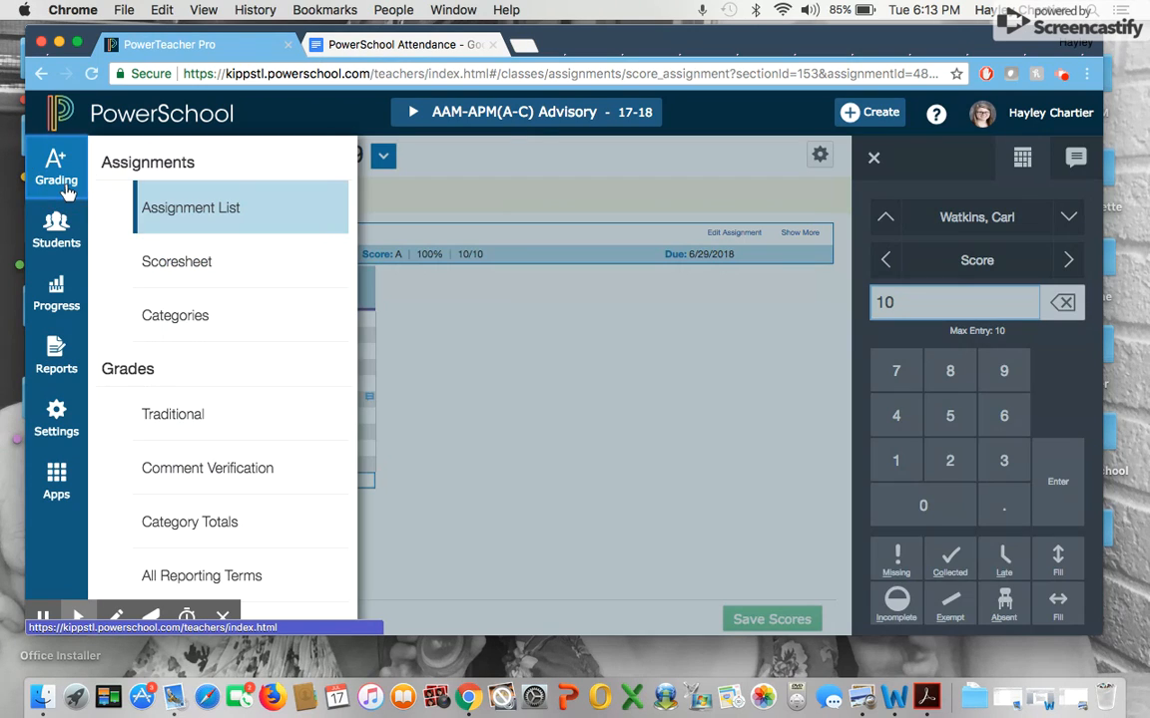
click(176, 262)
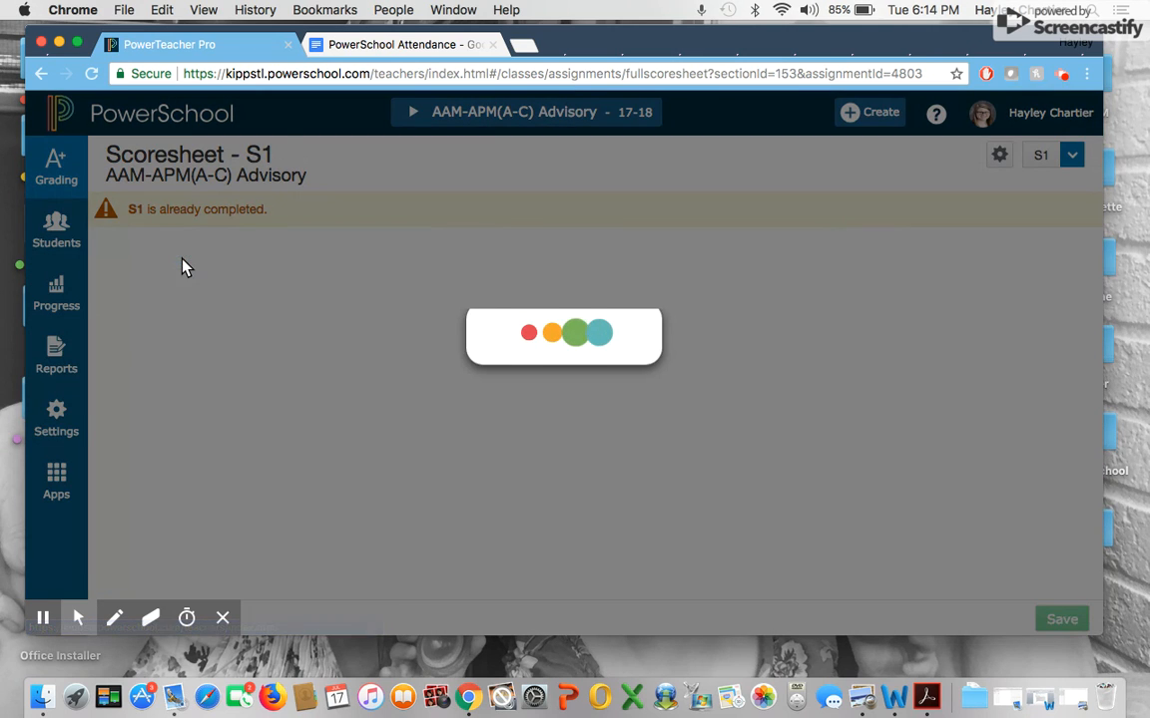
click(56, 170)
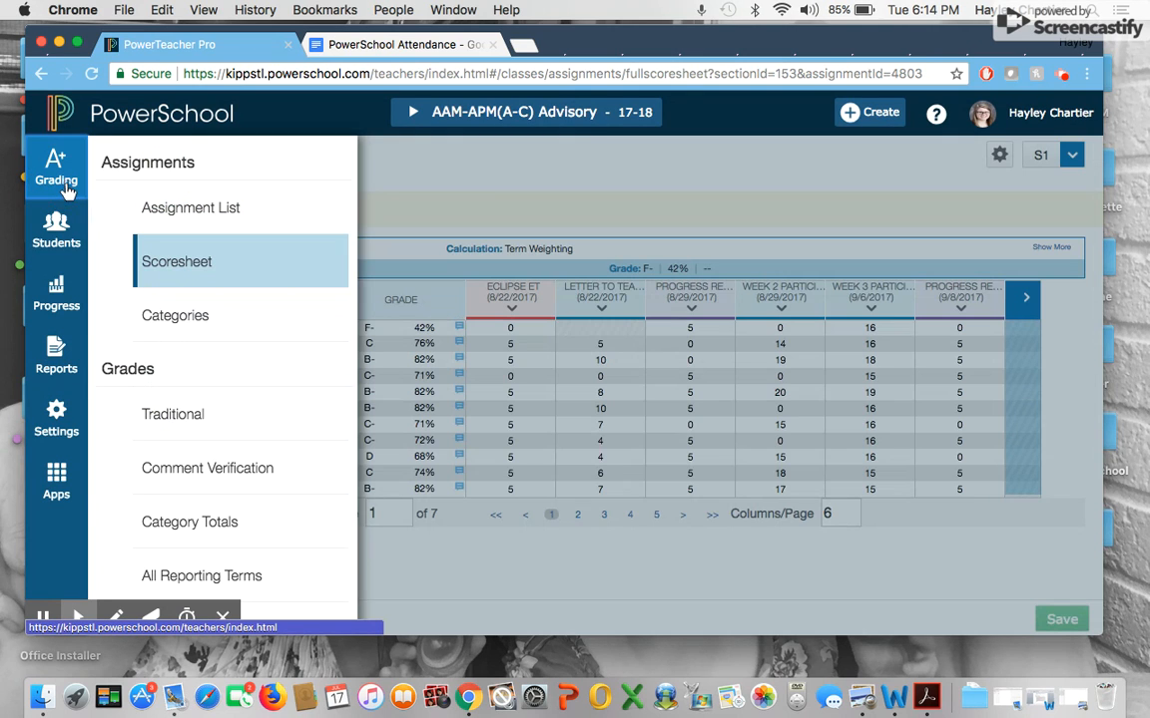
click(176, 316)
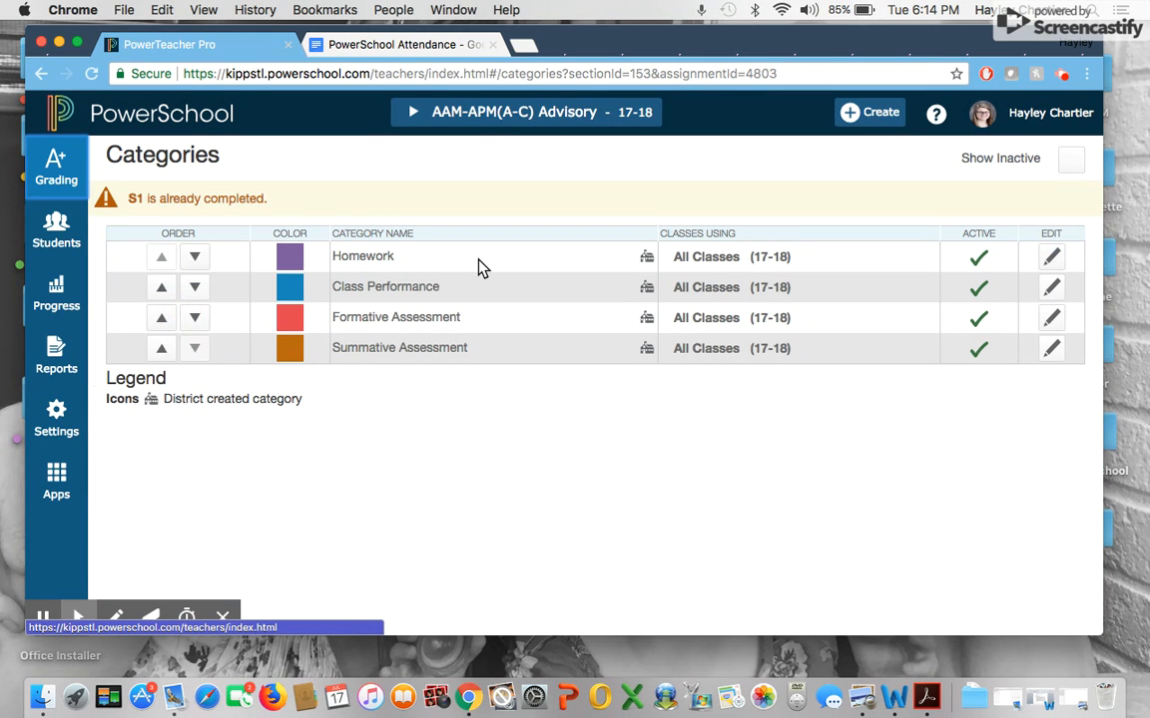
mouse_move(499, 288)
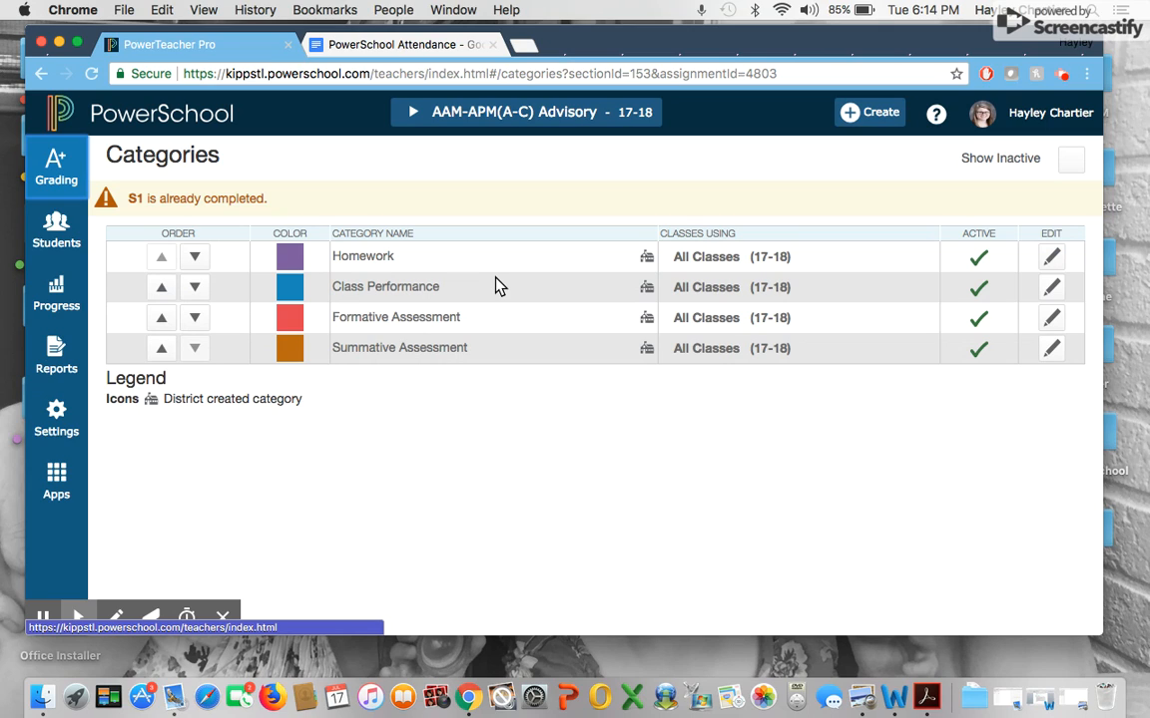
mouse_move(503, 351)
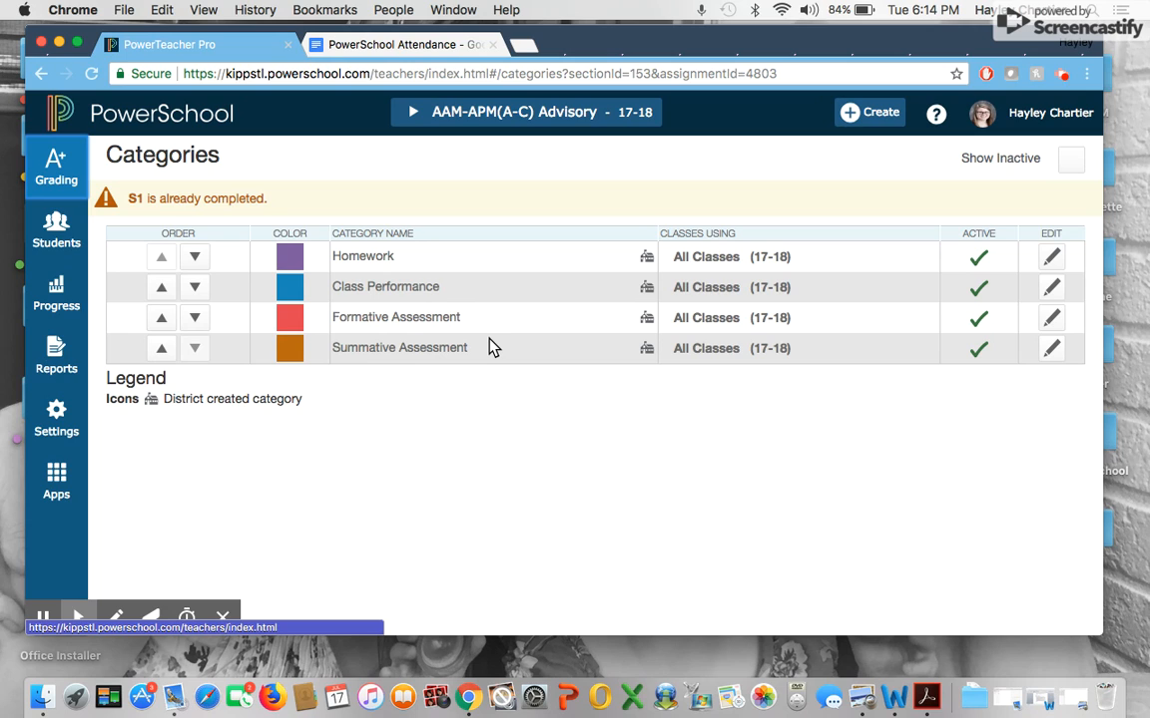
mouse_move(790, 294)
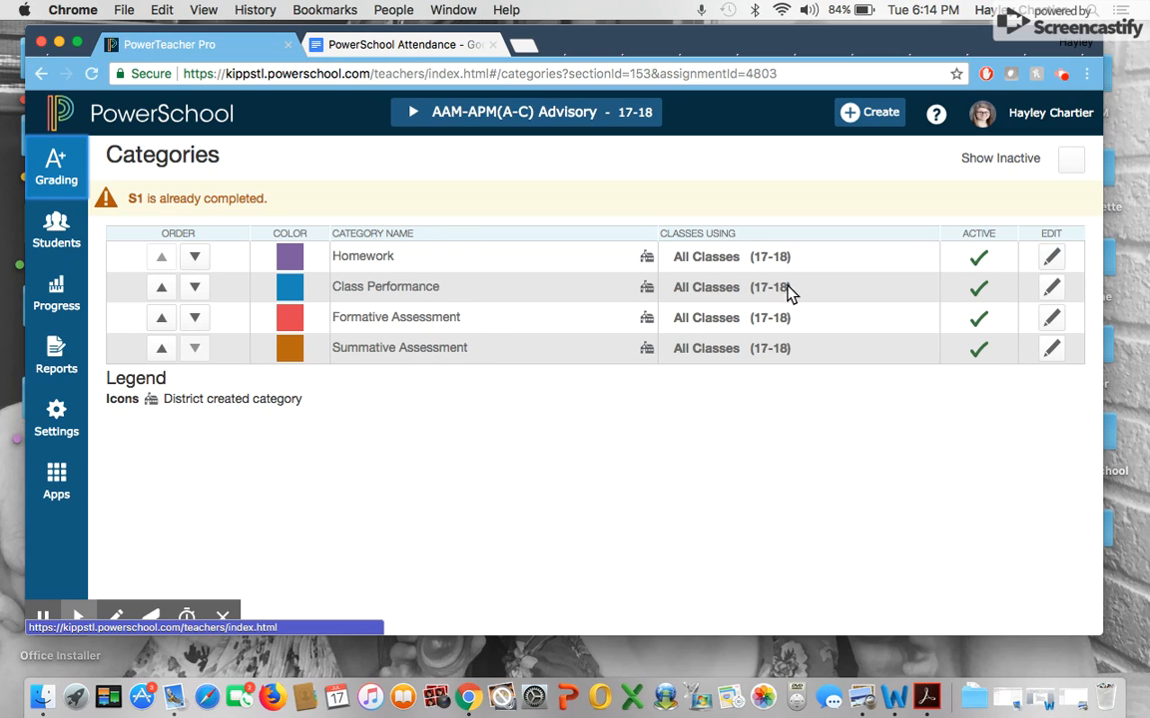
Reopen the Grading menu and stay on the Categories page listing the four categories.
click(56, 168)
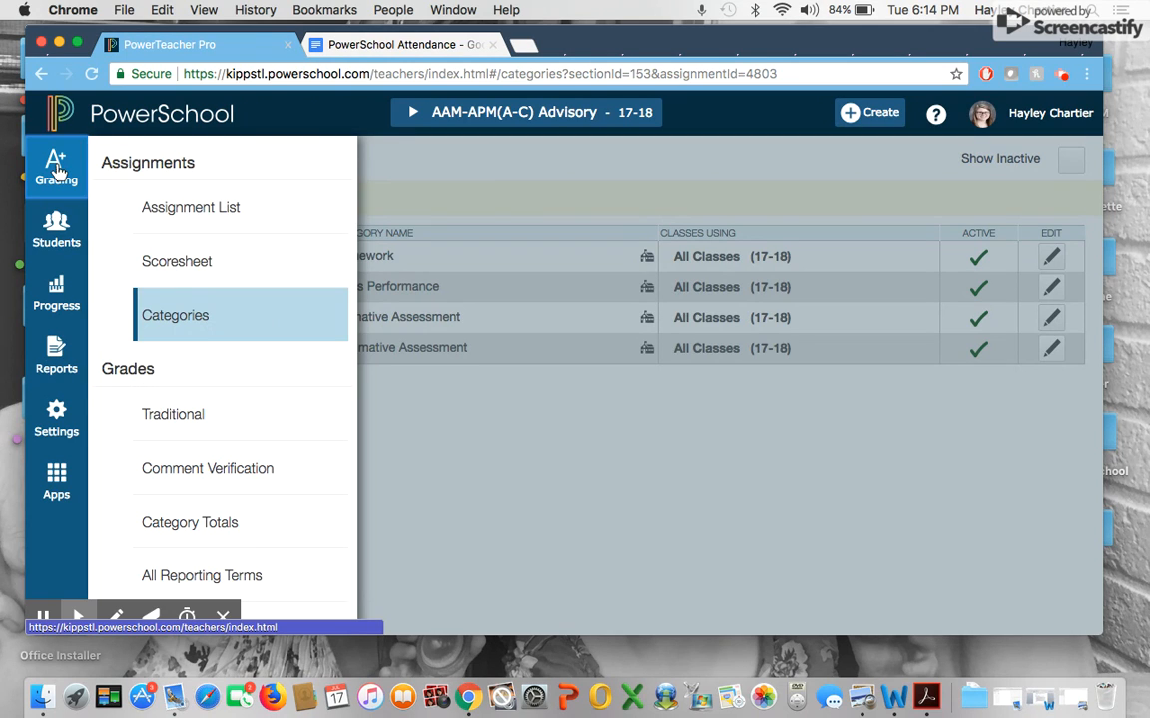
click(176, 315)
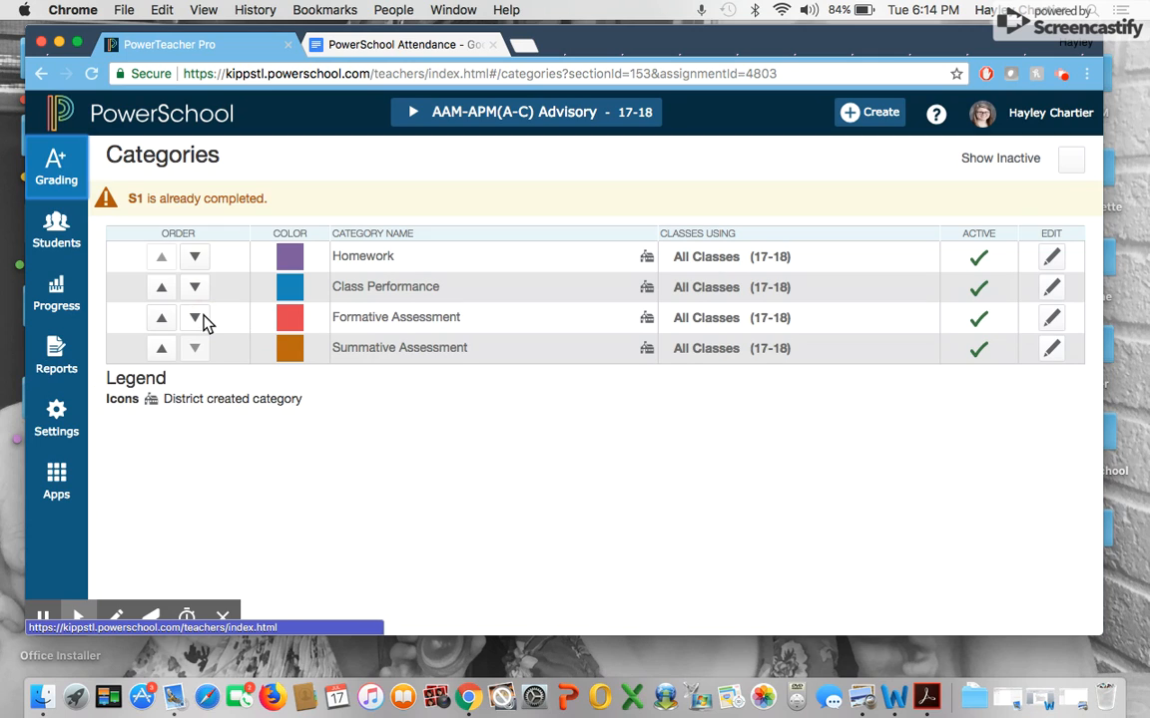
mouse_move(1073, 295)
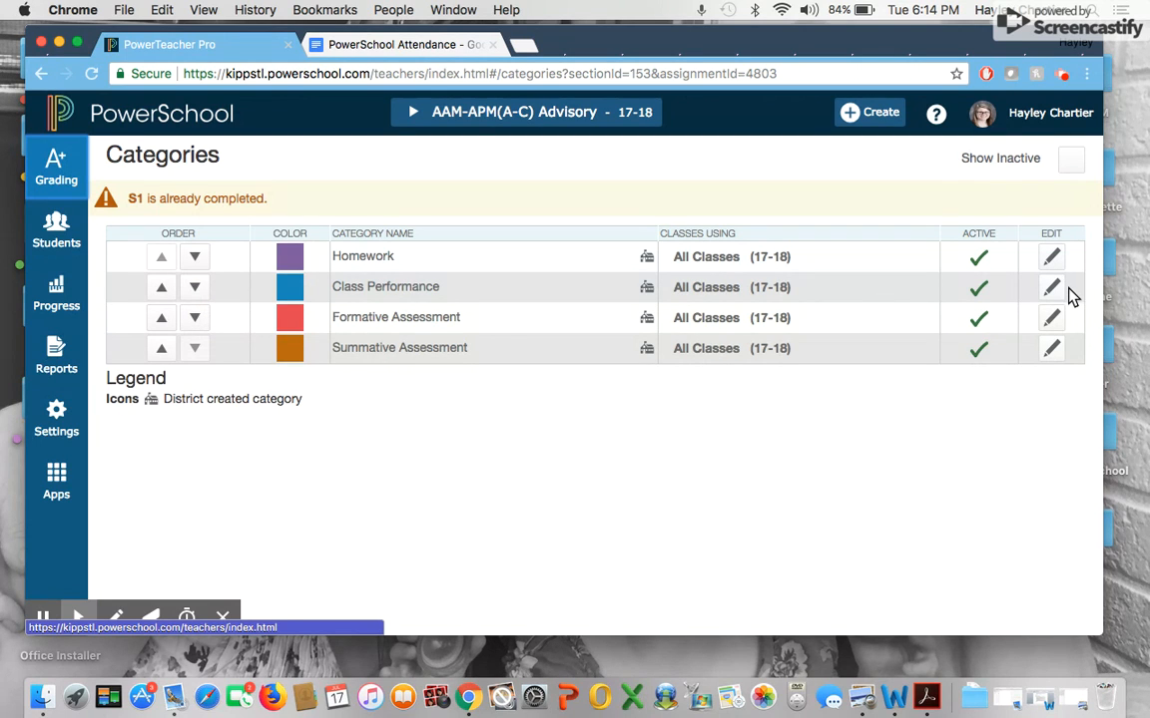
mouse_move(1070, 318)
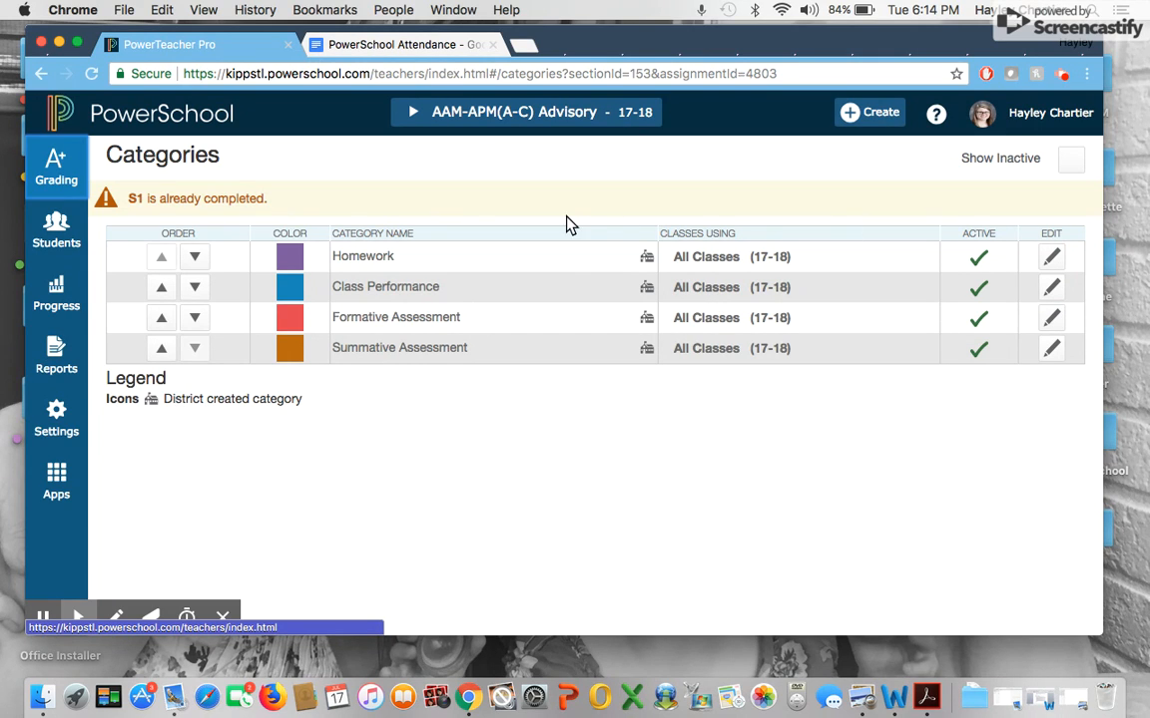
mouse_move(469, 157)
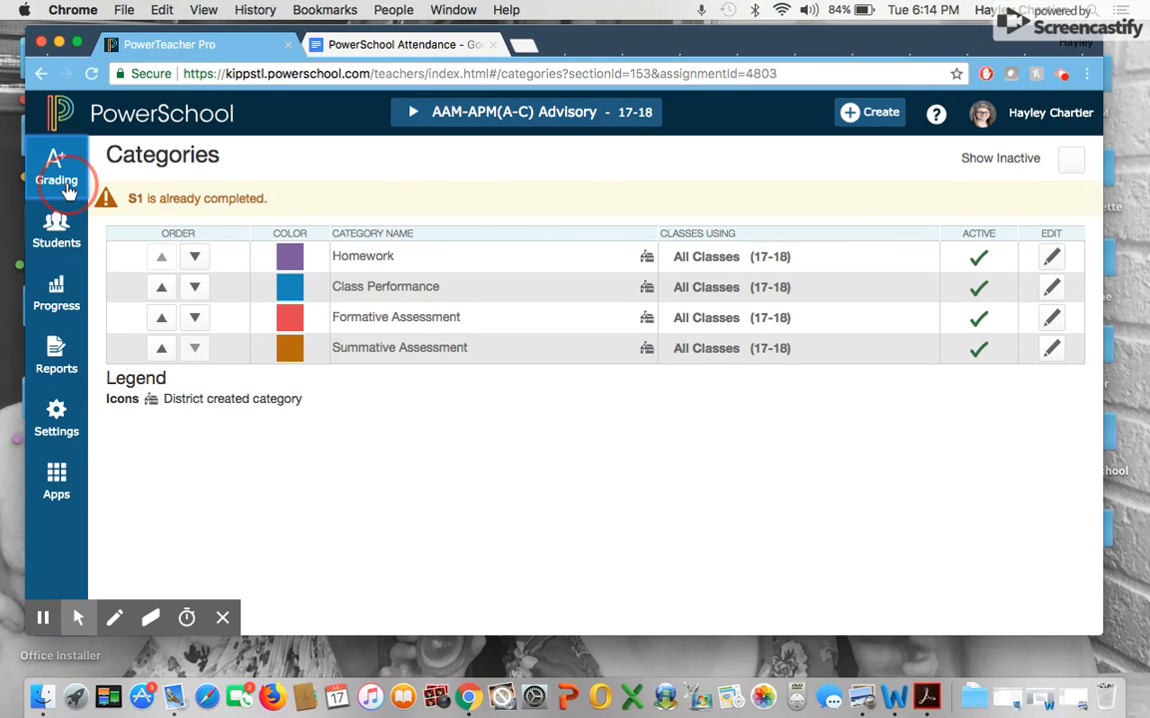
click(56, 170)
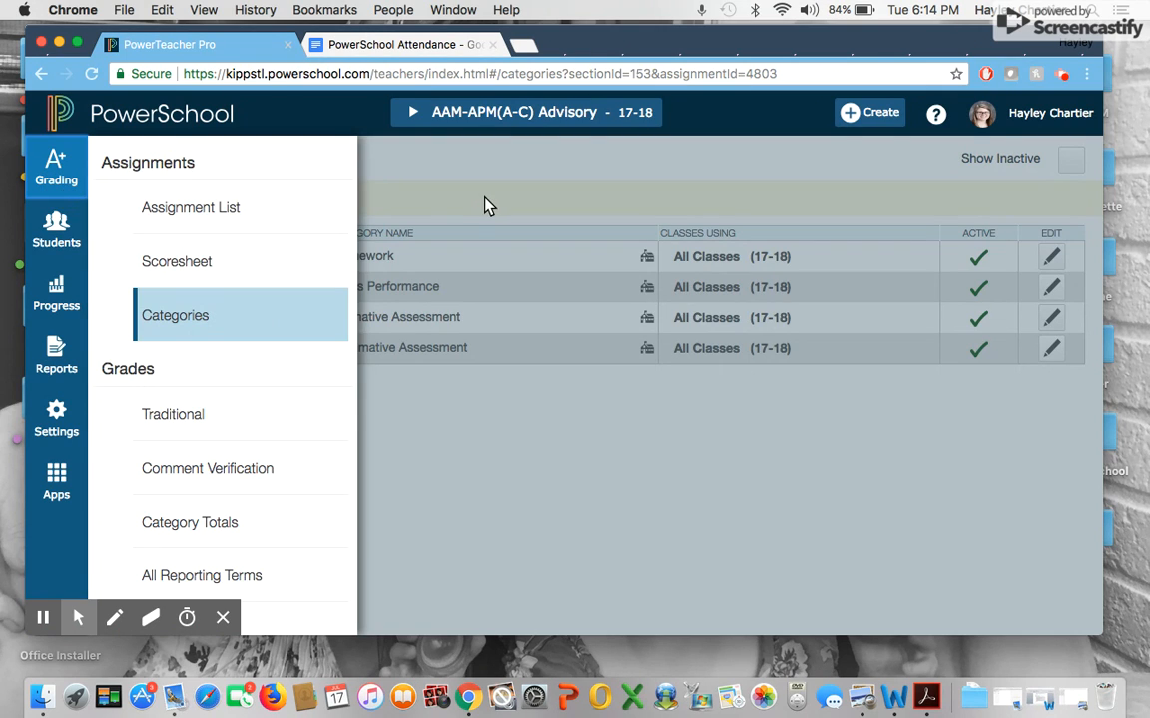
mouse_move(475, 204)
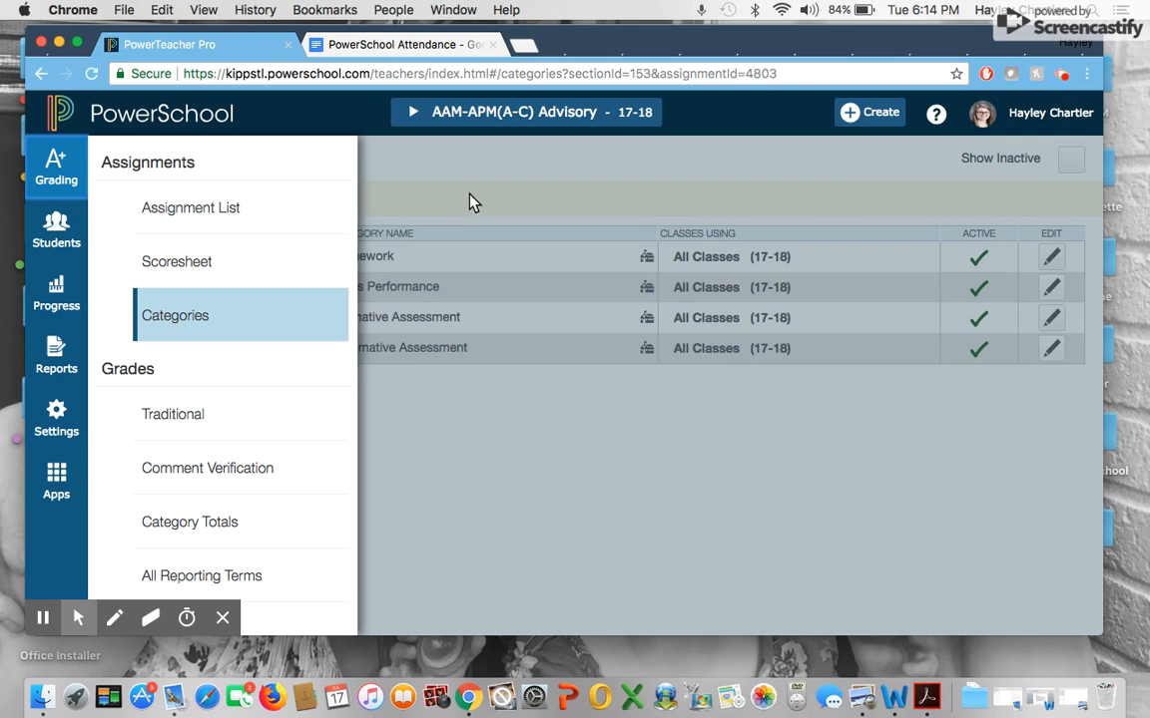
mouse_move(76, 187)
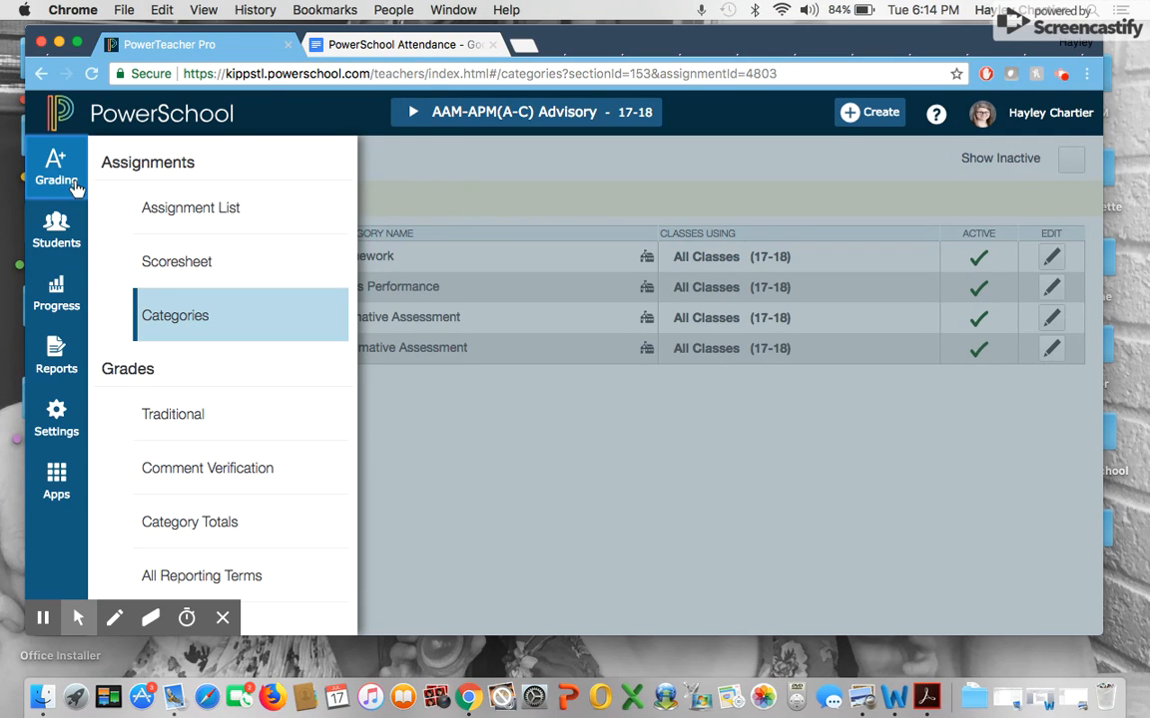
click(56, 230)
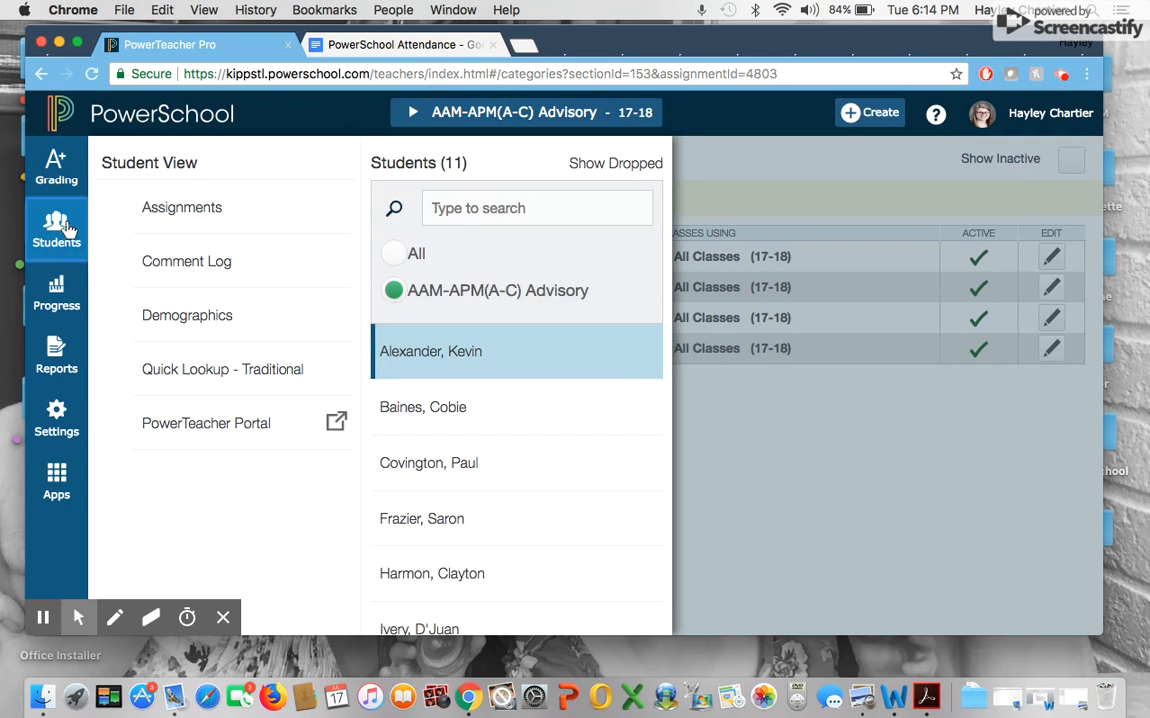
mouse_move(483, 370)
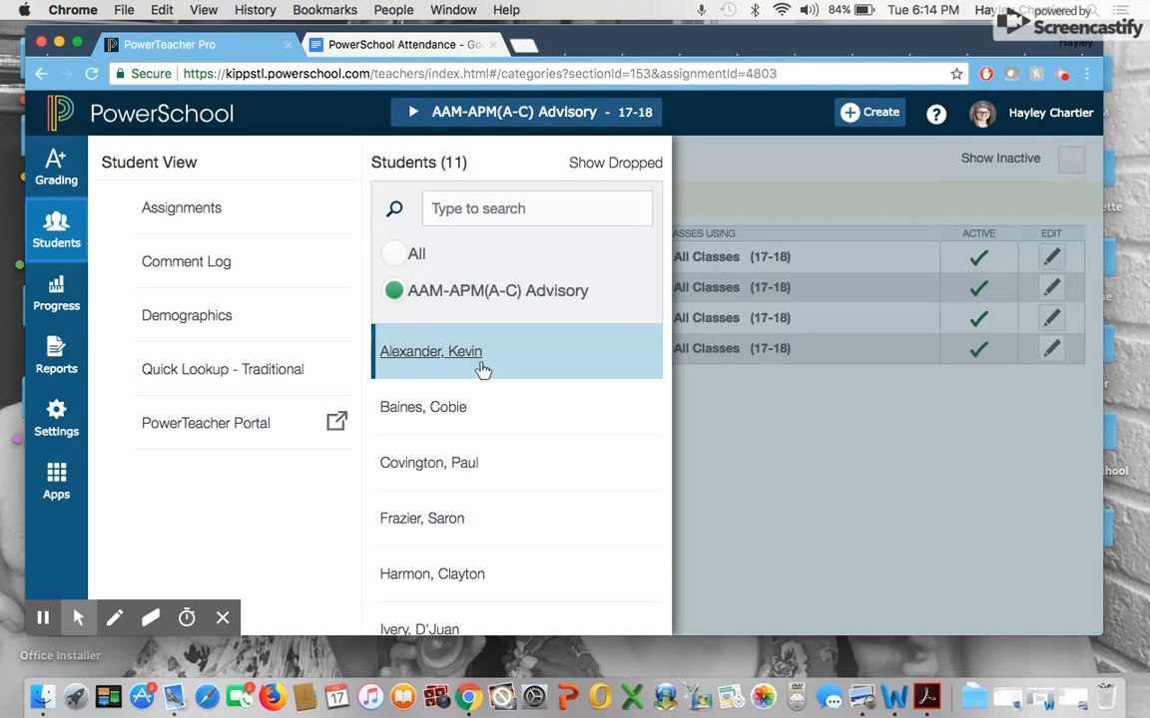
mouse_move(455, 413)
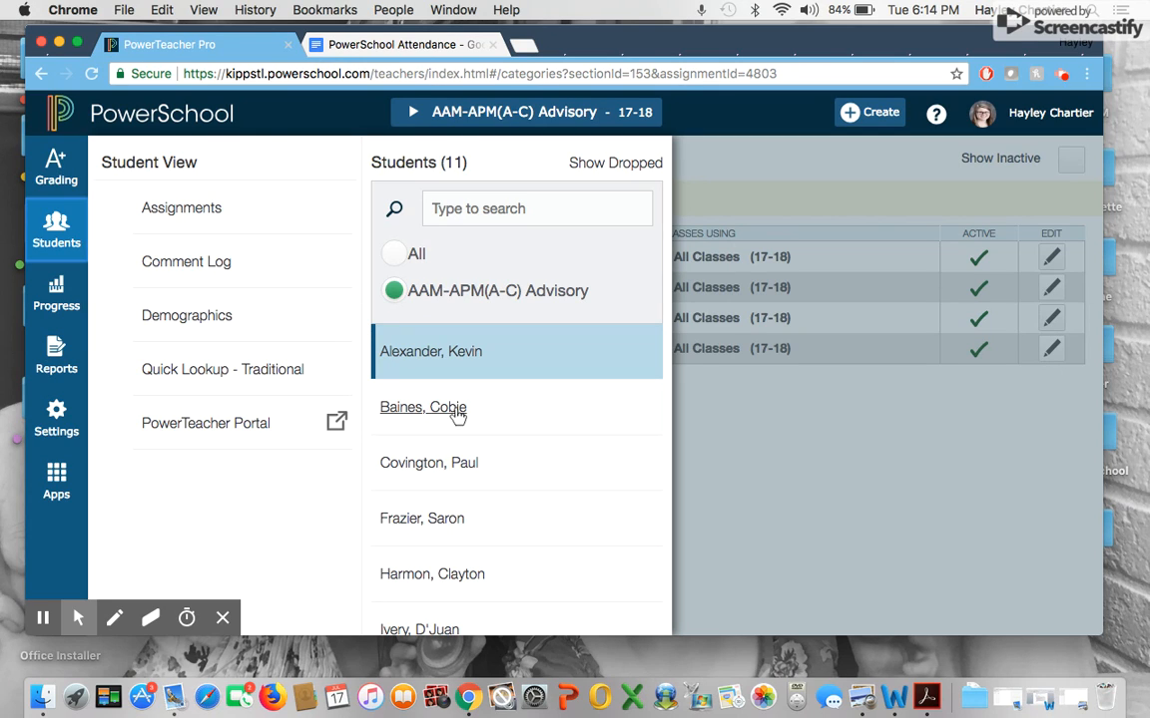
mouse_move(415, 332)
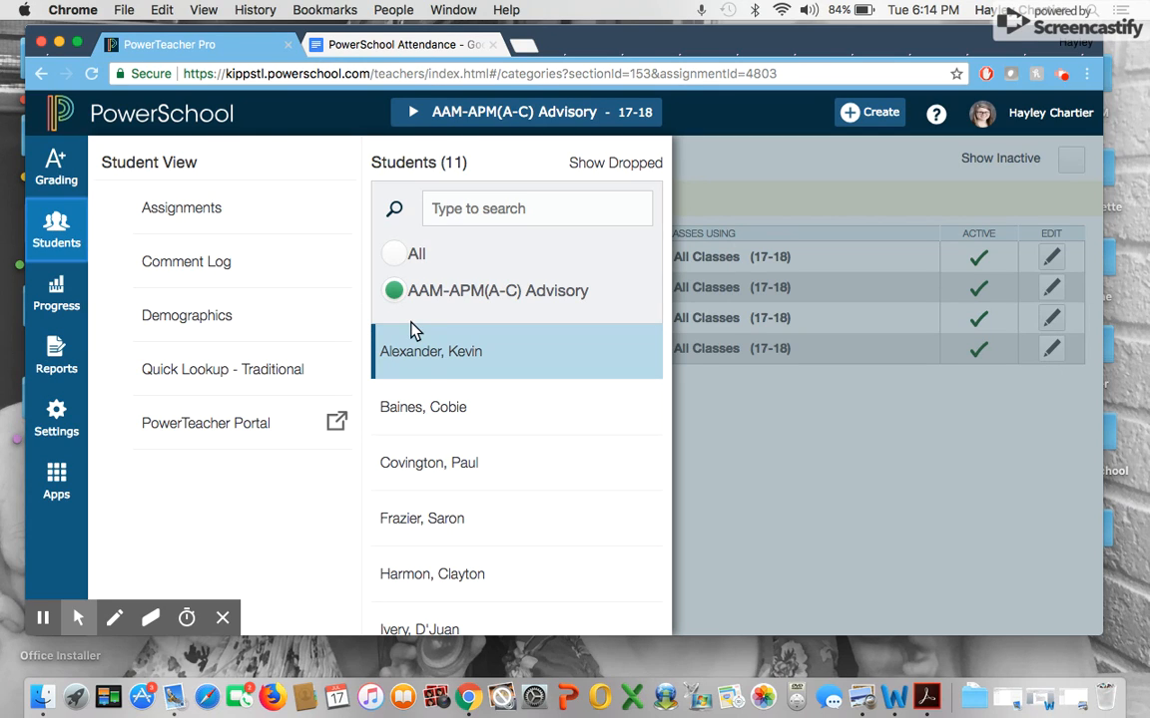
mouse_move(433, 439)
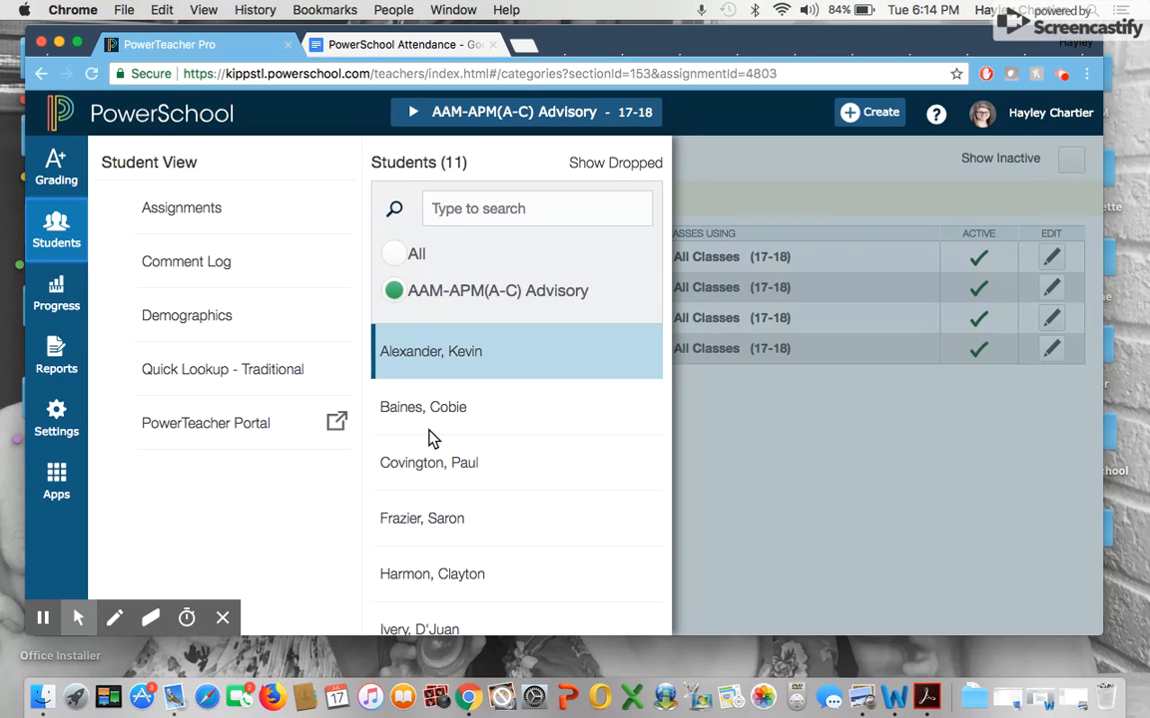
click(431, 351)
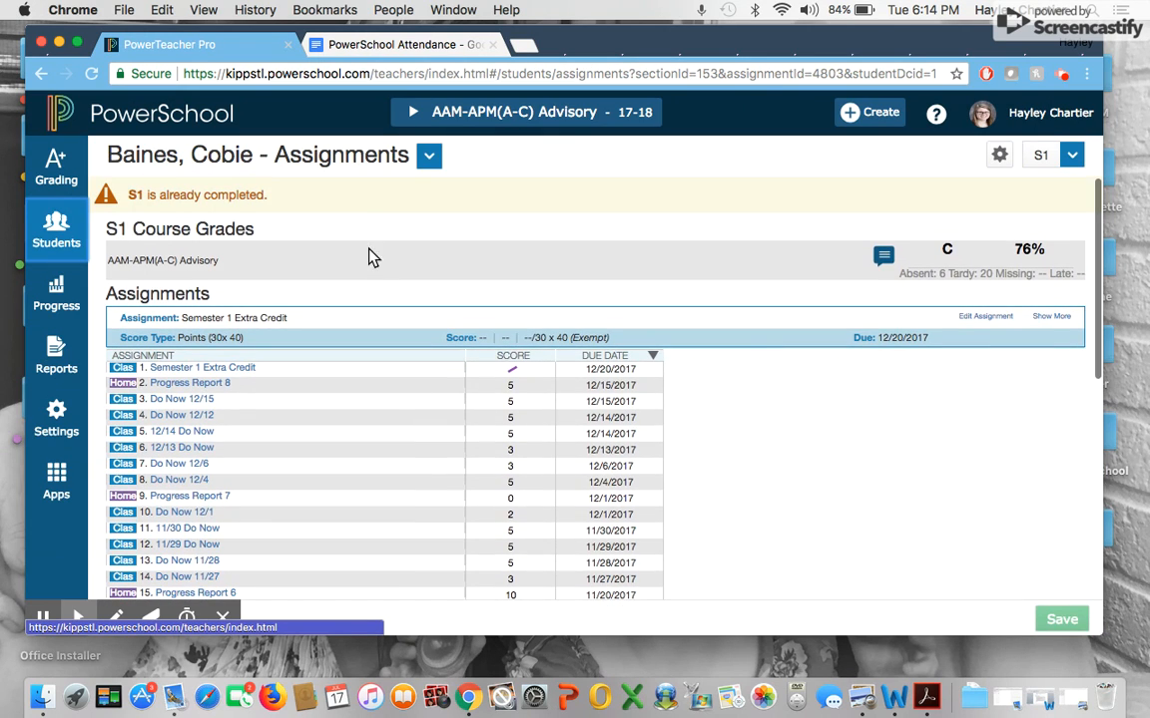
click(427, 156)
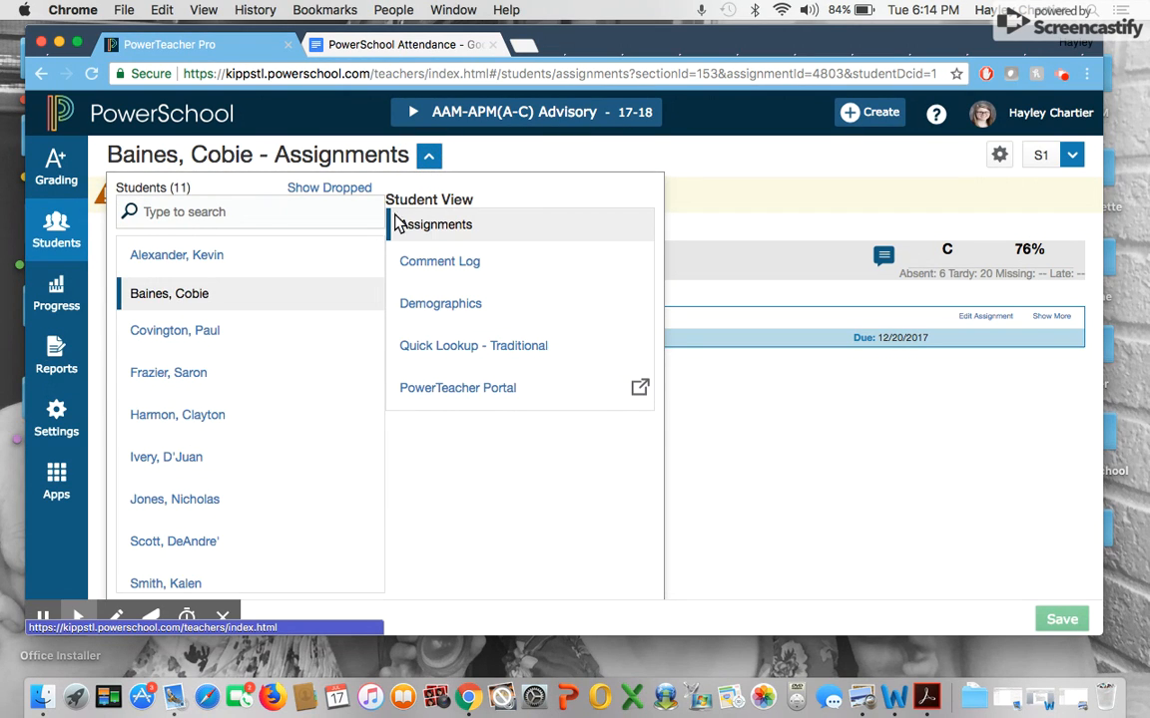
mouse_move(439, 303)
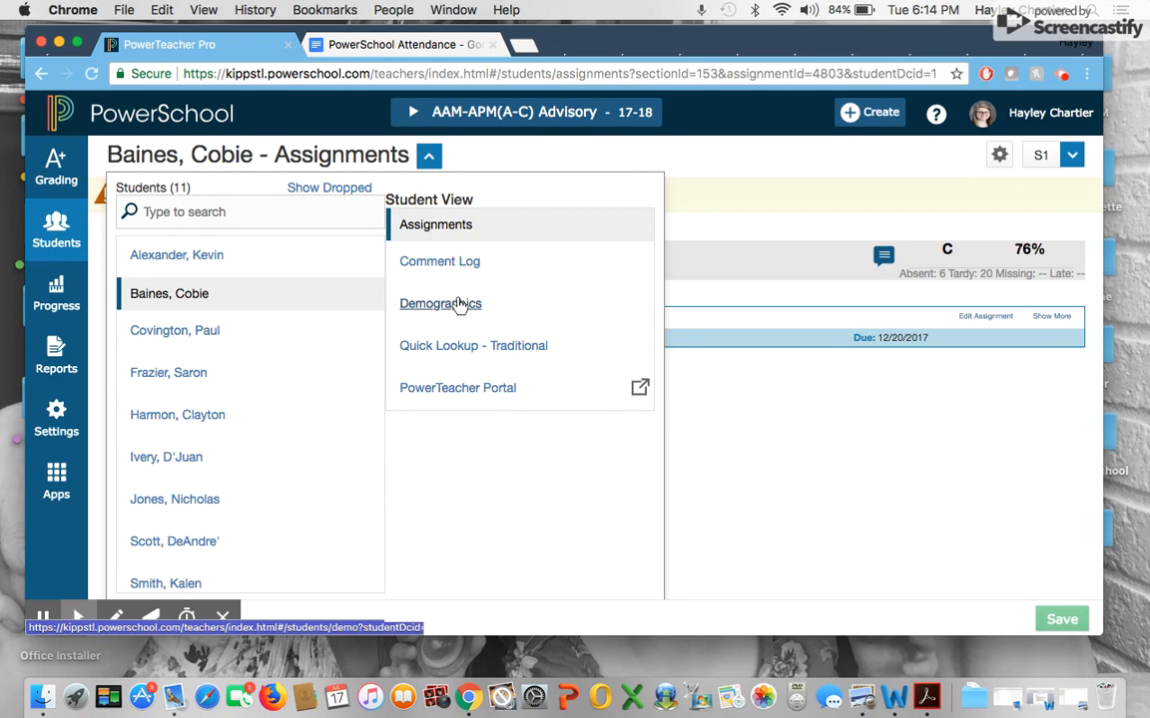
click(439, 303)
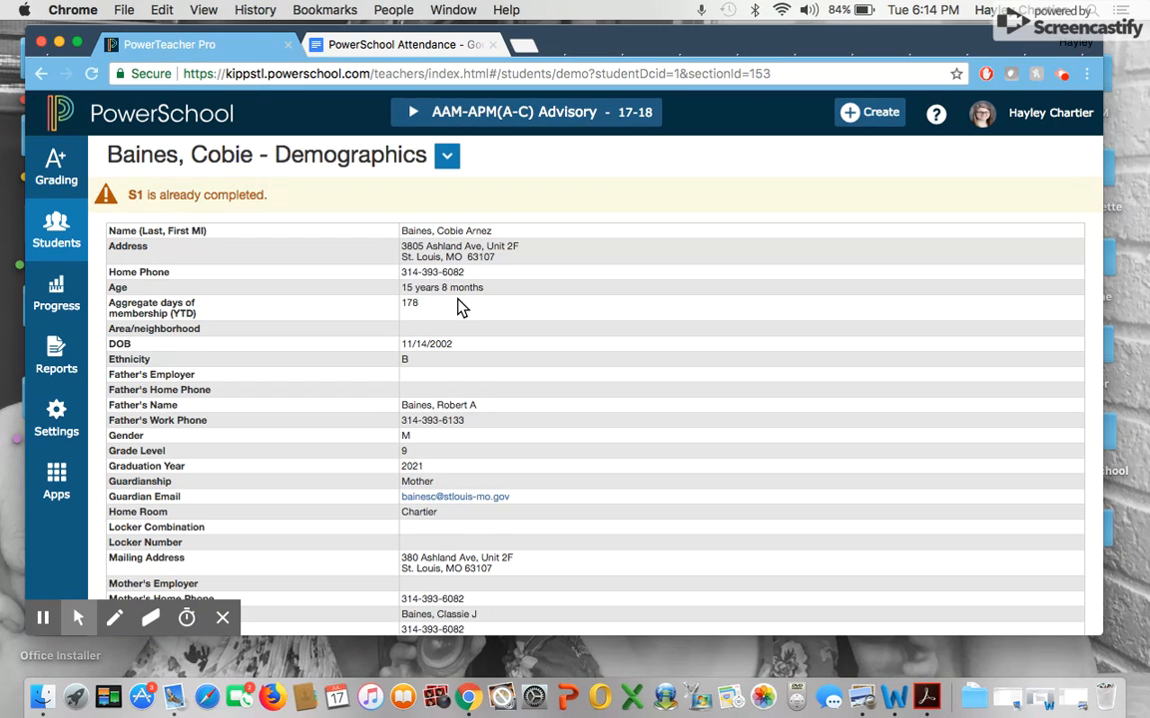
Scroll through the demographics record and return to the class's student list.
scroll(down, 3)
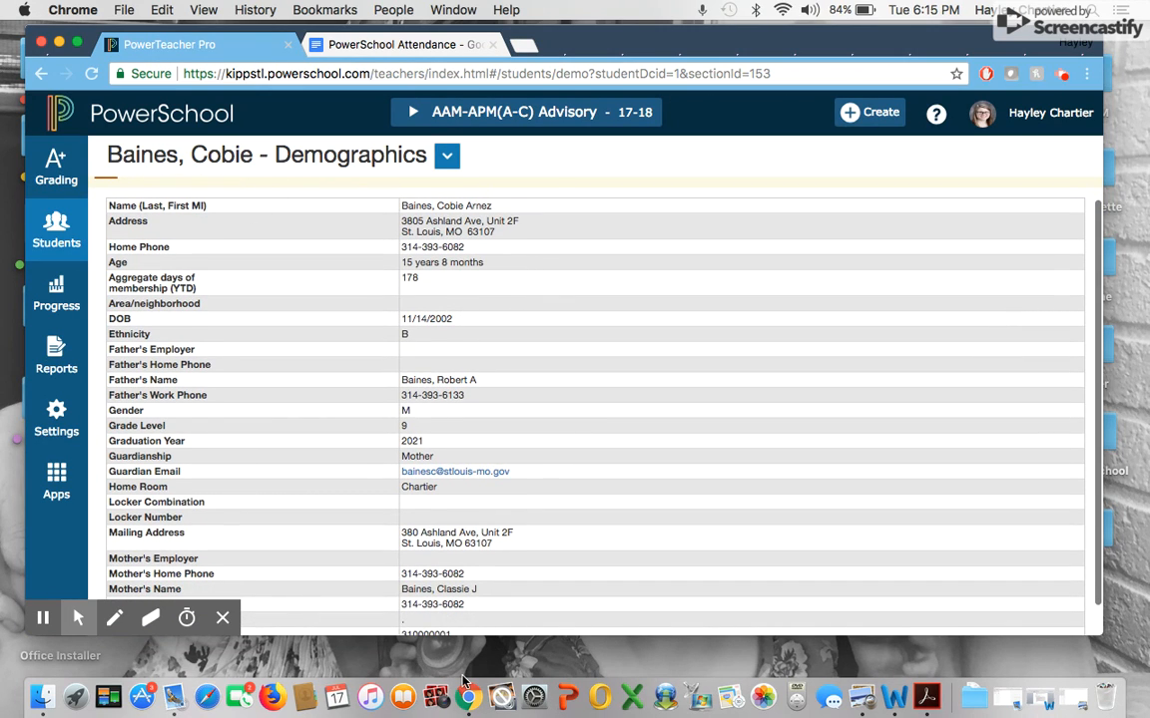
mouse_move(497, 270)
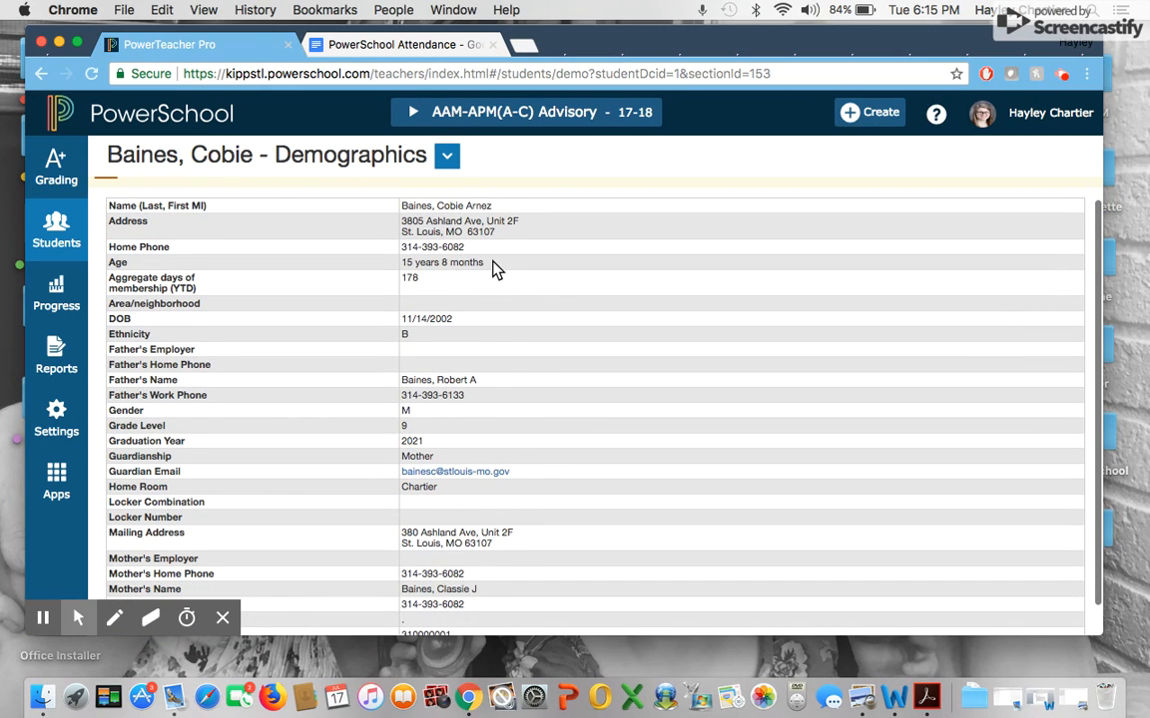
scroll(down, 3)
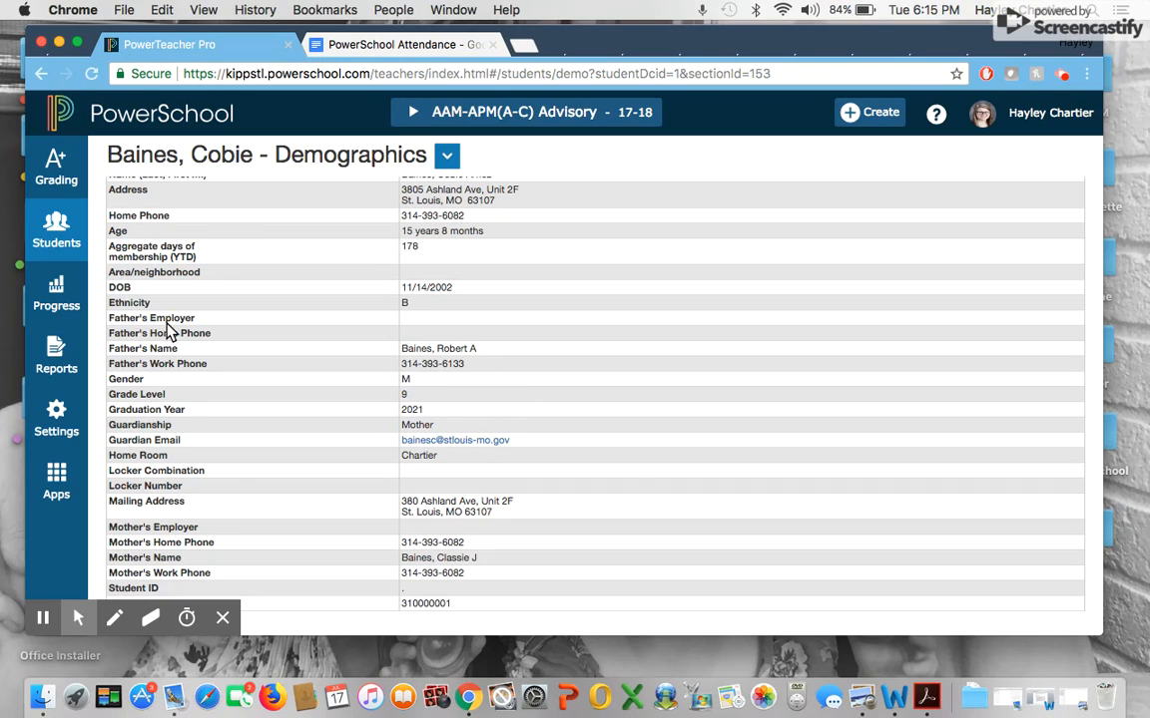
click(56, 229)
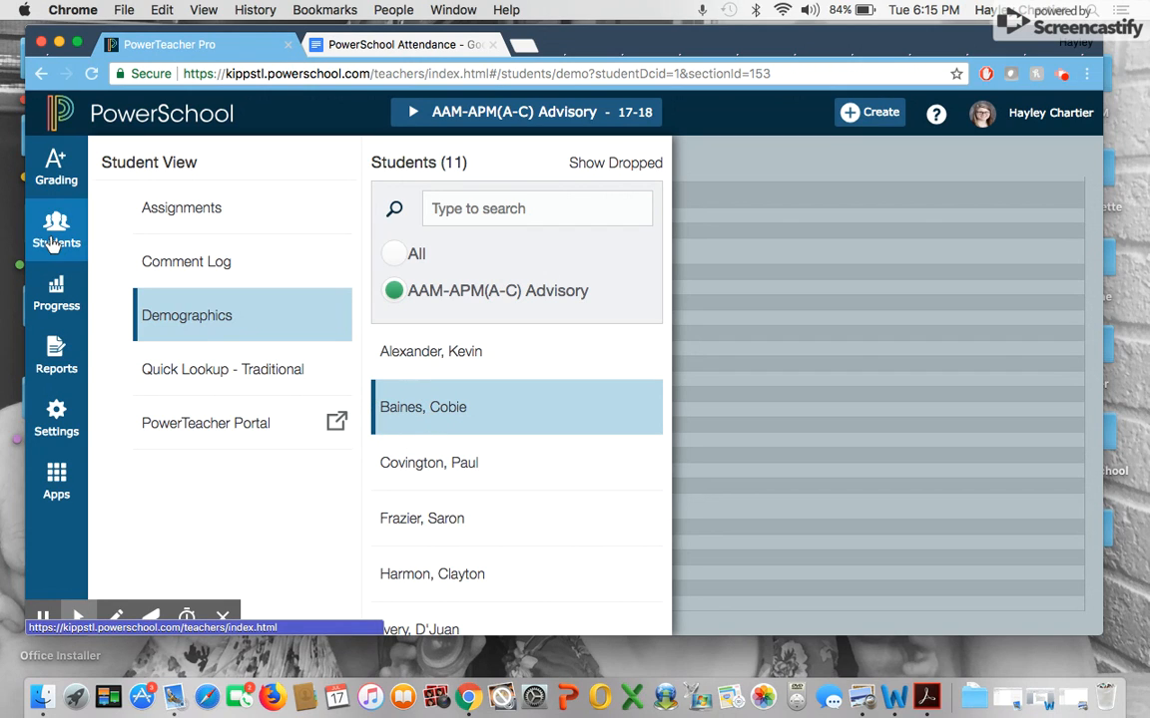
mouse_move(56, 221)
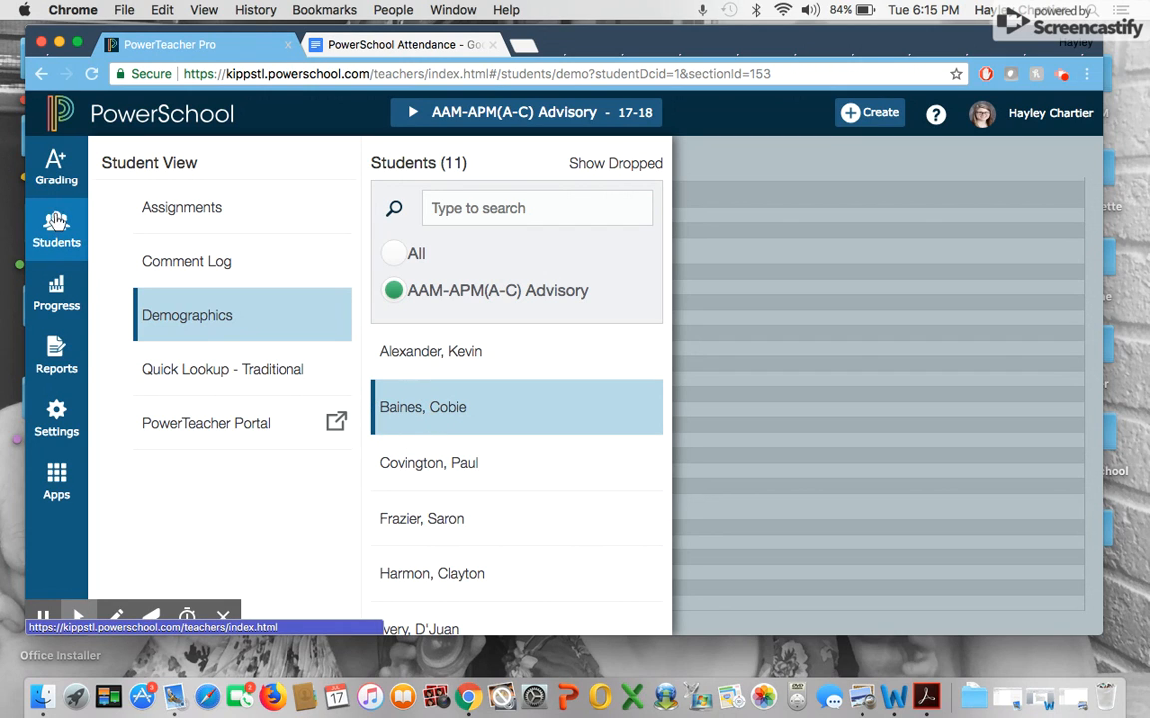
mouse_move(56, 230)
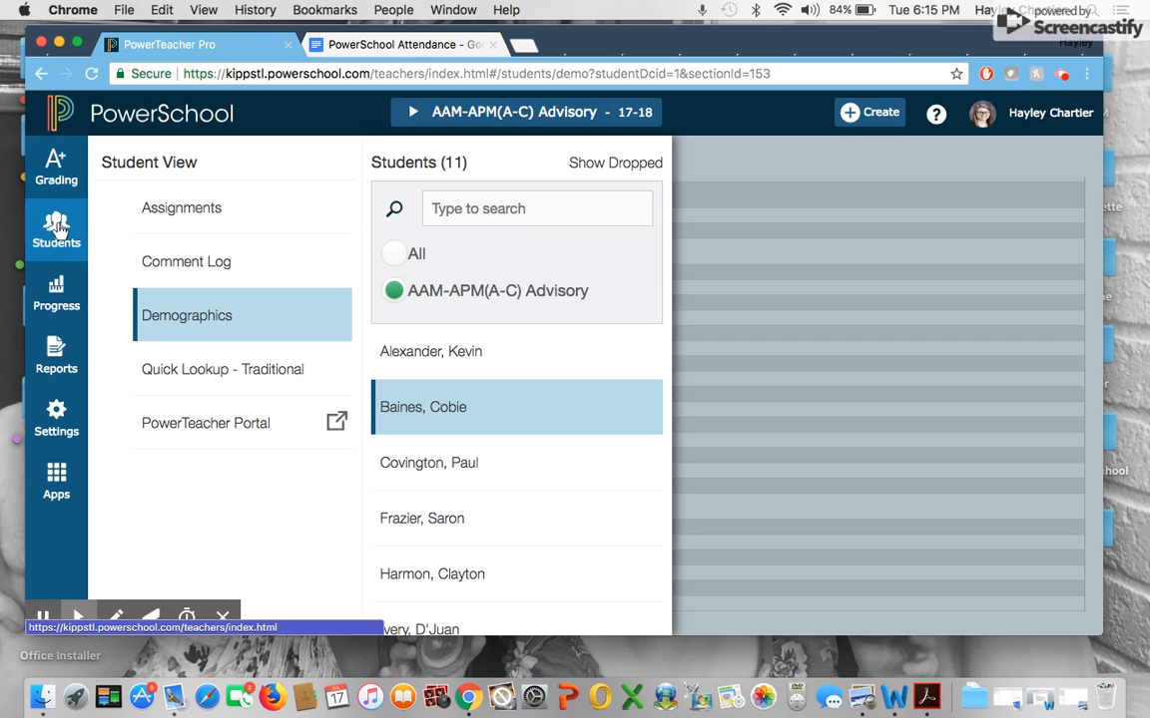
mouse_move(56, 170)
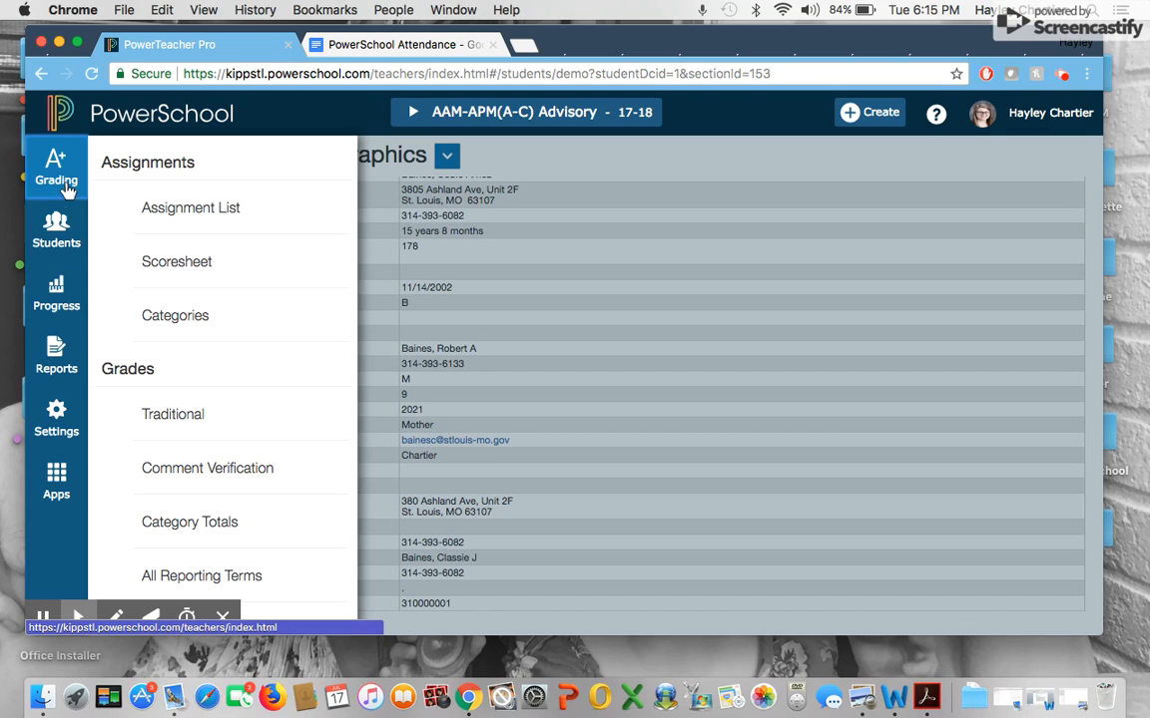
mouse_move(67, 178)
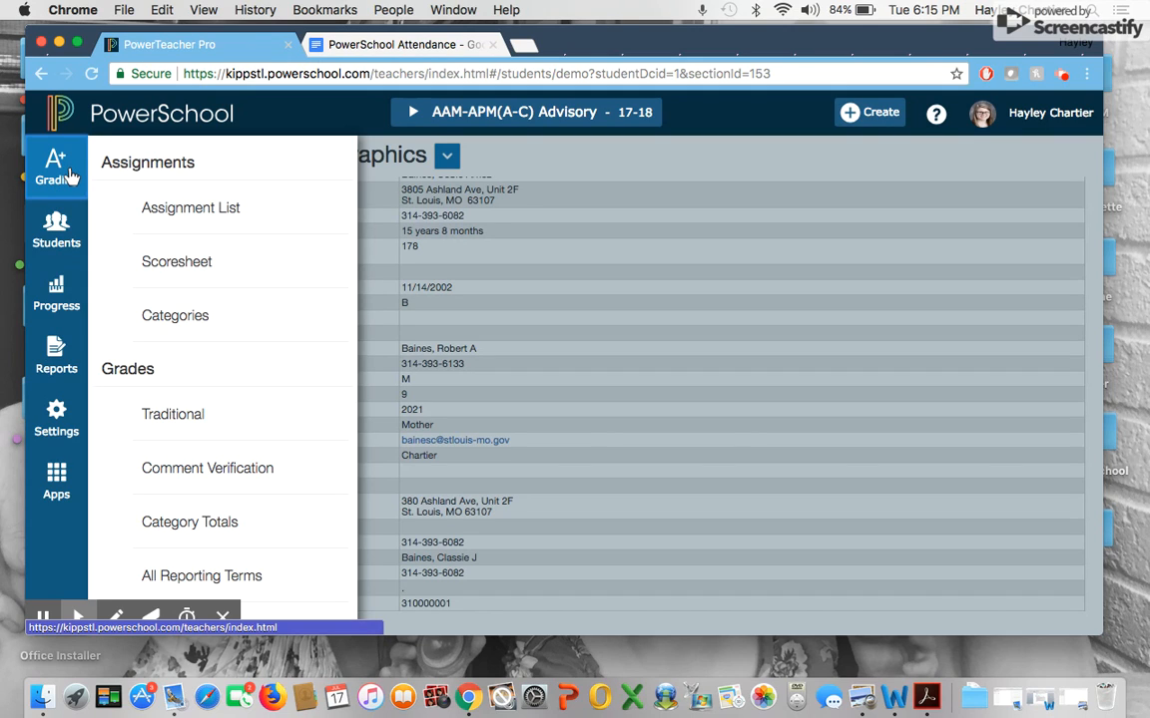
mouse_move(219, 467)
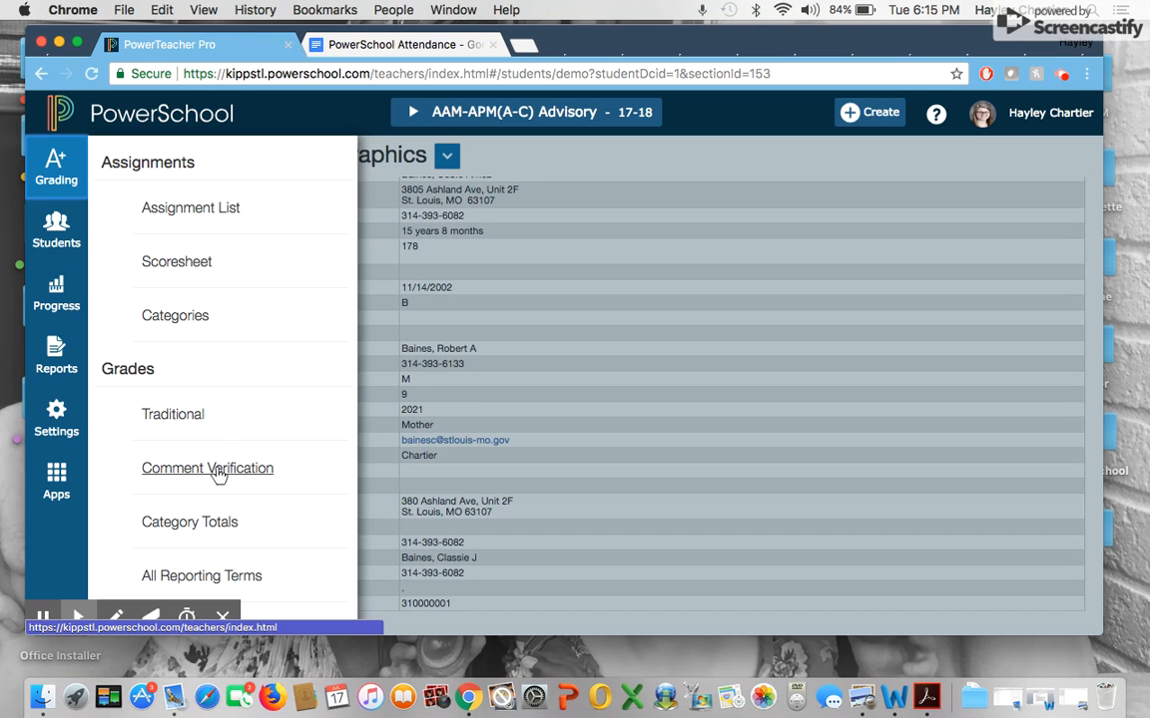
click(208, 467)
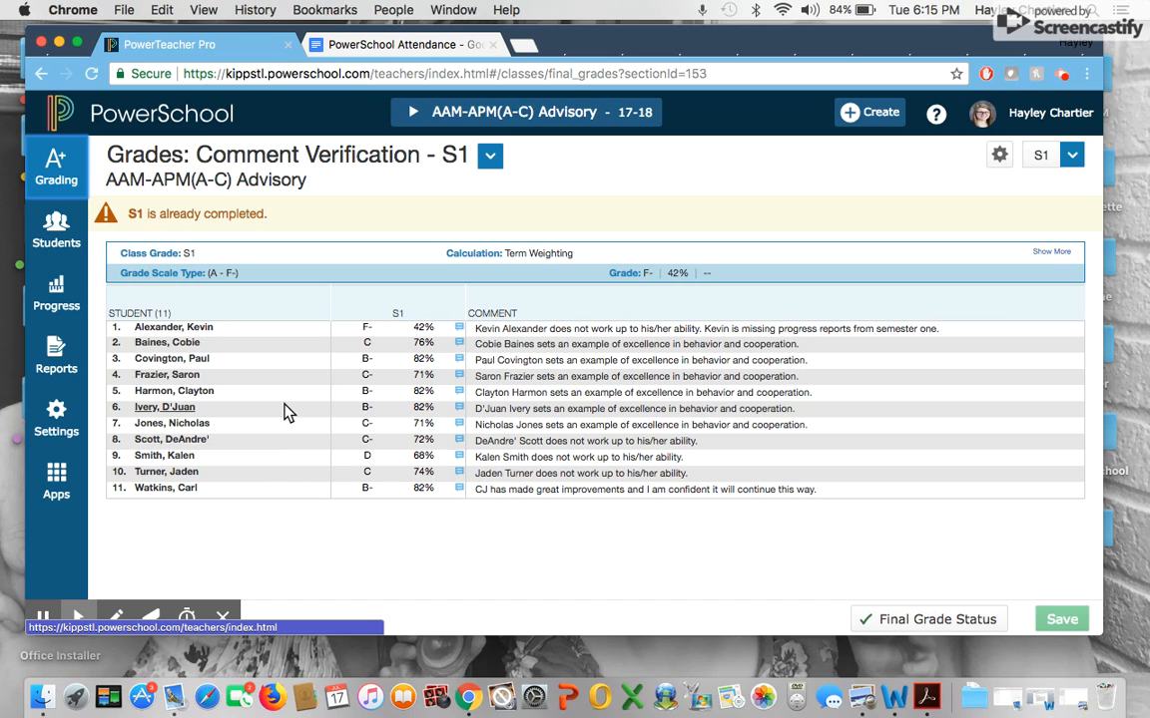
mouse_move(489, 348)
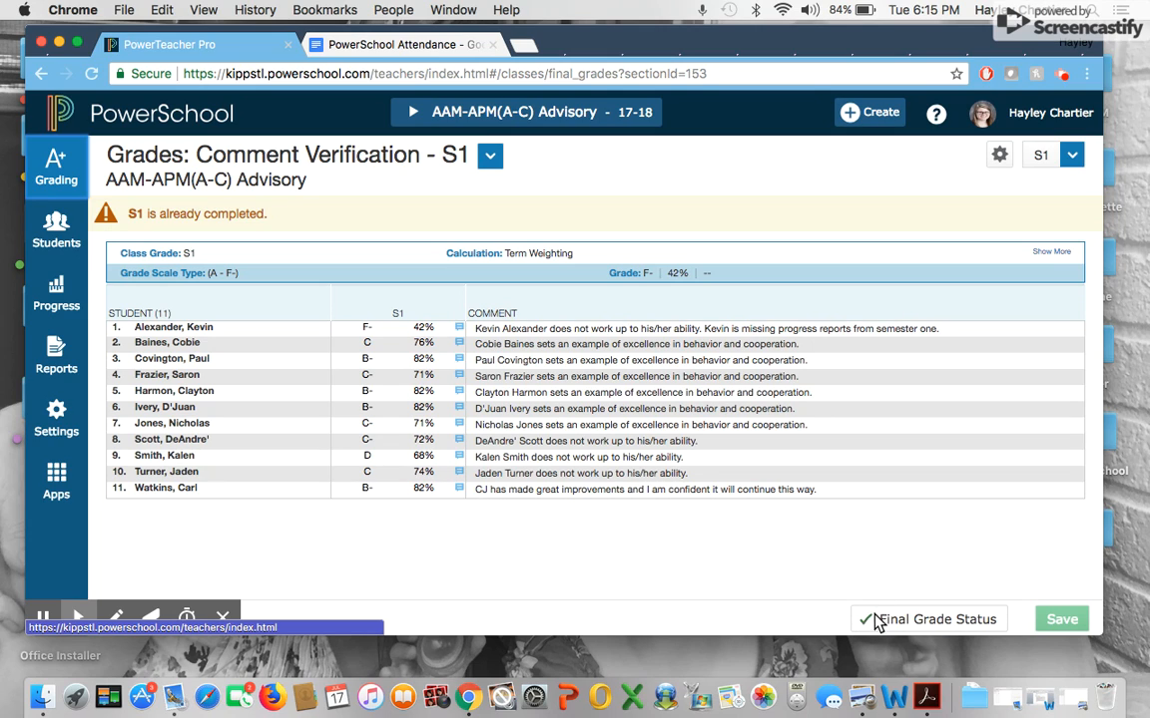
mouse_move(936, 634)
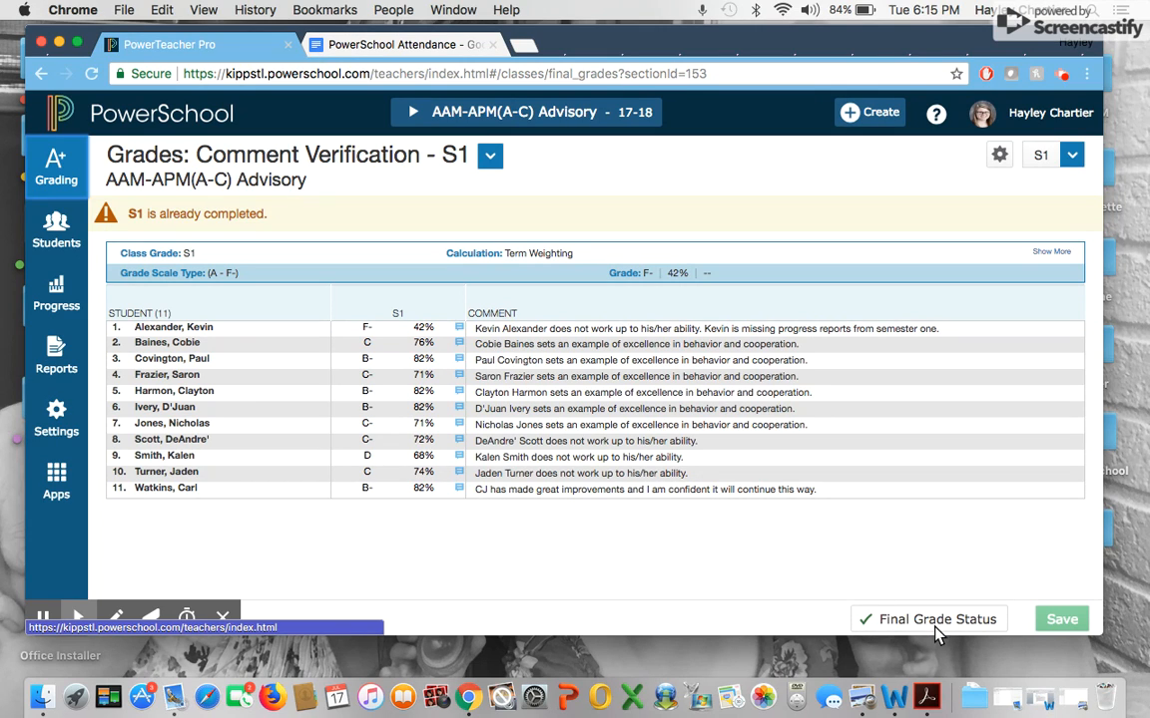
mouse_move(998, 637)
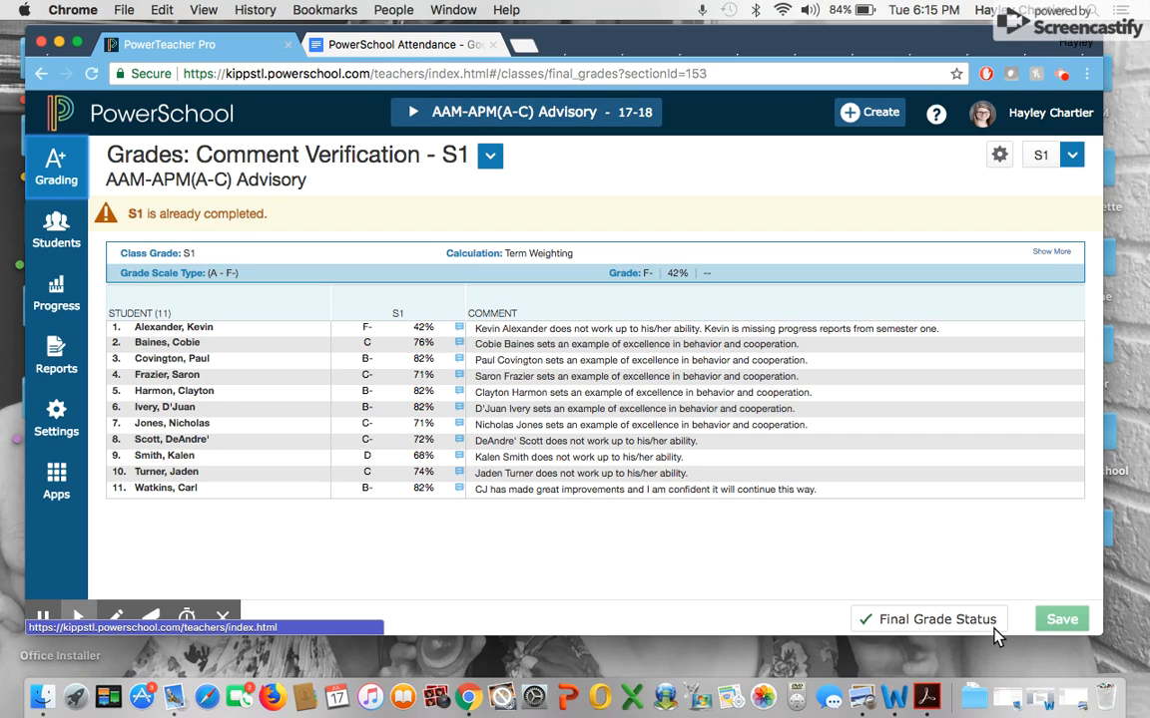
mouse_move(775, 437)
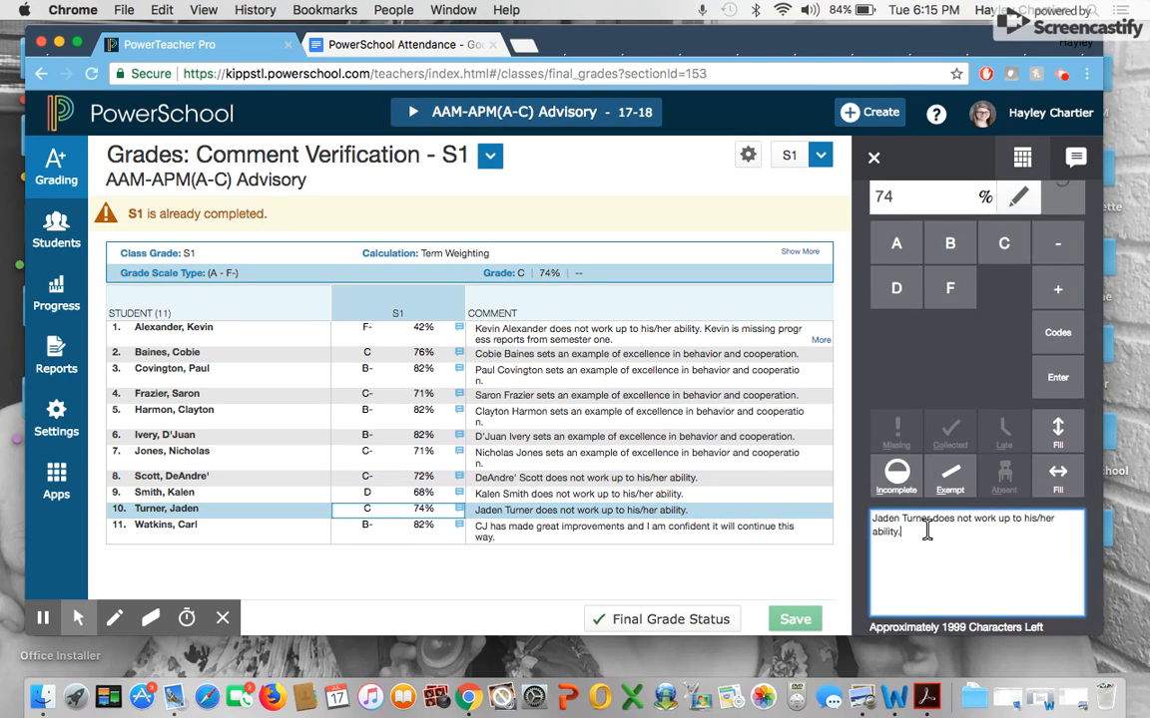
text(Jaden is missing multiple progress reports)
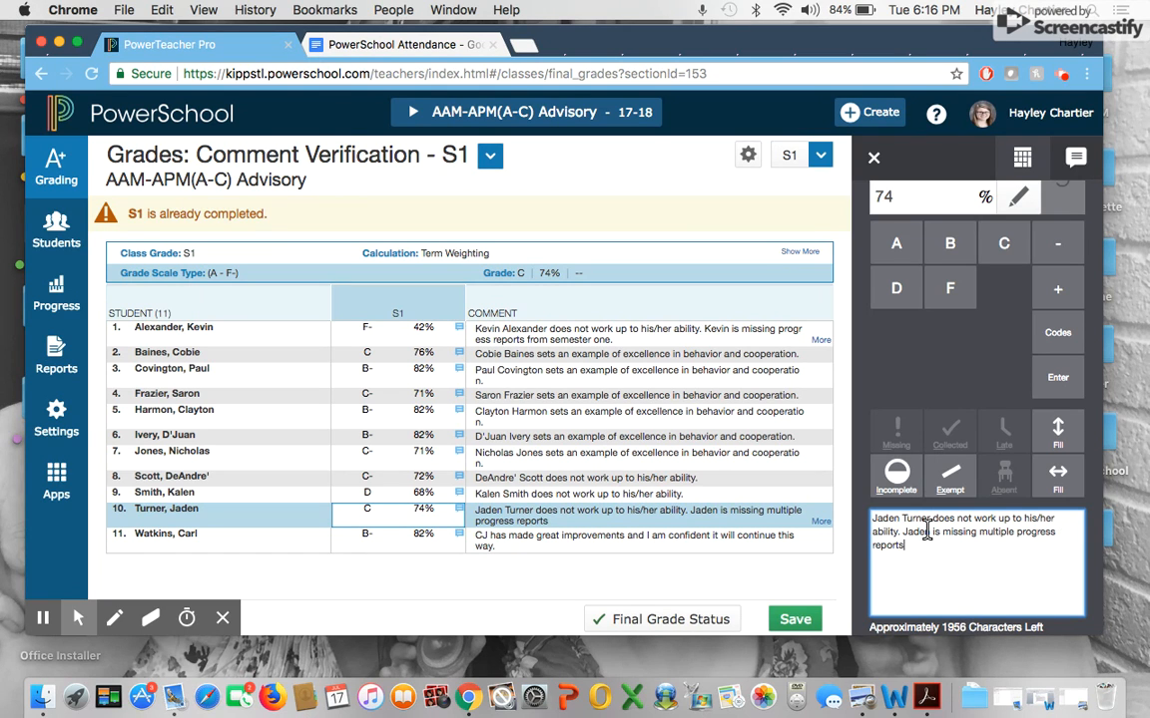
click(795, 619)
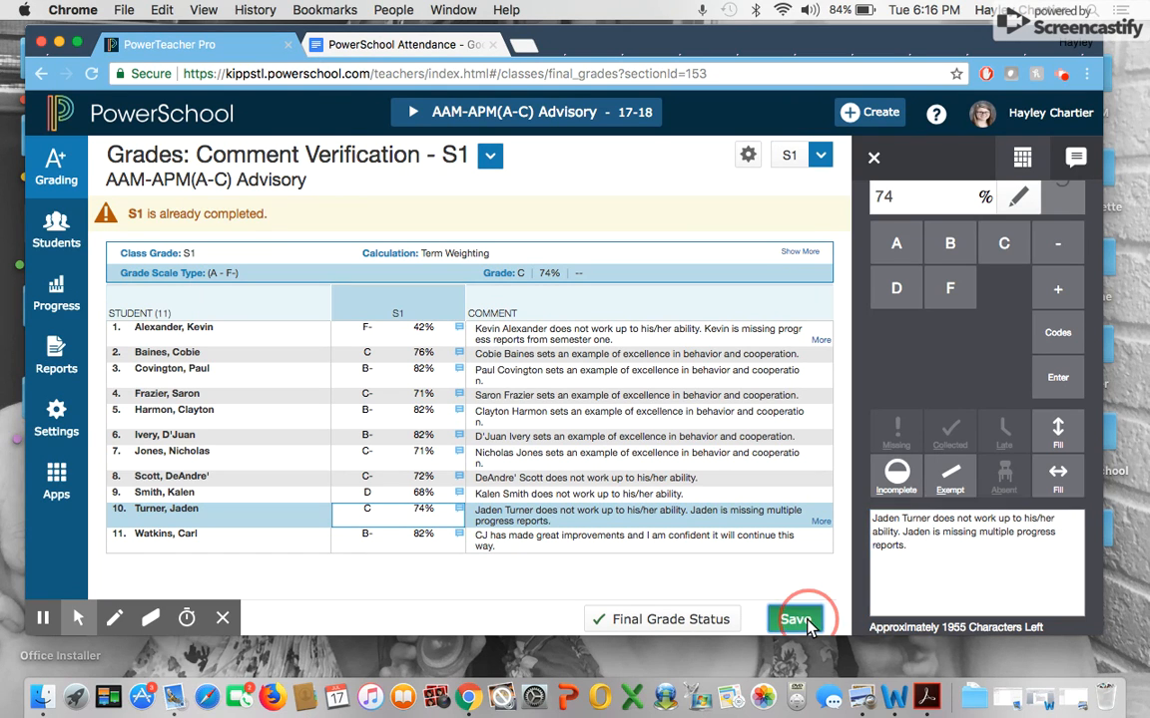
click(794, 618)
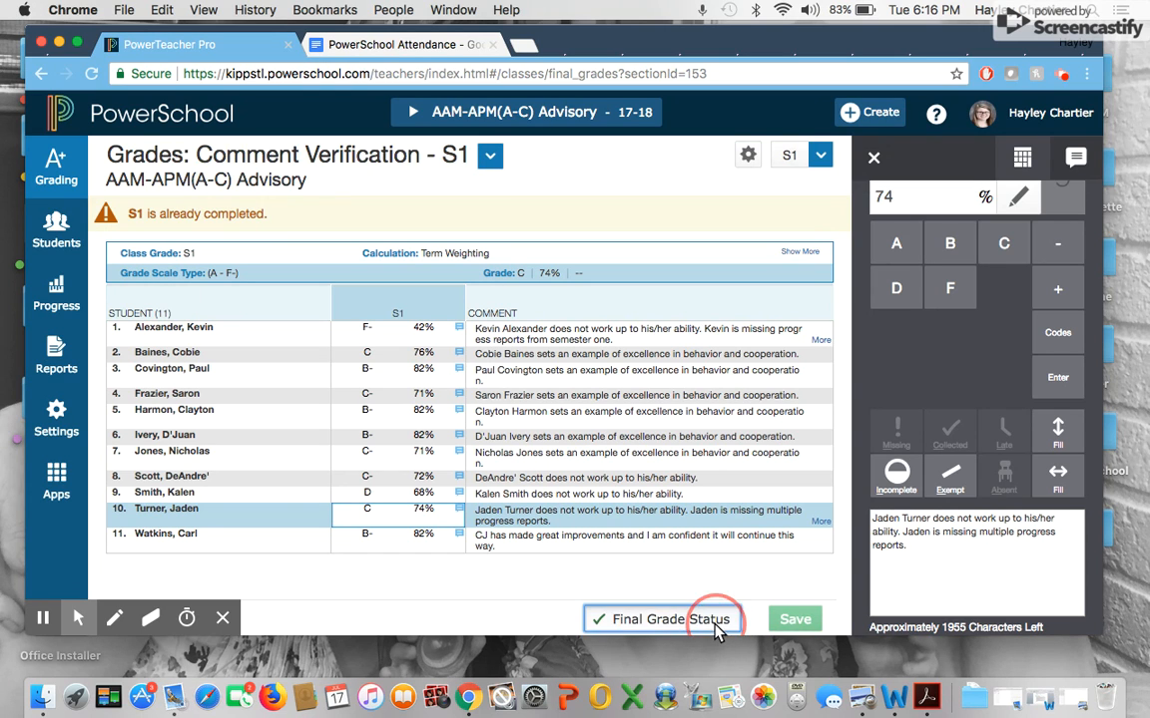
Mark 'S1 Final Grades are Complete' in Final Grade Status and save it.
click(671, 618)
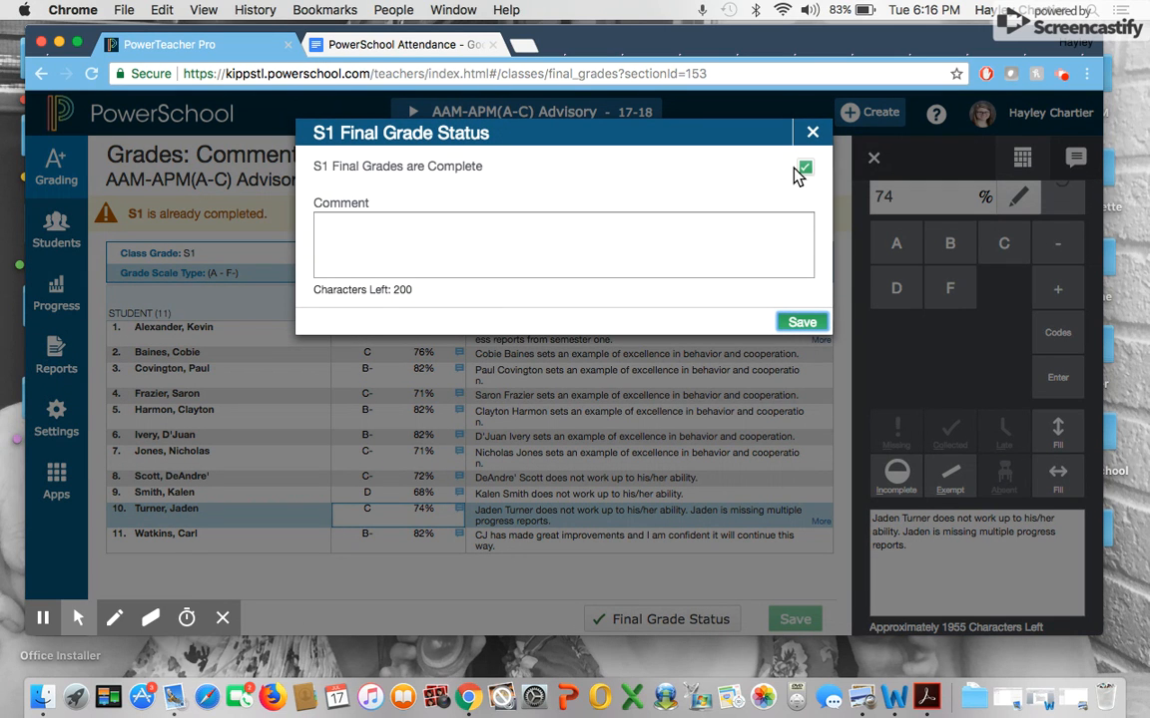
click(804, 167)
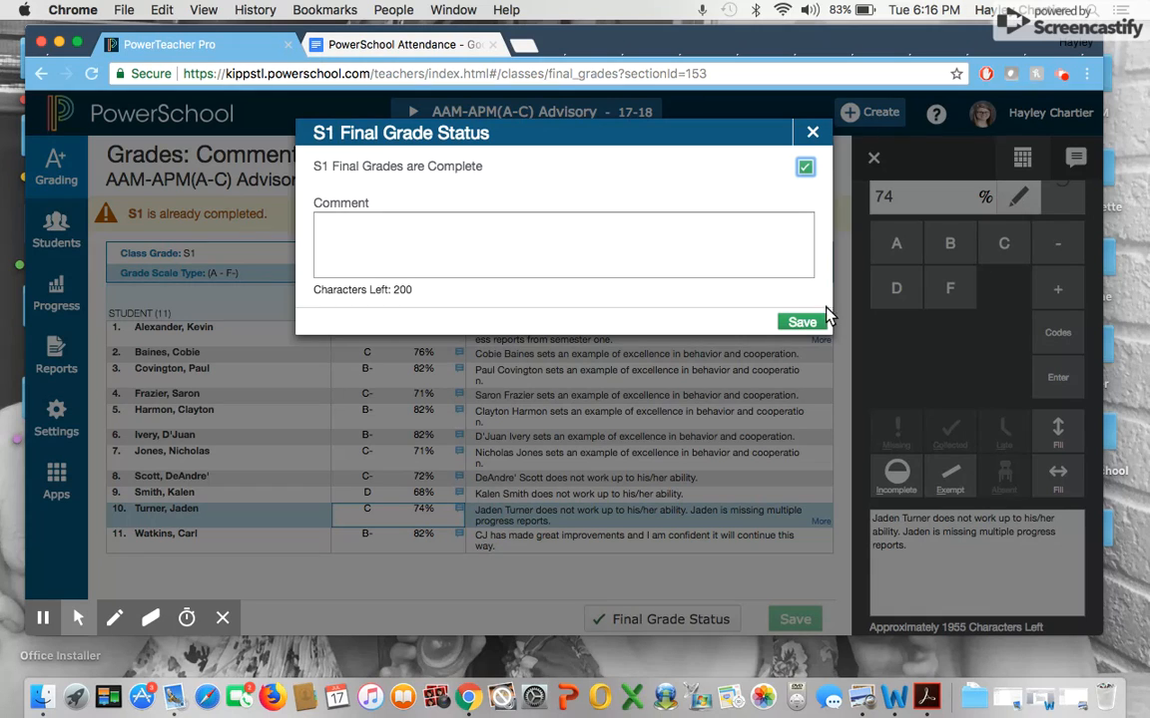
click(803, 321)
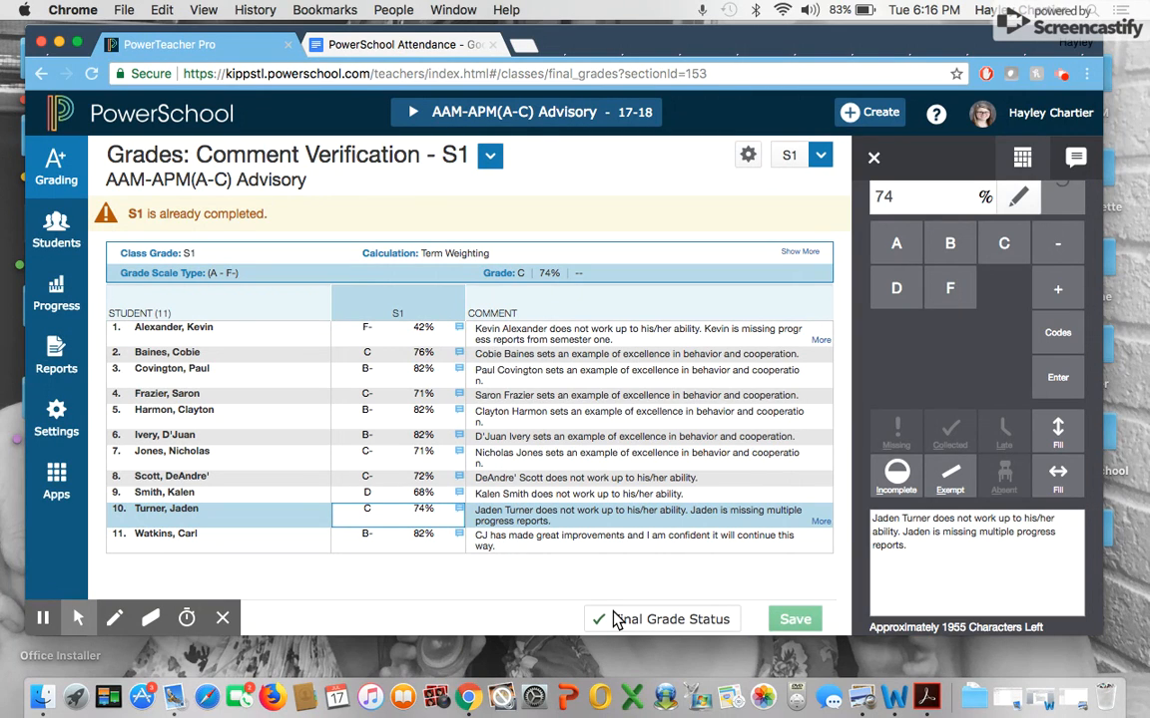
mouse_move(56, 169)
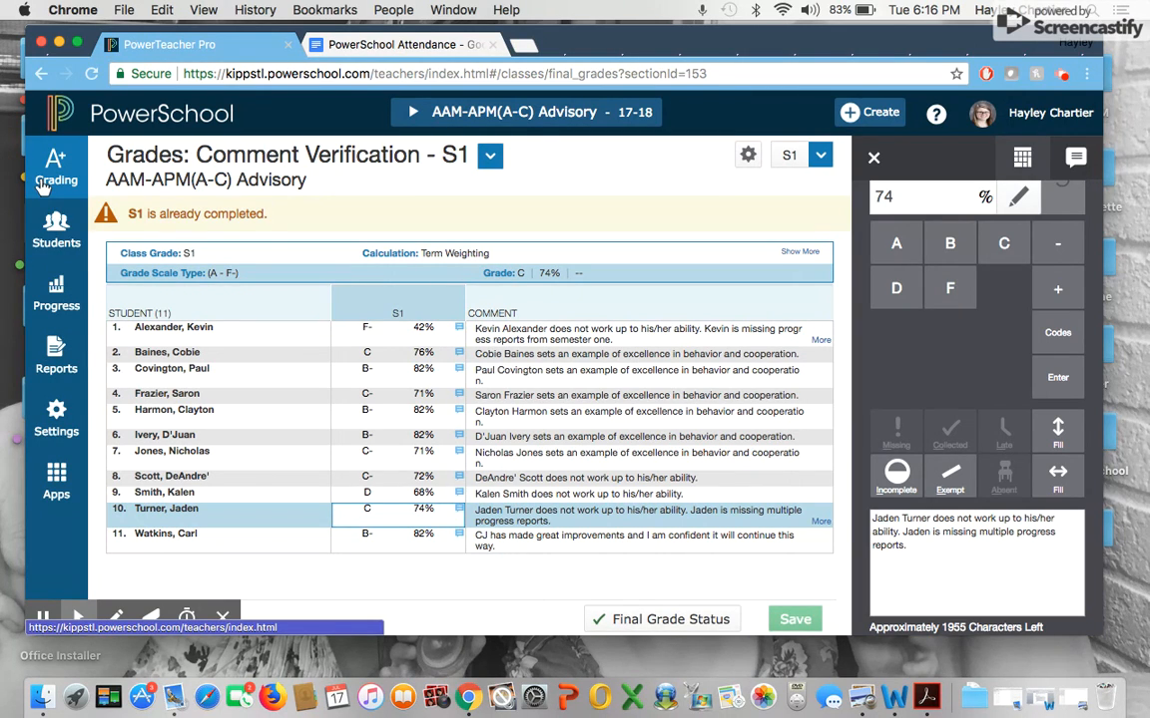
Switch from comment verification to the Advisory class's S1 Assignment List via the Grading menu.
click(56, 167)
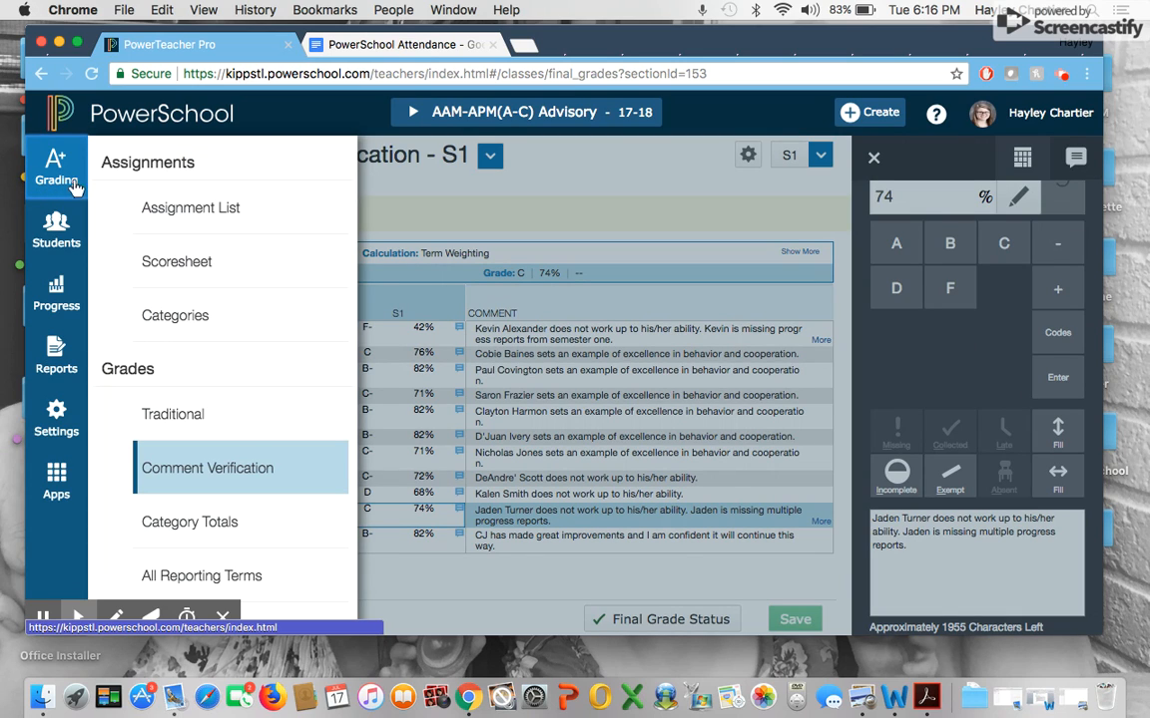
mouse_move(186, 170)
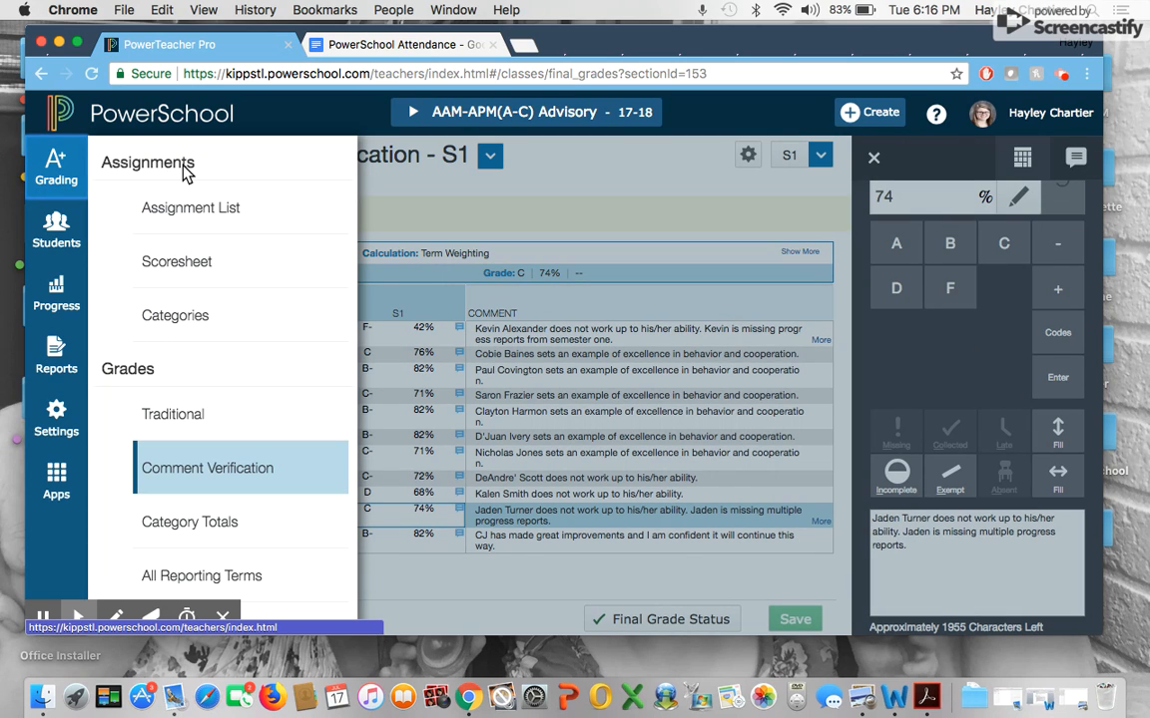
mouse_move(189, 207)
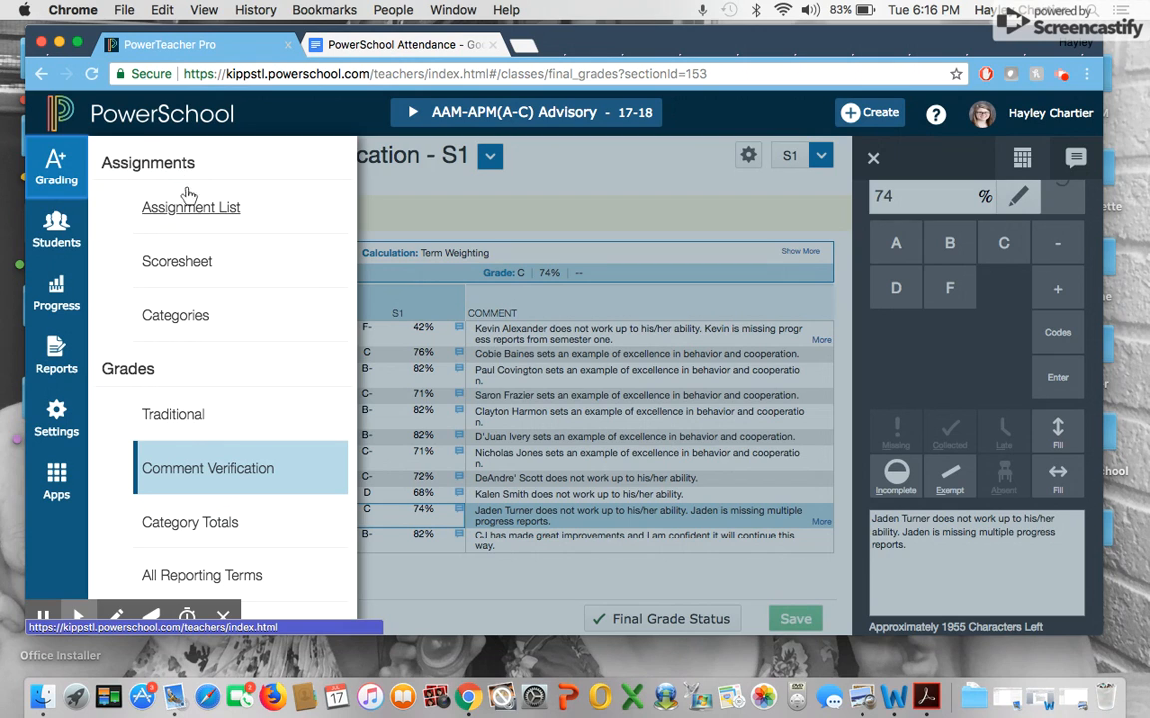
click(192, 208)
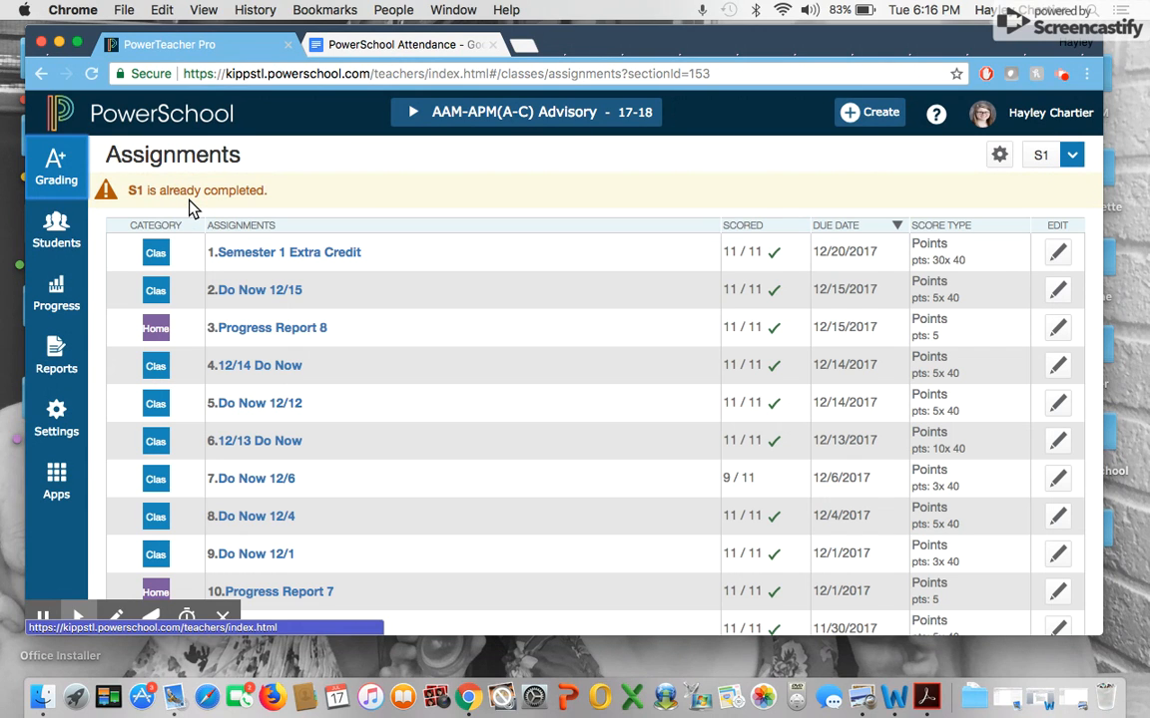
scroll(down, 3)
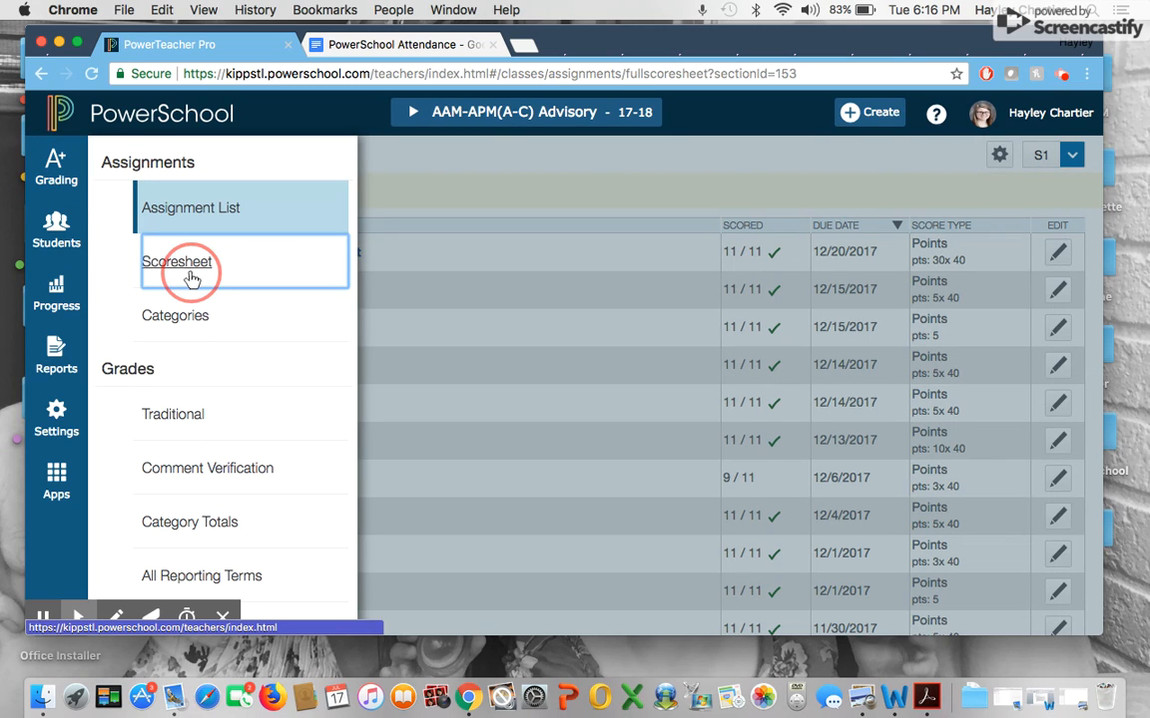
Page through the S1 scoresheet's assignment columns to page 7 of 7 with the semester exam.
click(176, 262)
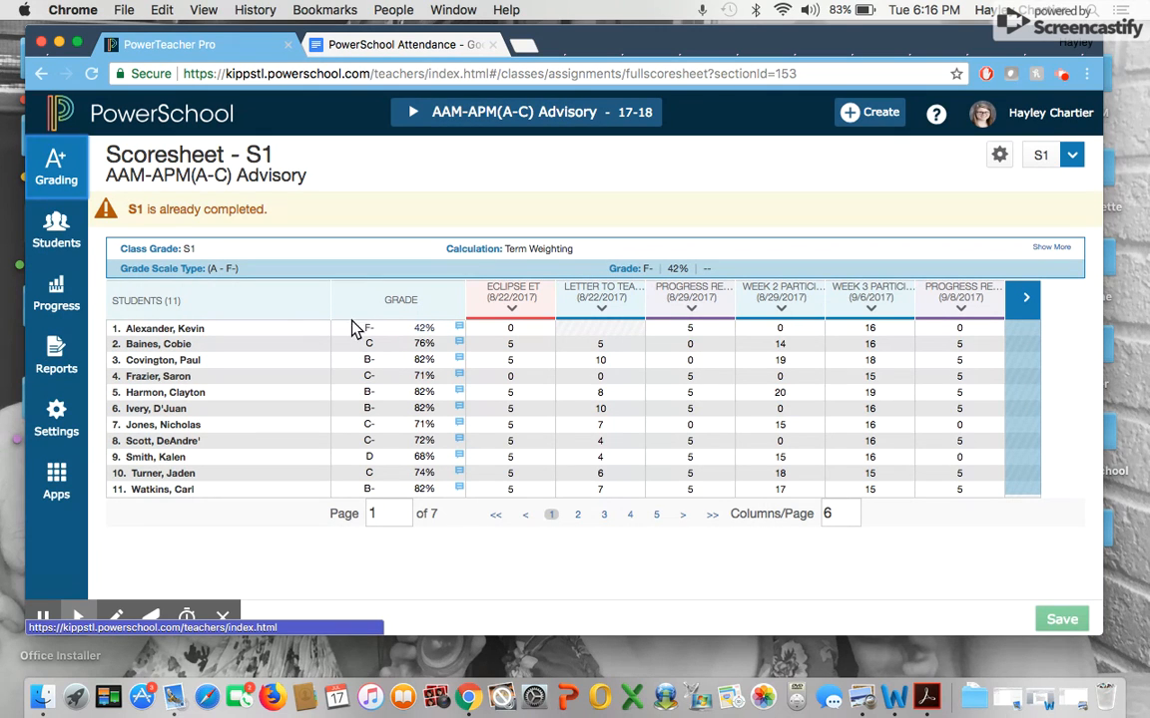
mouse_move(750, 395)
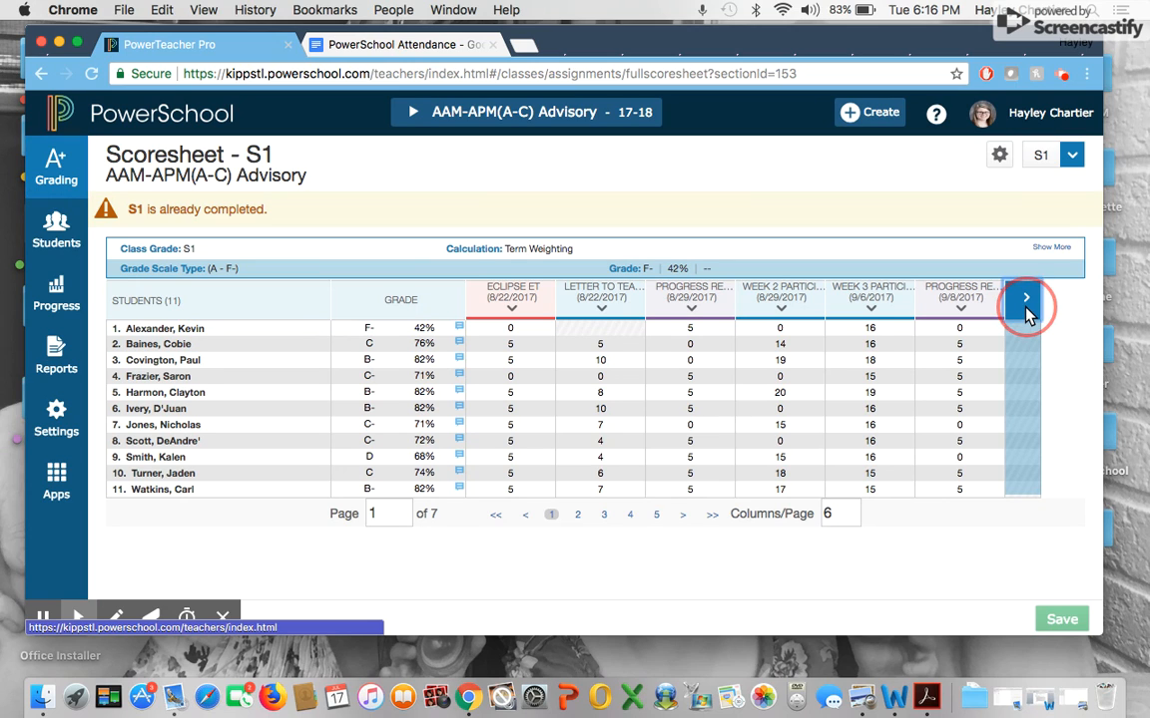
click(1025, 299)
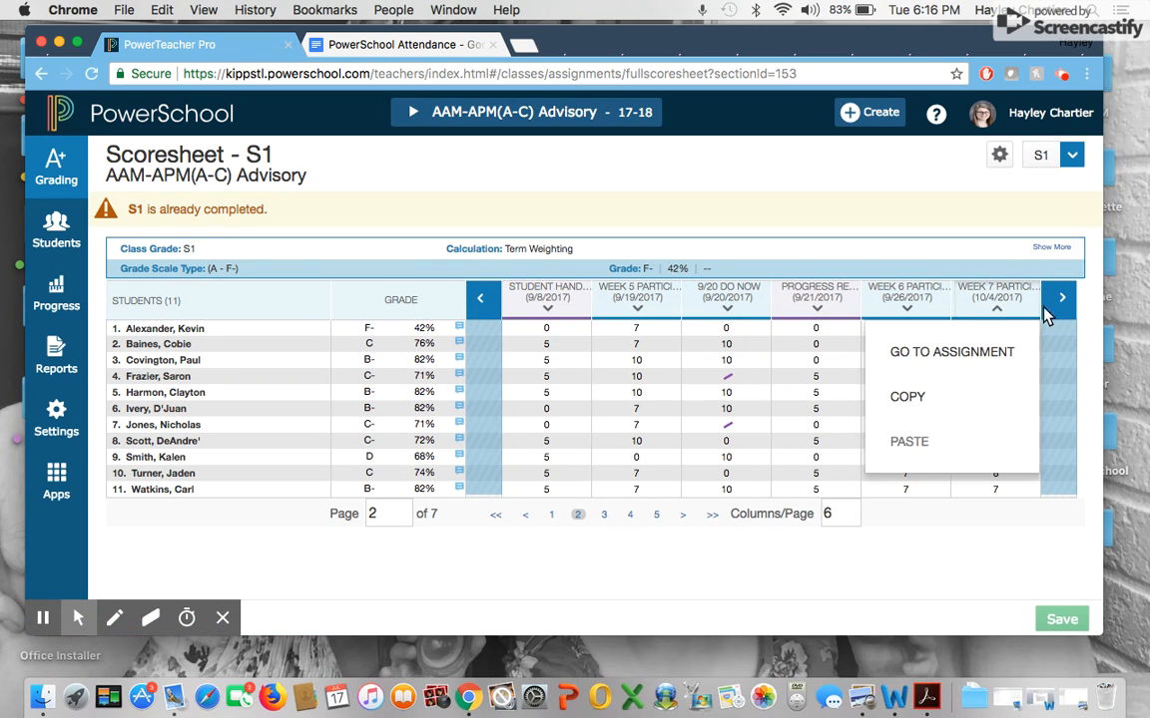
click(1061, 299)
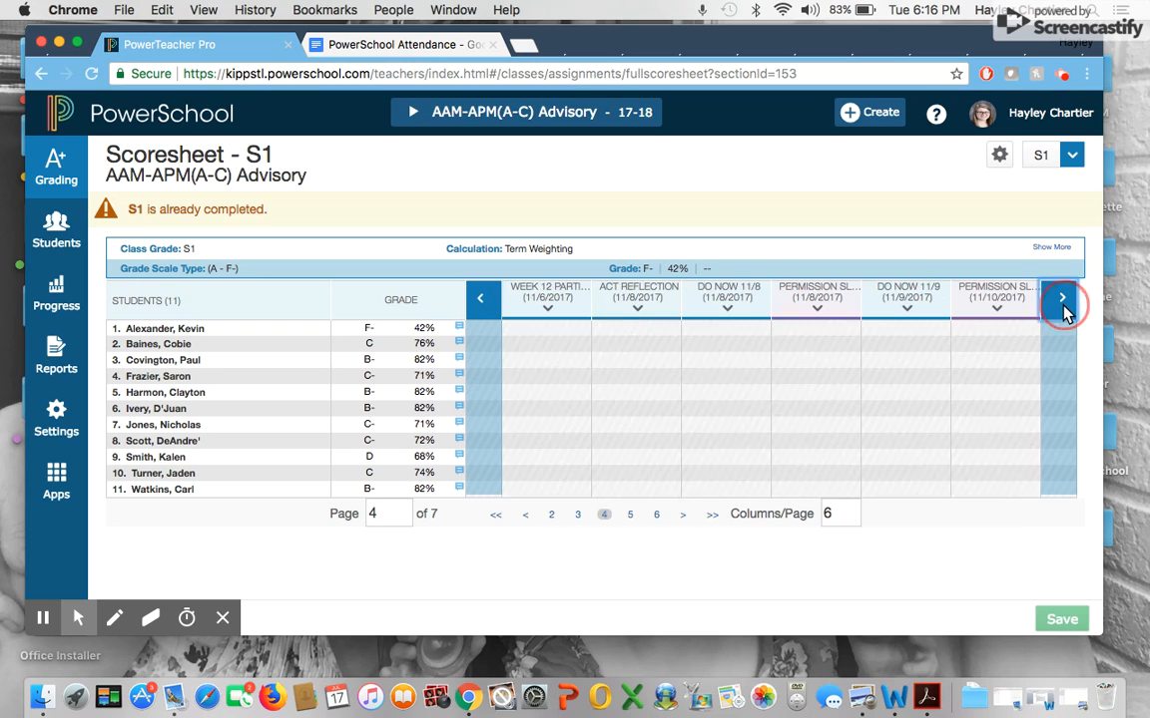
click(1062, 299)
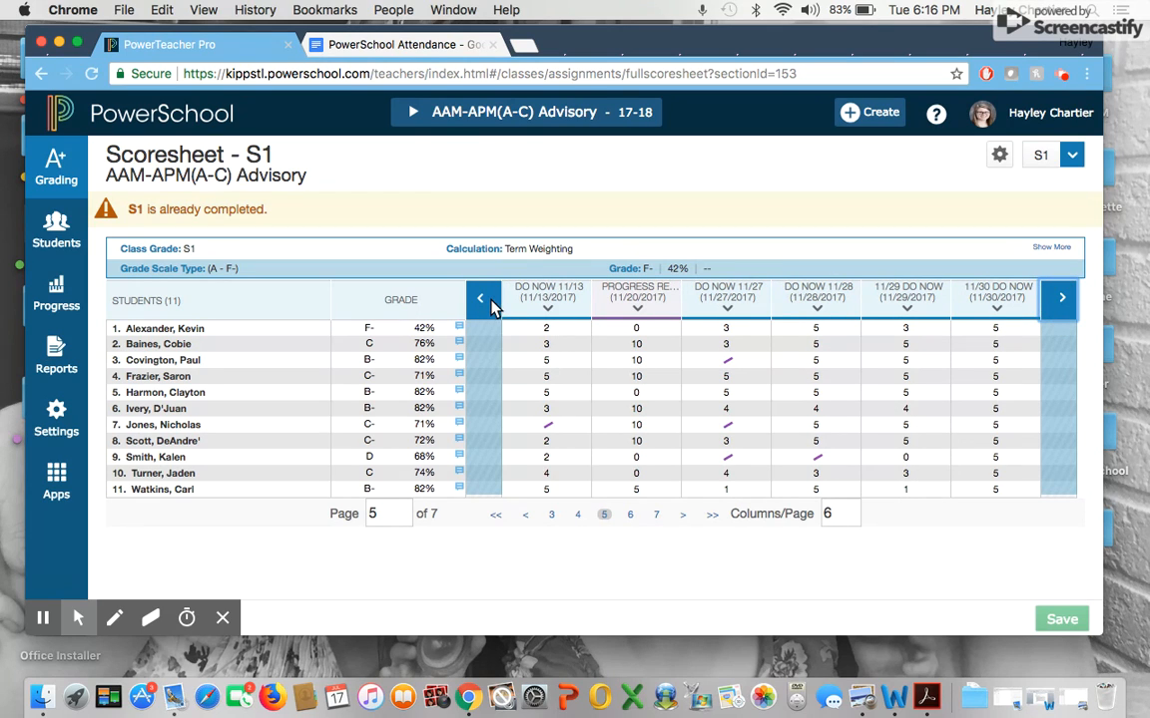
click(479, 299)
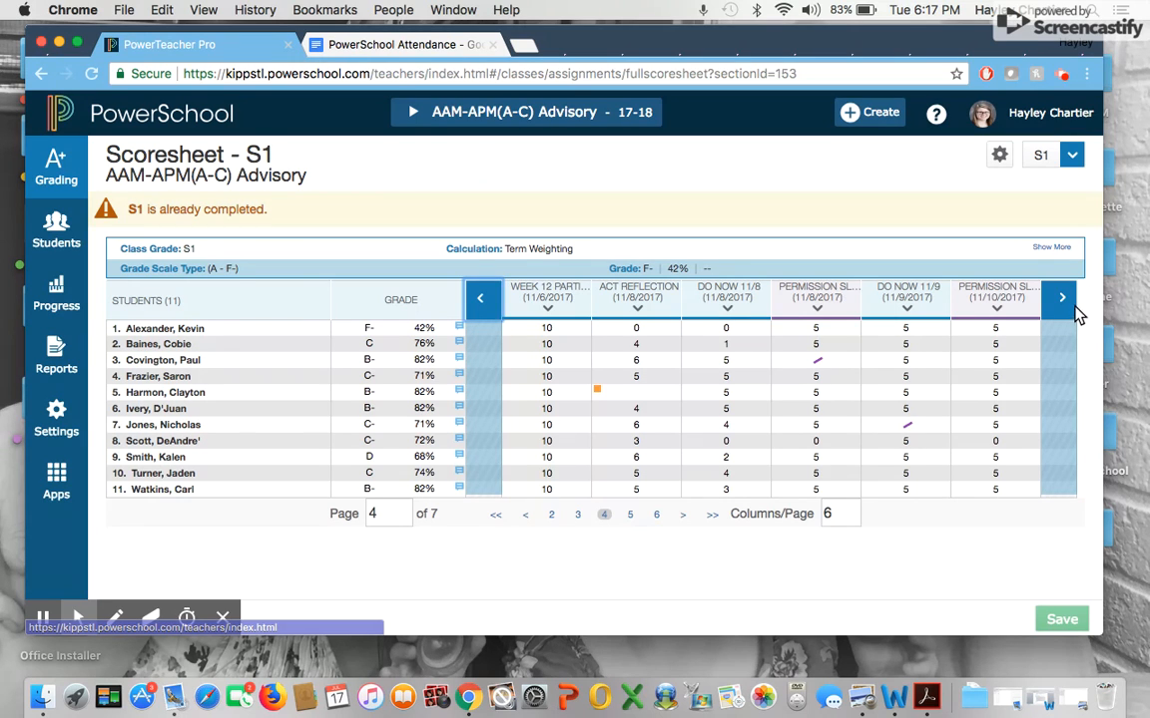
click(1062, 297)
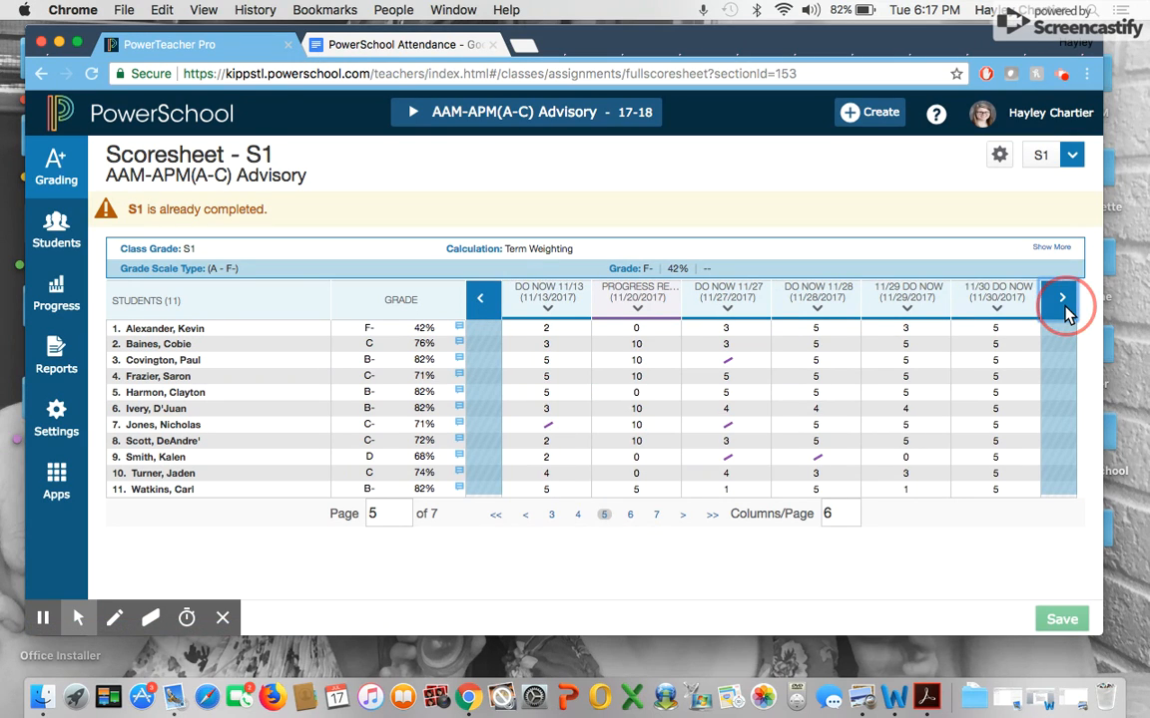
click(1062, 299)
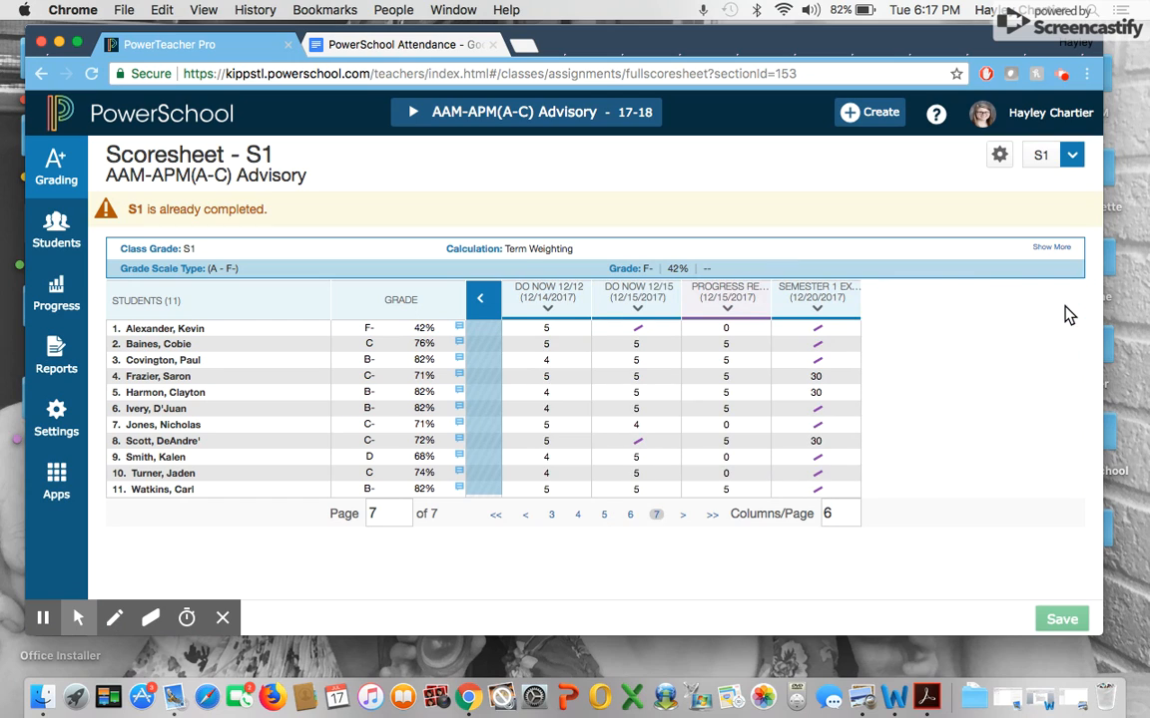
mouse_move(942, 329)
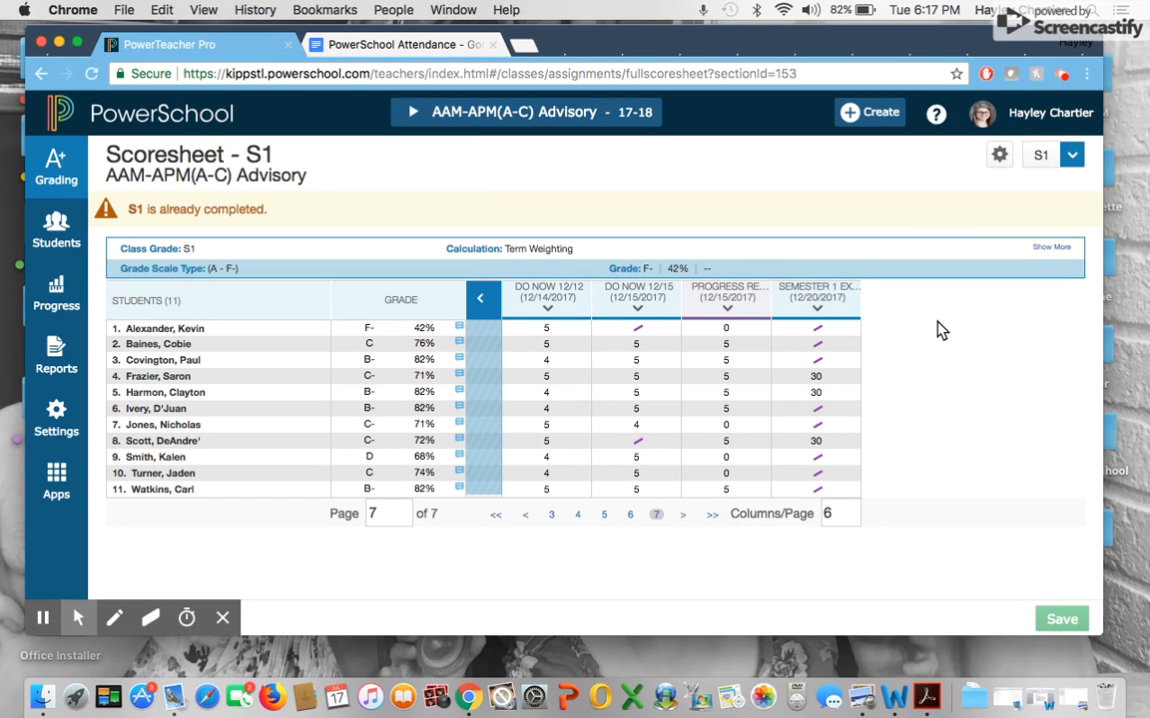
mouse_move(936, 509)
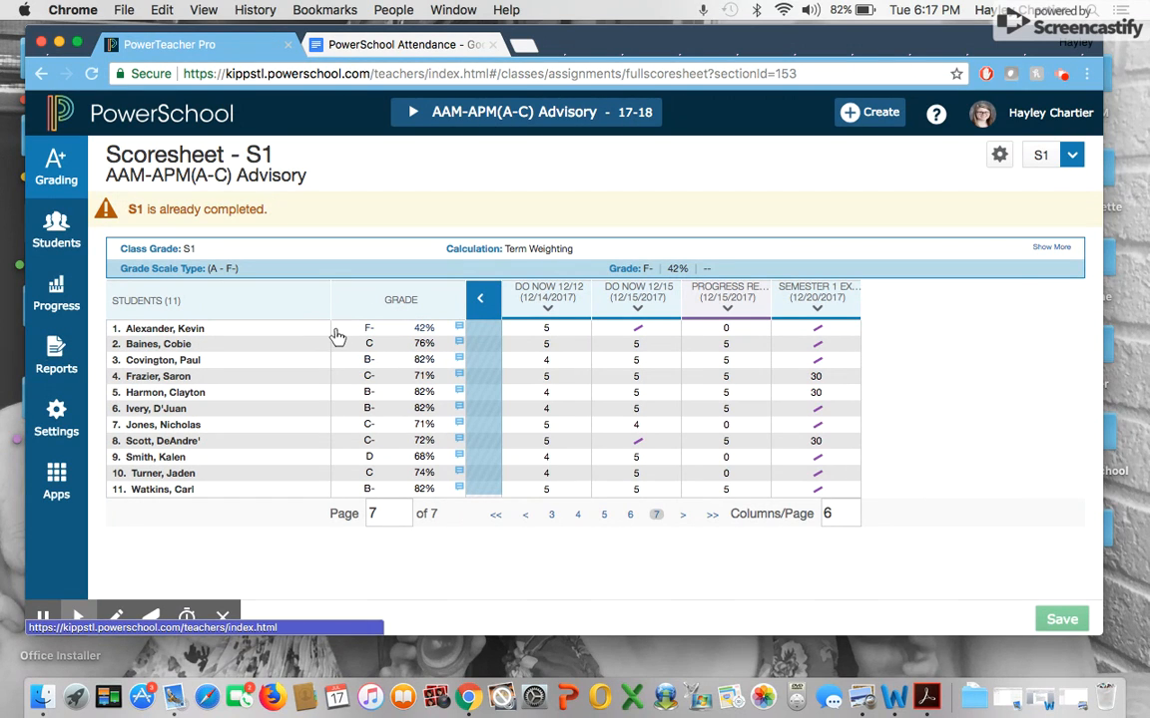
mouse_move(888, 352)
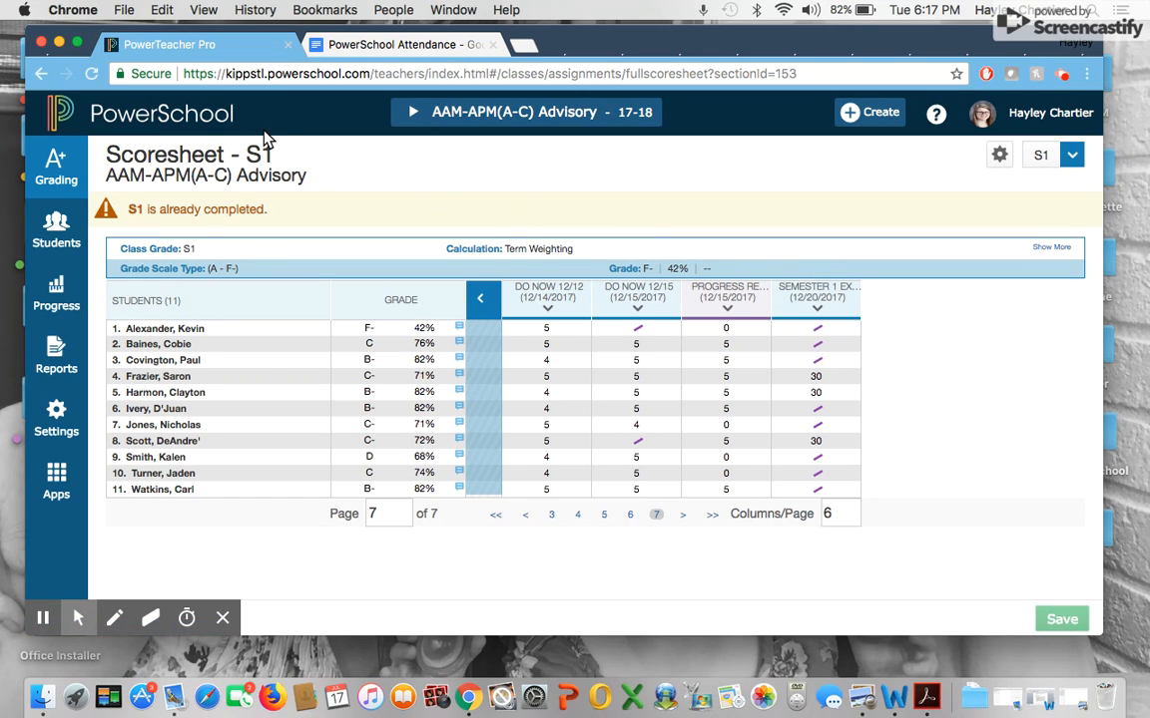
mouse_move(369, 147)
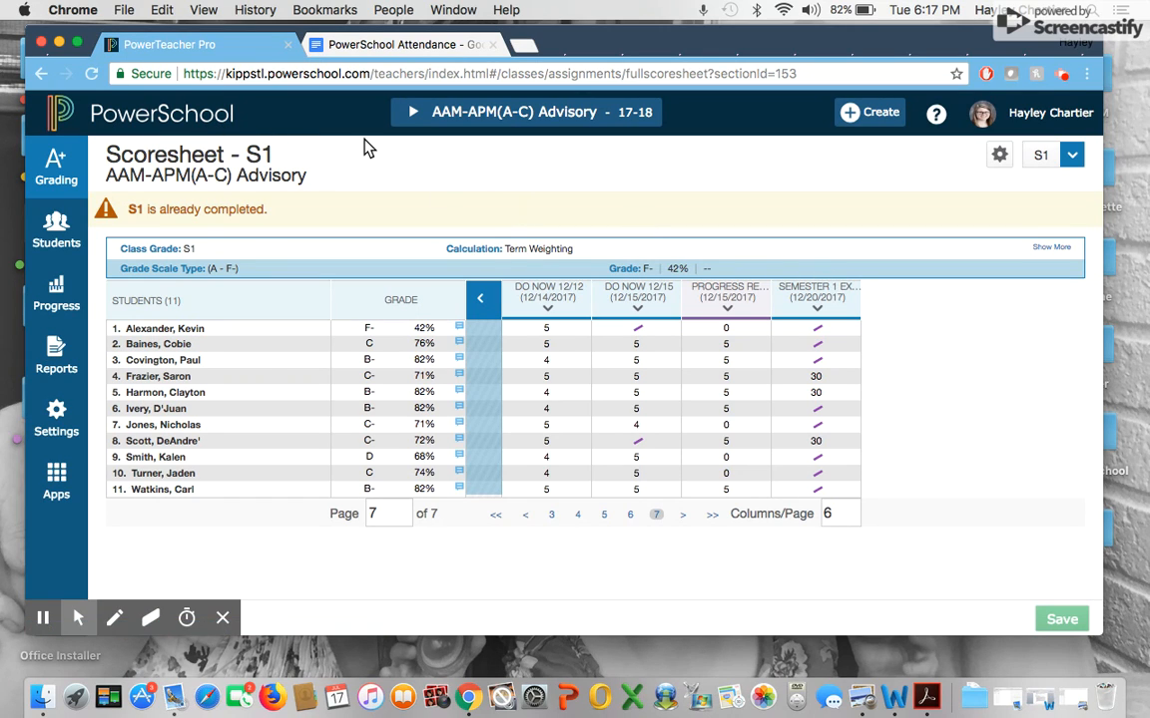
mouse_move(447, 327)
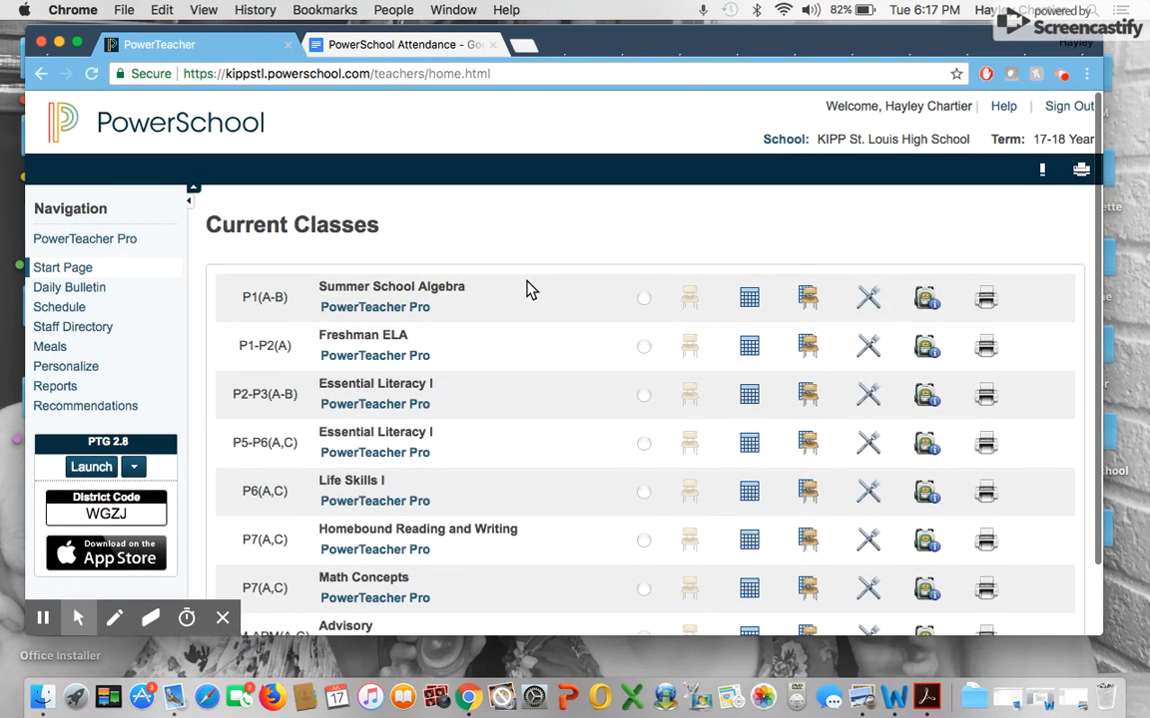
mouse_move(898, 159)
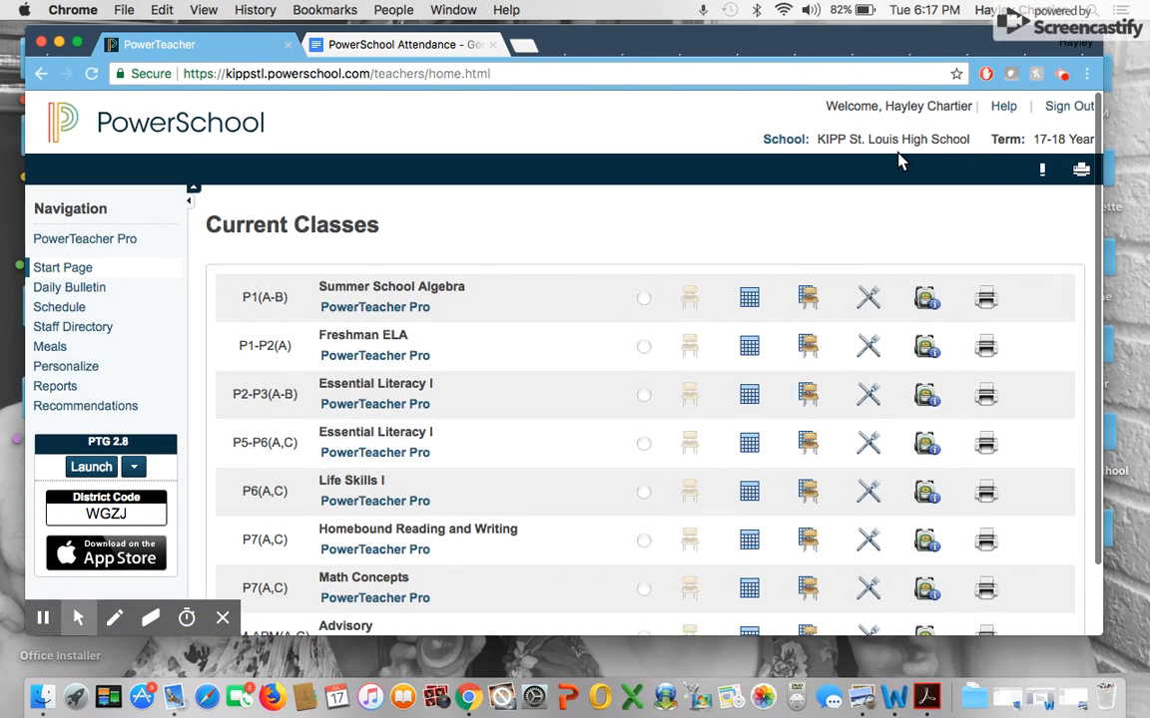
mouse_move(98, 597)
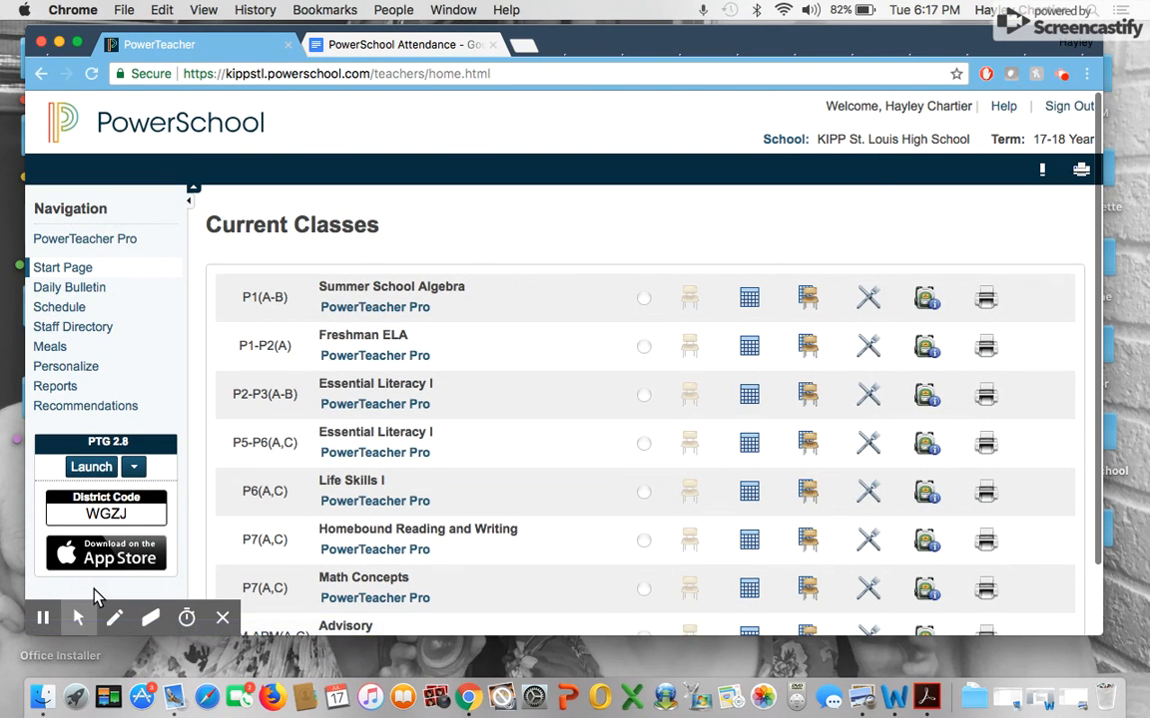